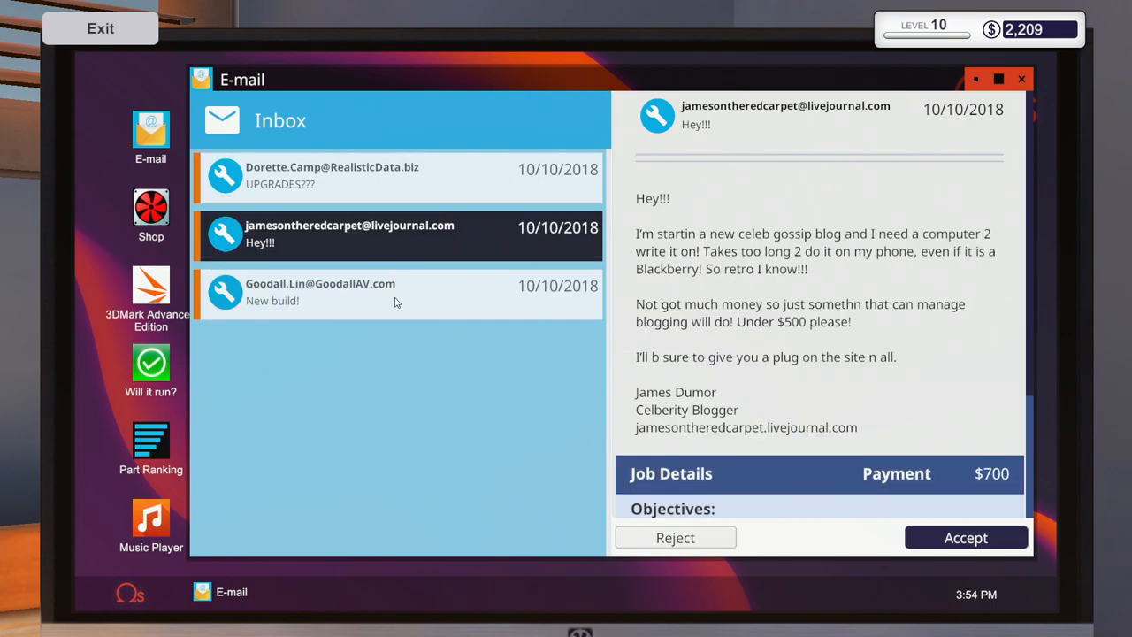
{"action": "mouse_move", "coordinate": [838, 332]}
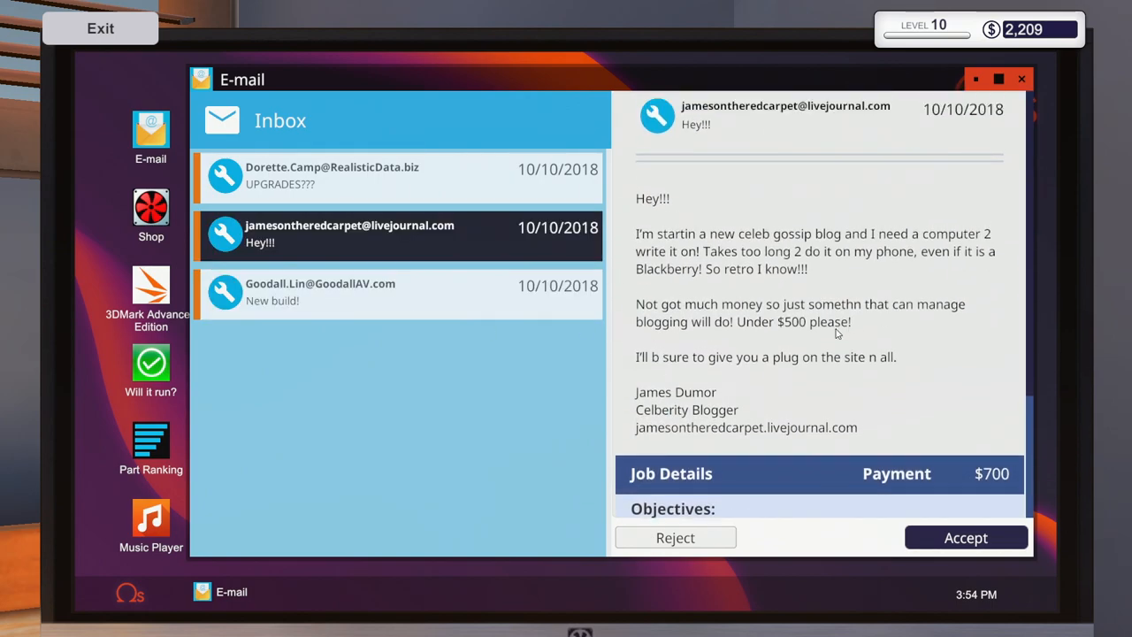
- Read the Civilization VI build request and the $550 CPU-and-RAM upgrade e-mails
{"action": "scroll", "scroll_direction": "down", "scroll_amount": 3}
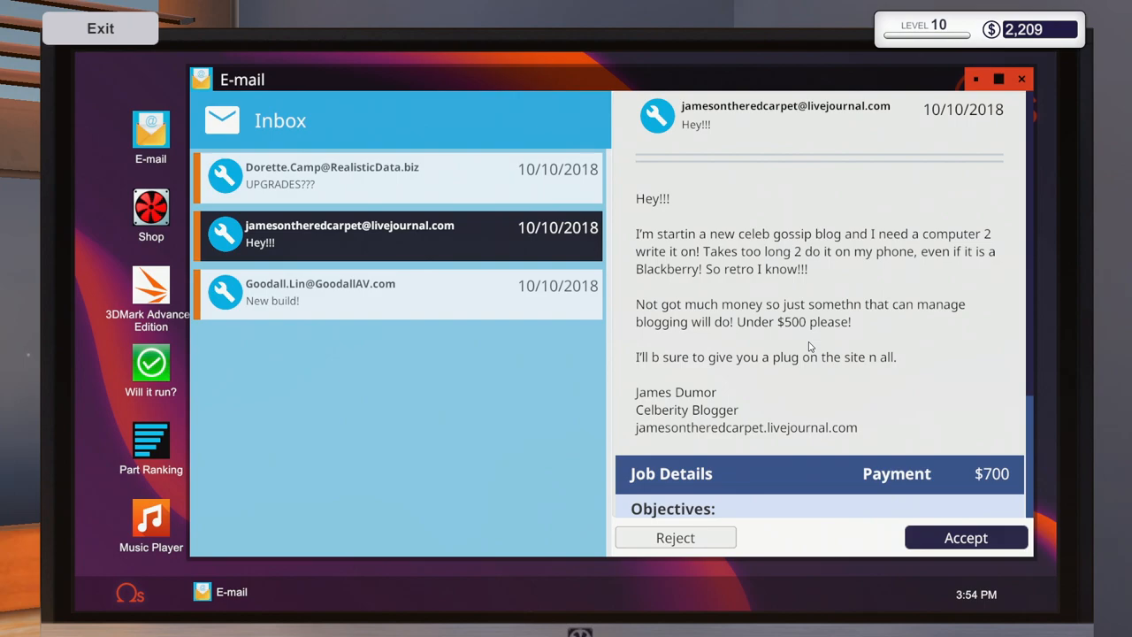
{"action": "left_click", "coordinate": [966, 538]}
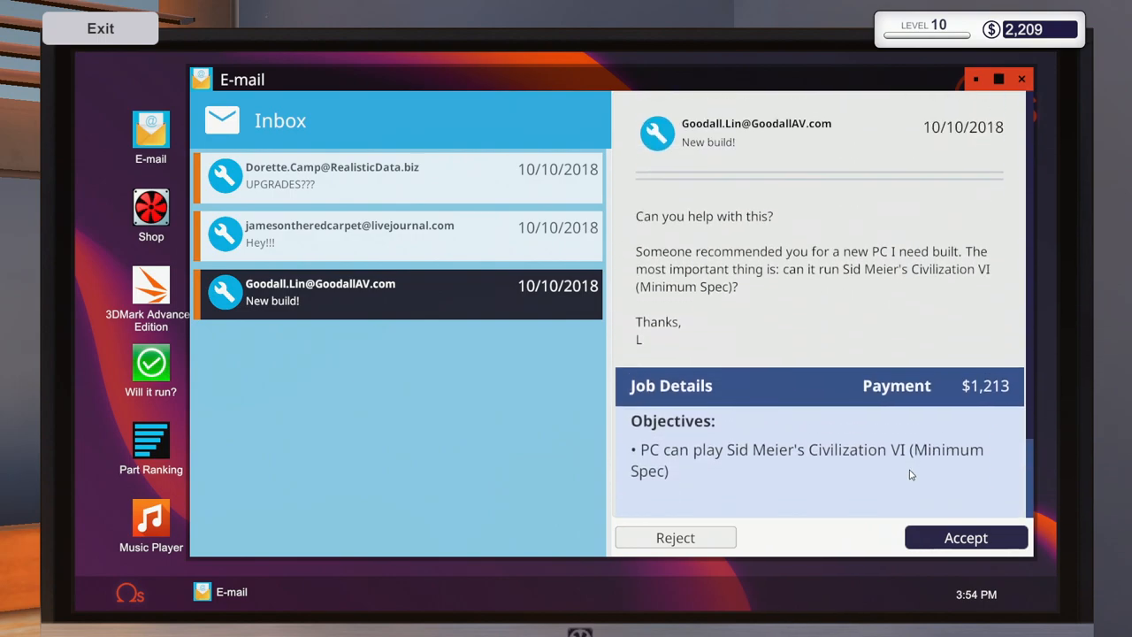
{"action": "scroll", "scroll_direction": "up", "scroll_amount": 3}
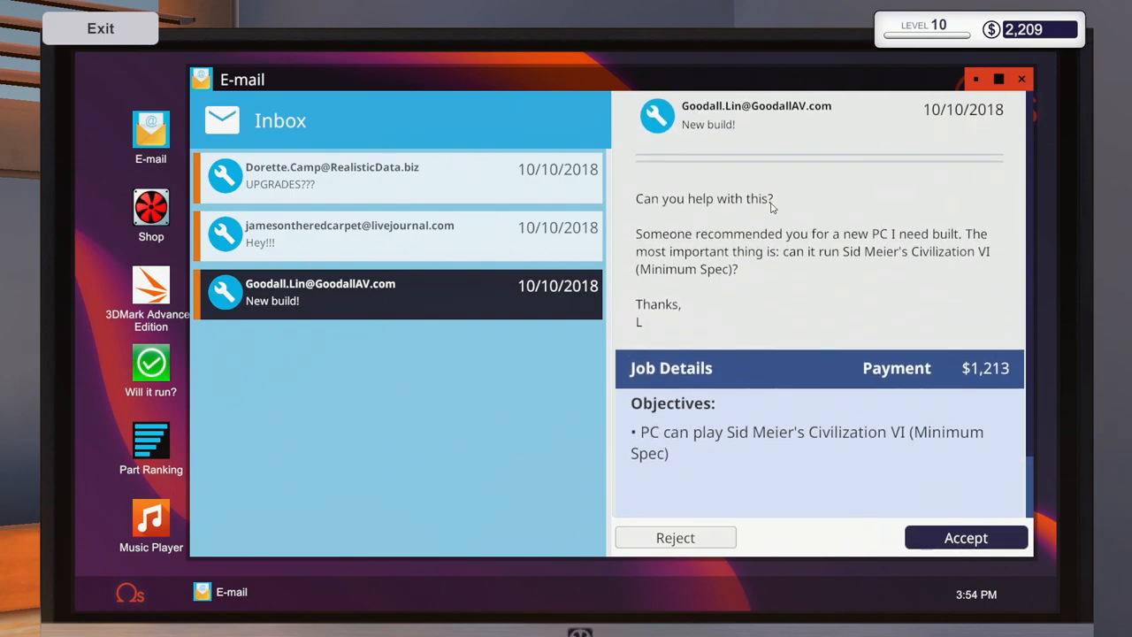
{"action": "left_click", "coordinate": [354, 175]}
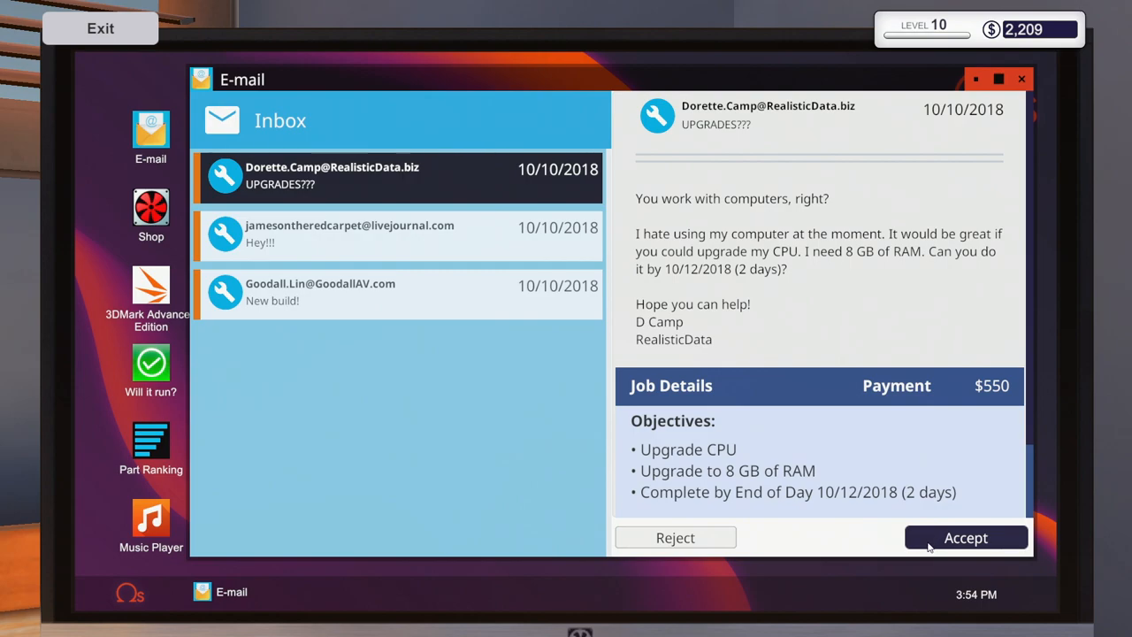
- Accept the $550 upgrade job, end the day and go to work on October 11
{"action": "left_click", "coordinate": [966, 538]}
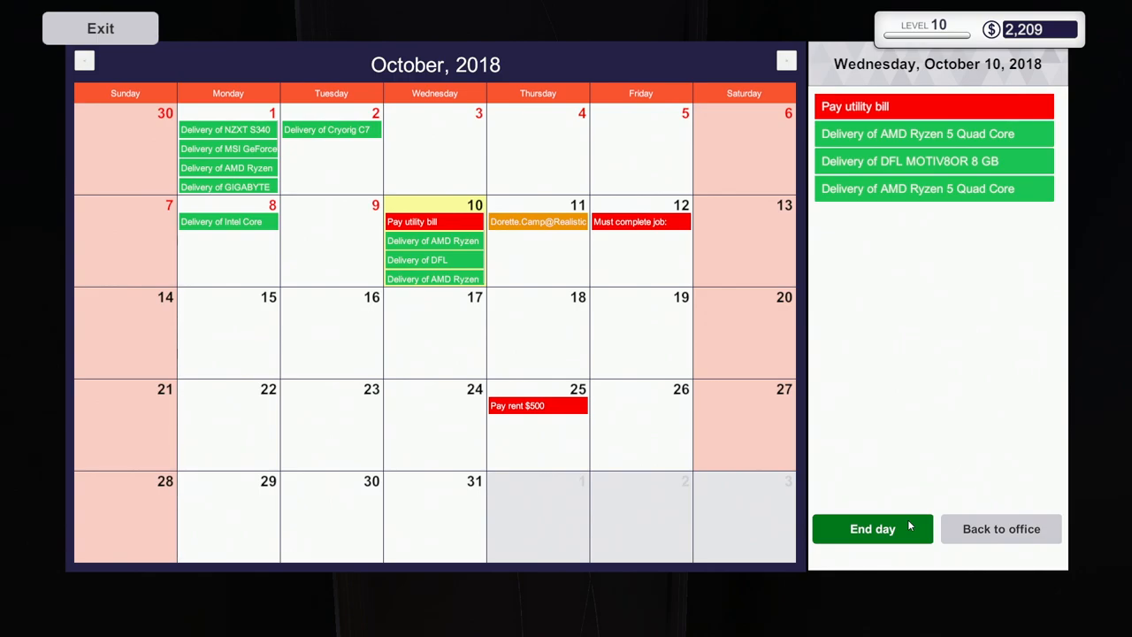
{"action": "left_click", "coordinate": [870, 526]}
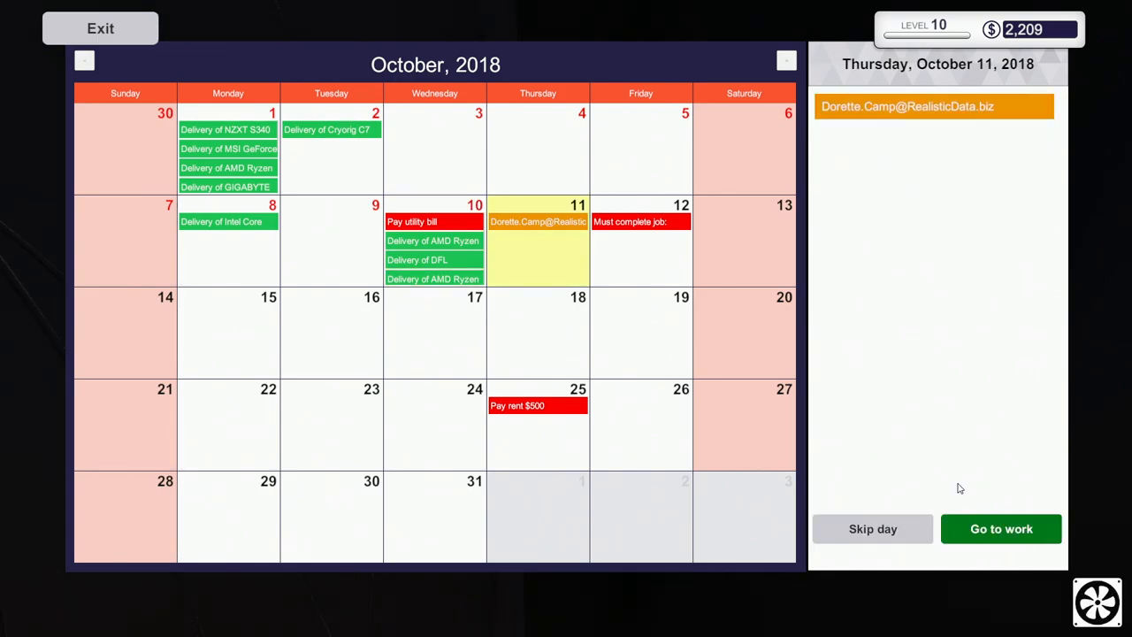
{"action": "left_click", "coordinate": [1001, 527]}
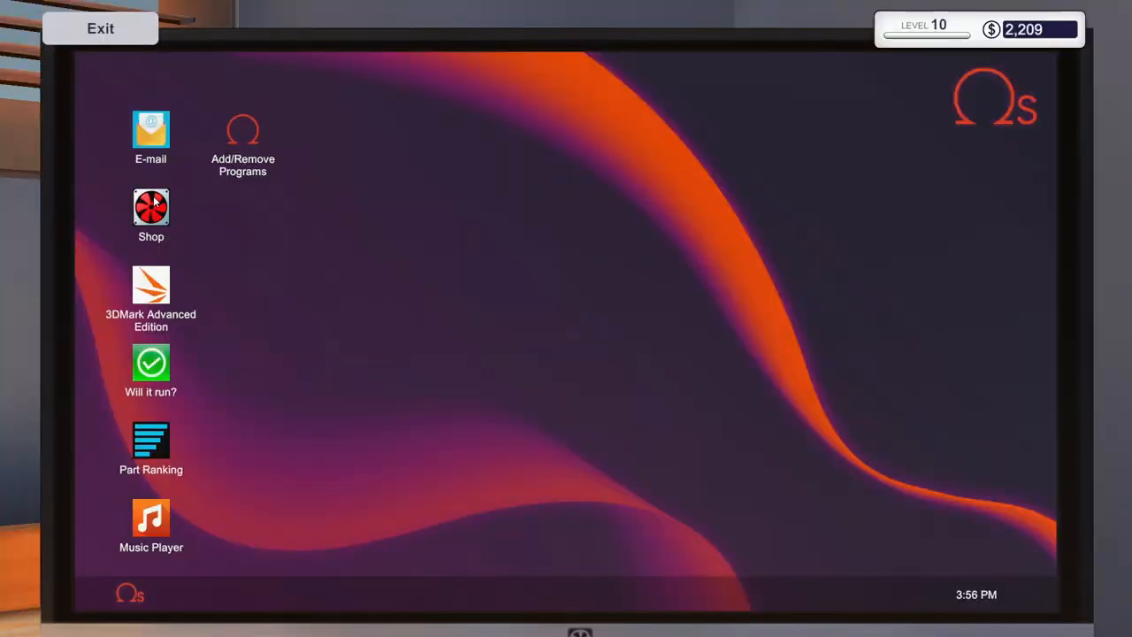
- Add Shean TITAN 2 GB memory sticks from the shop's Memory listings to the cart
{"action": "double_click", "coordinate": [150, 205]}
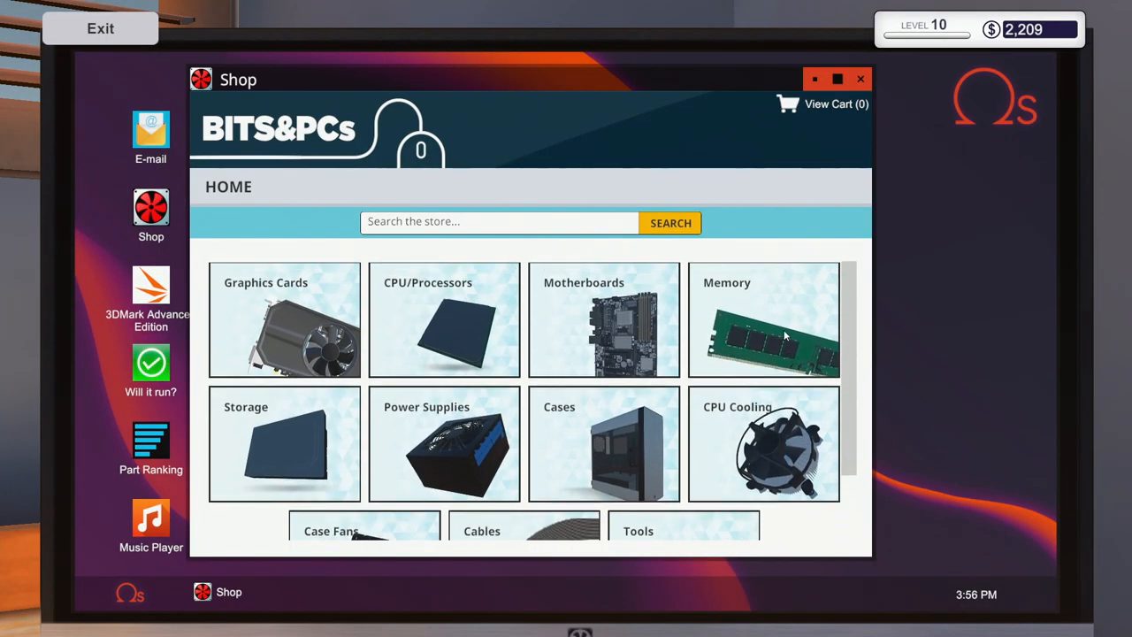
{"action": "left_click", "coordinate": [764, 319]}
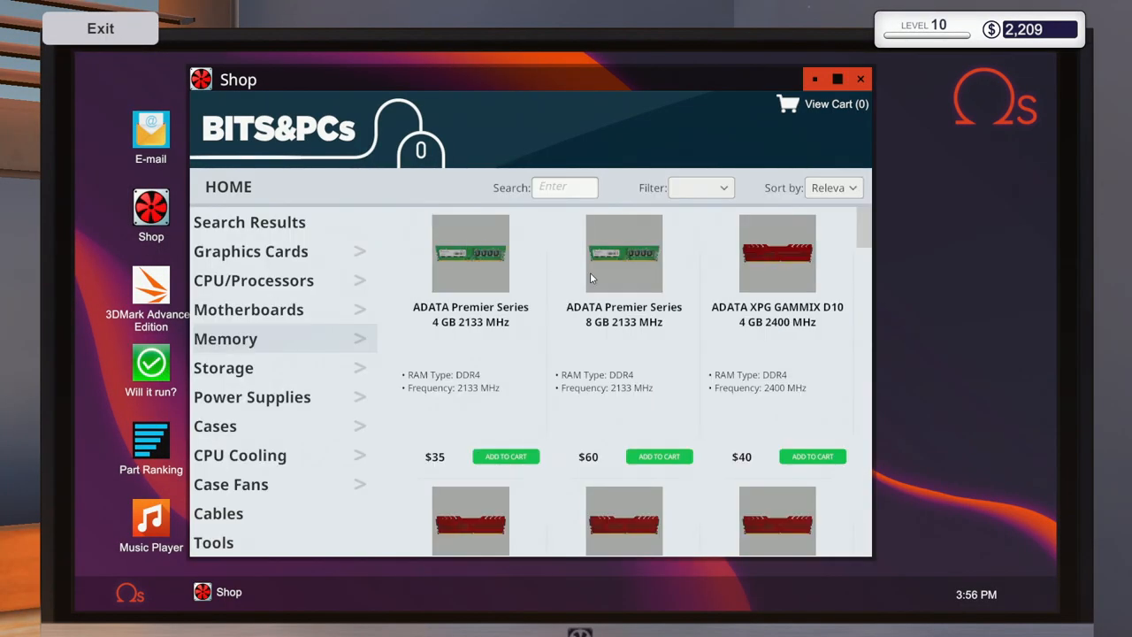
{"action": "scroll", "scroll_direction": "down", "scroll_amount": 3}
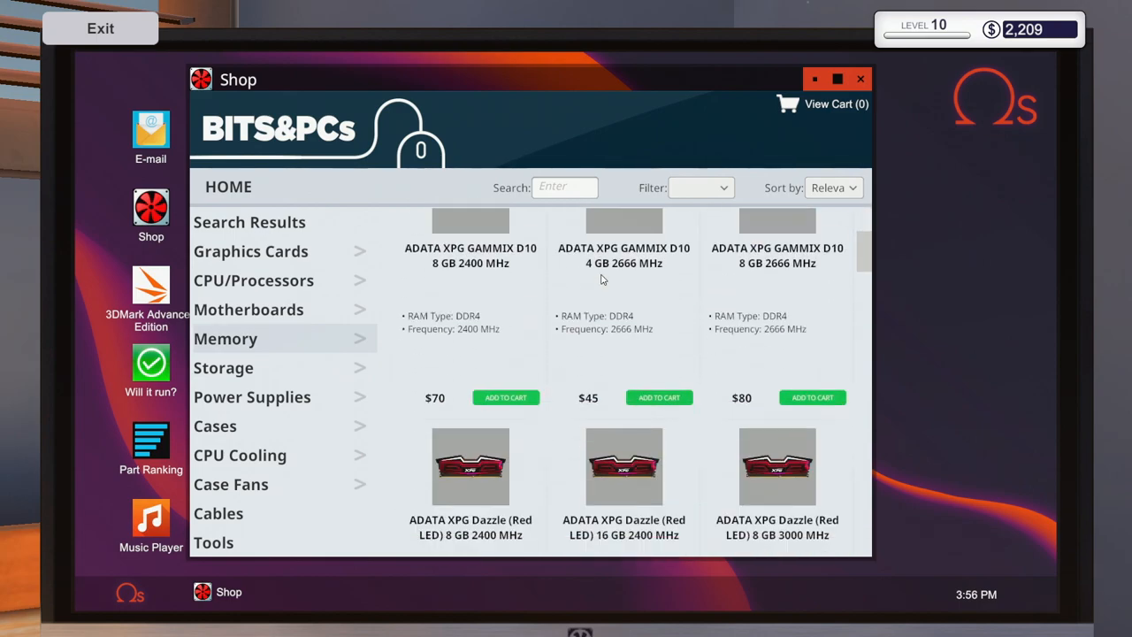
{"action": "scroll", "scroll_direction": "down", "scroll_amount": 3}
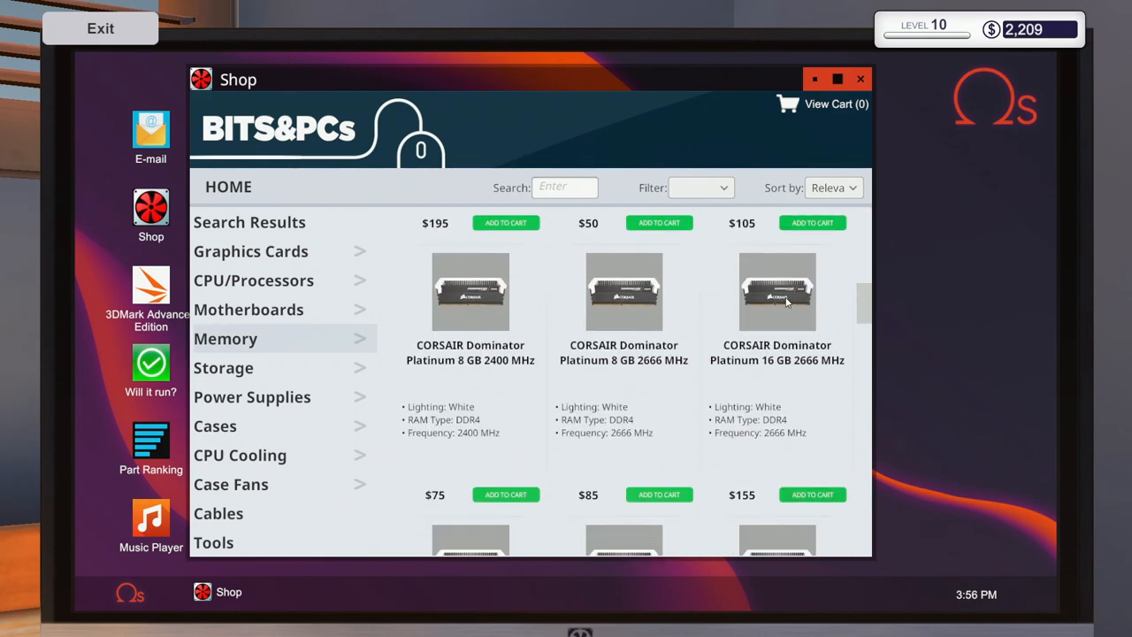
{"action": "scroll", "scroll_direction": "down", "scroll_amount": 3}
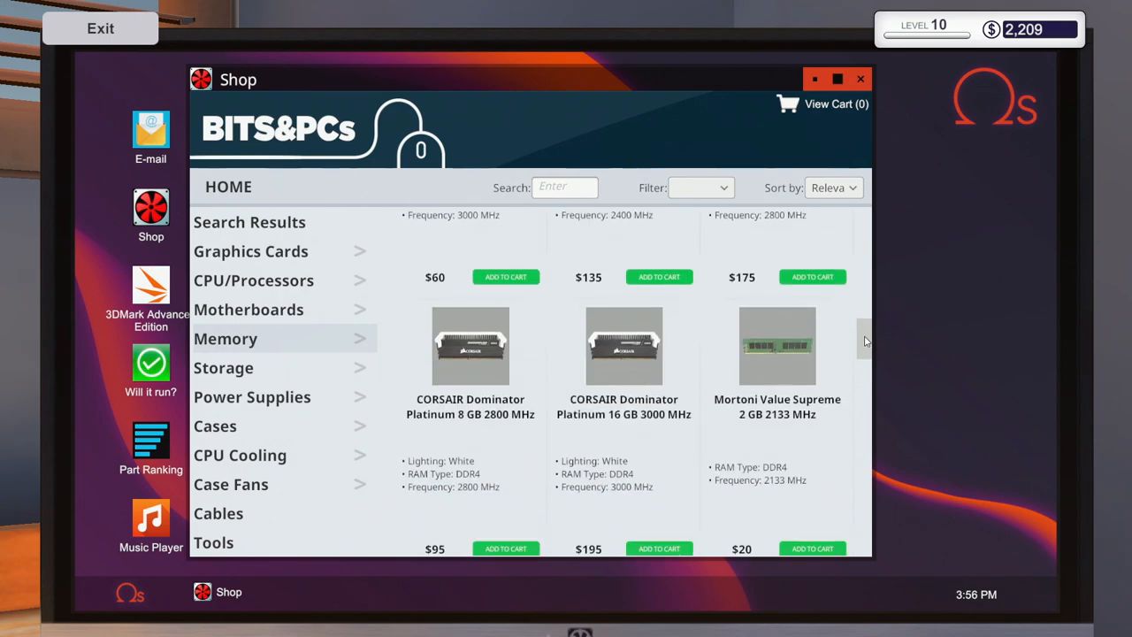
{"action": "scroll", "scroll_direction": "down", "scroll_amount": 3}
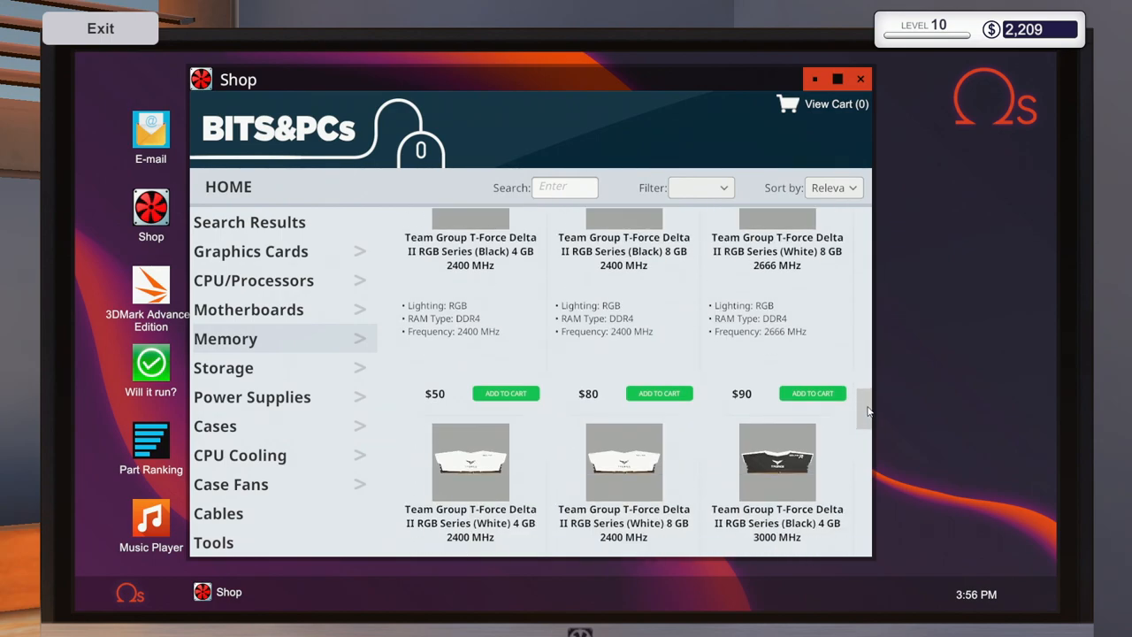
{"action": "scroll", "scroll_direction": "down", "scroll_amount": 3}
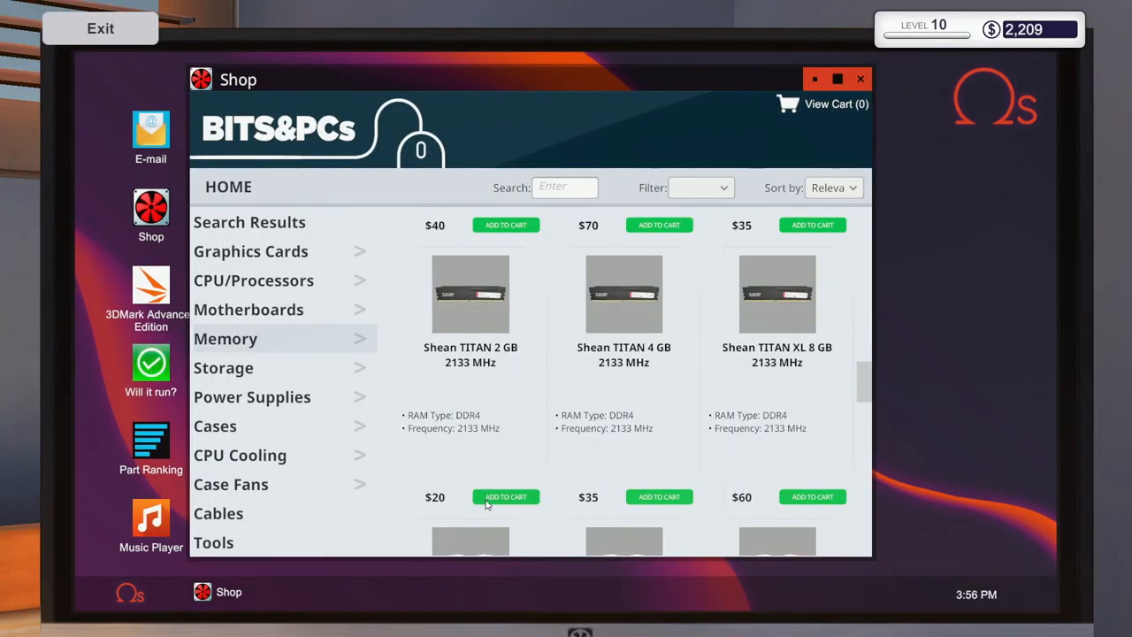
{"action": "left_click", "coordinate": [505, 495]}
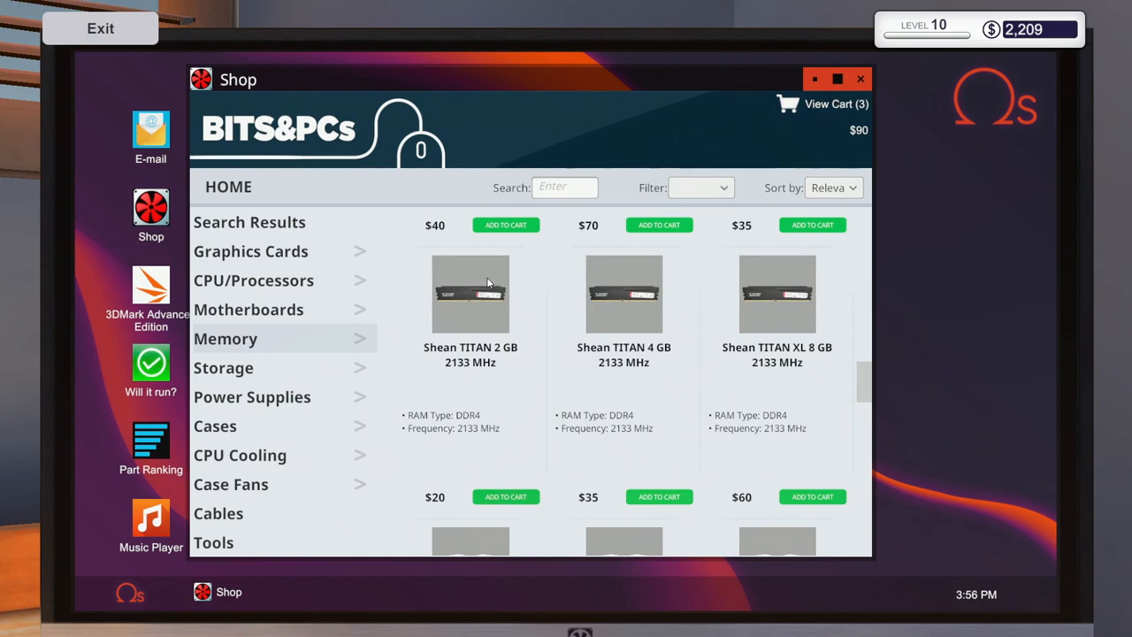
{"action": "mouse_move", "coordinate": [233, 318]}
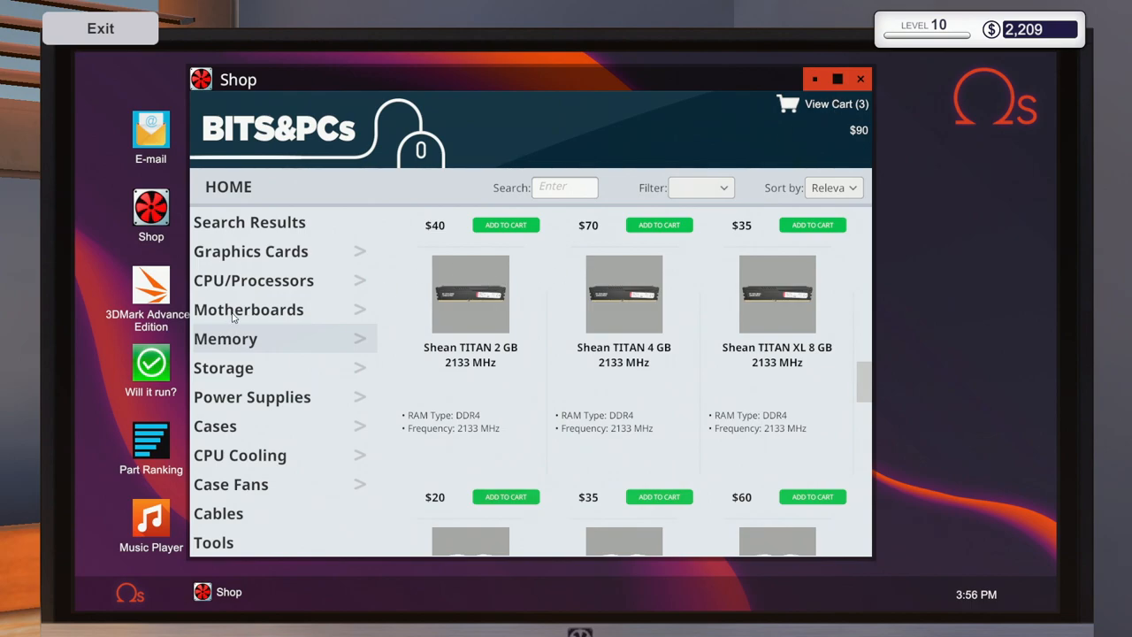
- Add a Ryzen 5 1600 processor, choose a delivery speed and pay for the order
{"action": "left_click", "coordinate": [255, 279]}
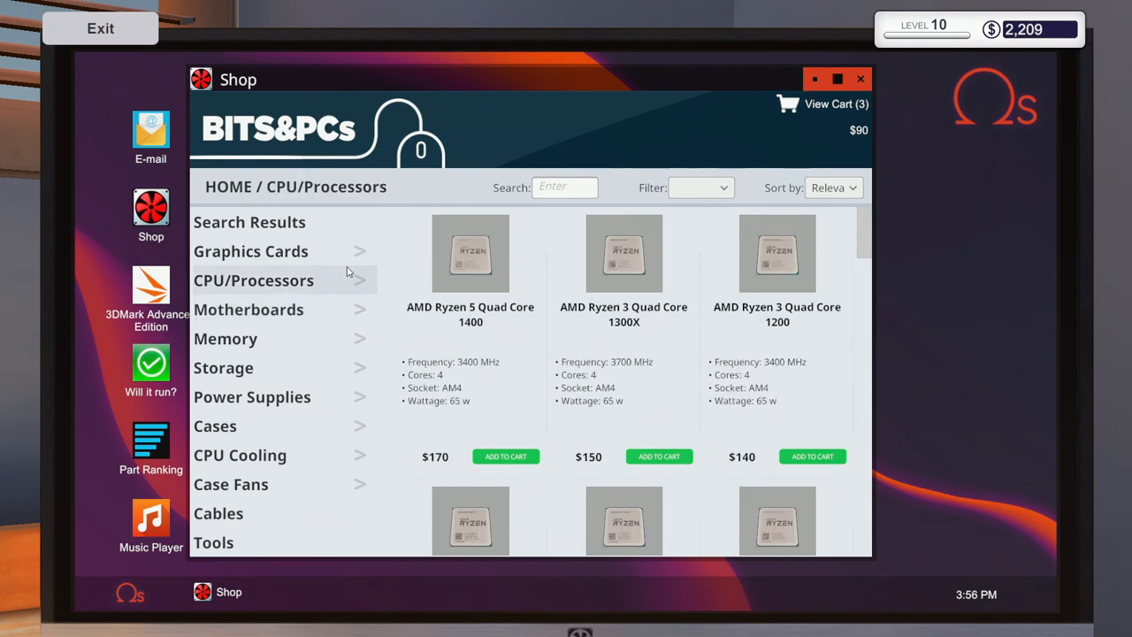
{"action": "scroll", "scroll_direction": "down", "scroll_amount": 3}
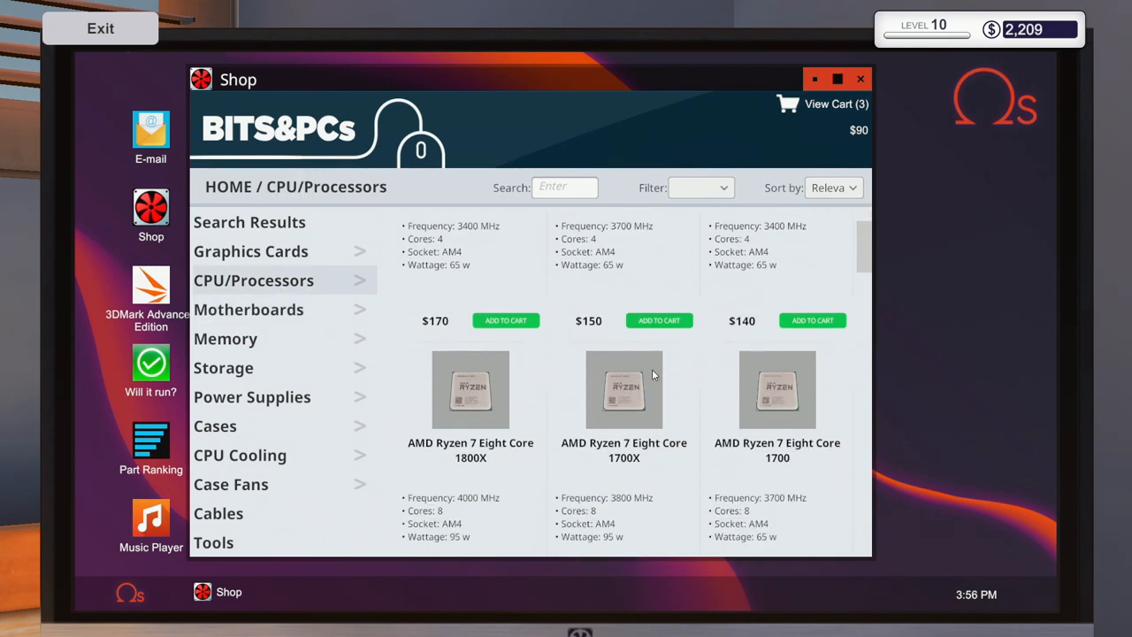
{"action": "scroll", "scroll_direction": "down", "scroll_amount": 3}
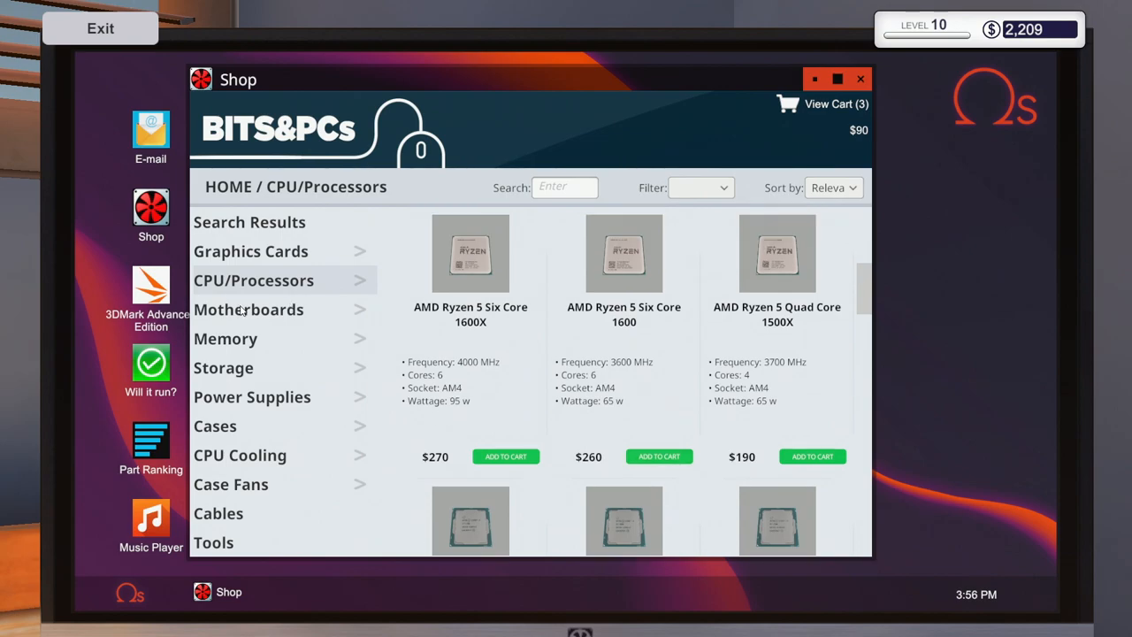
{"action": "left_click", "coordinate": [151, 133]}
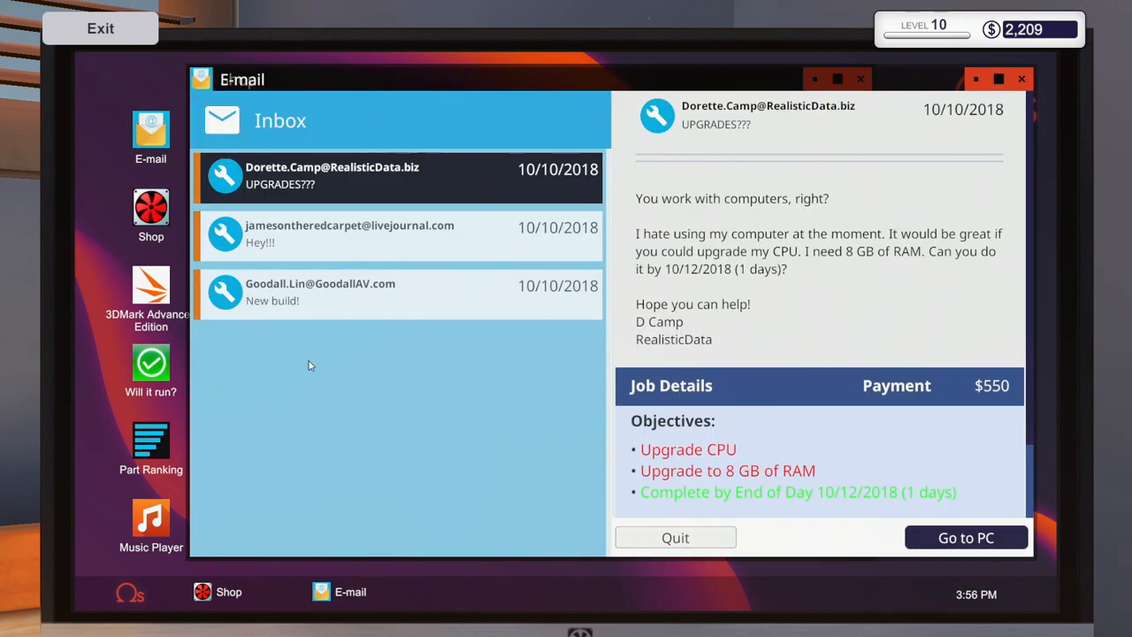
{"action": "left_click", "coordinate": [150, 216]}
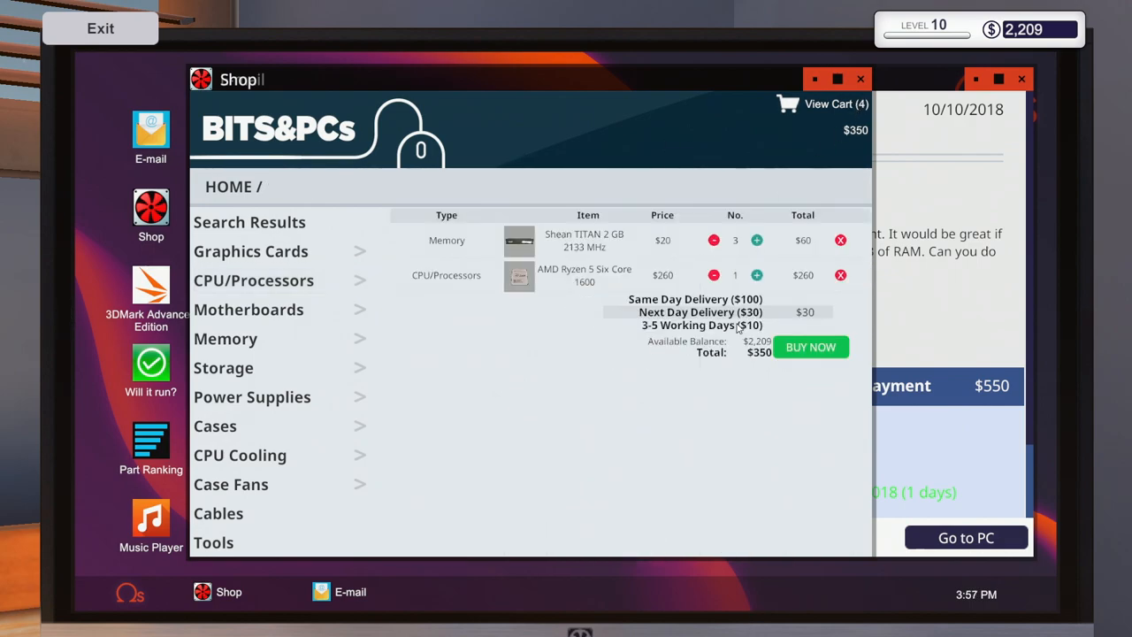
{"action": "left_click", "coordinate": [679, 299]}
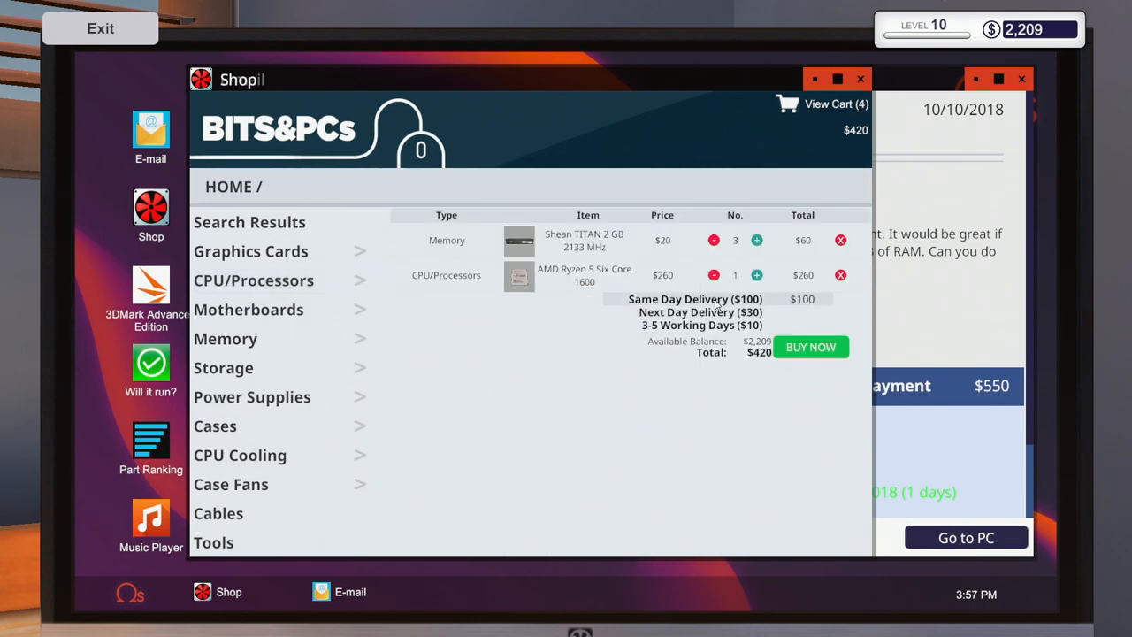
{"action": "left_click", "coordinate": [700, 311]}
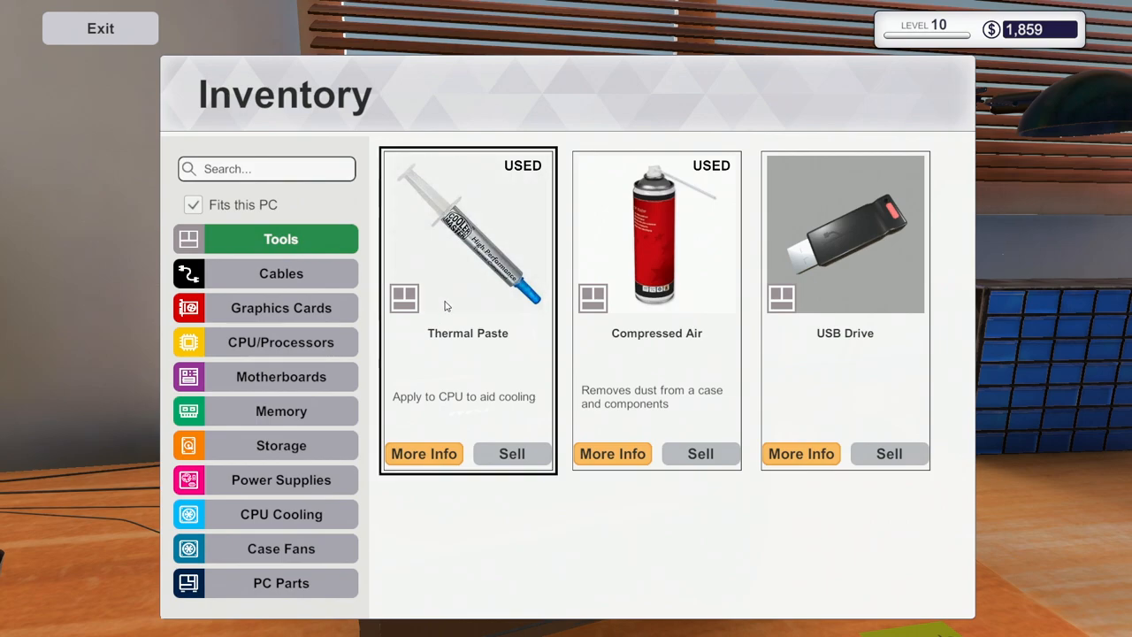
- View the processors in inventory, showing a used Ryzen 3 1300X, then return to the desk
{"action": "left_click", "coordinate": [281, 343]}
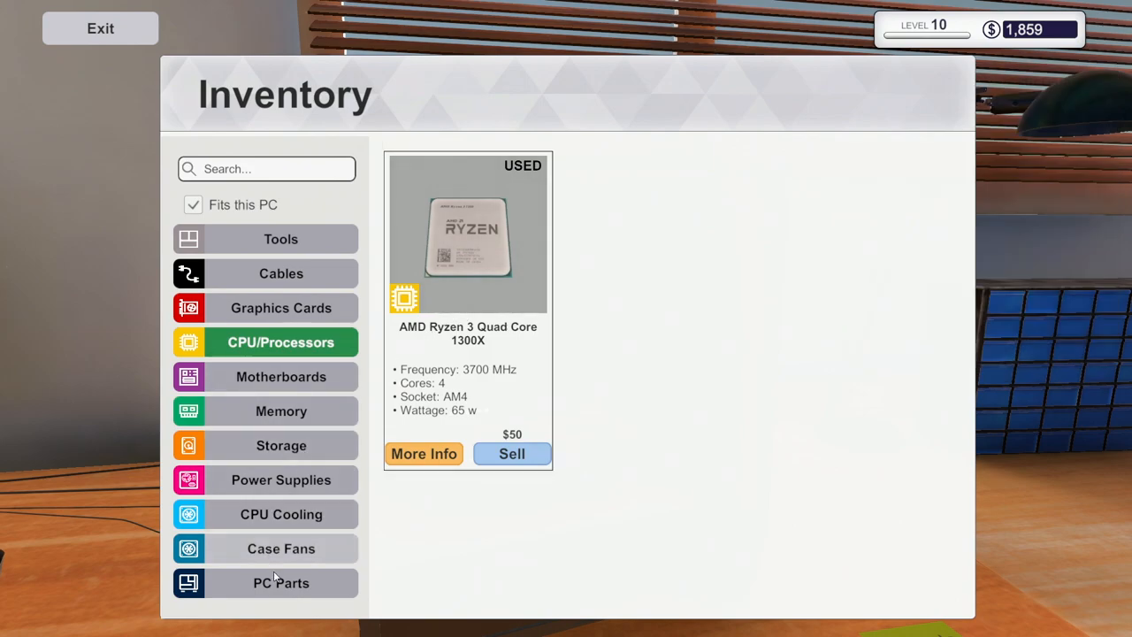
{"action": "left_click", "coordinate": [279, 479]}
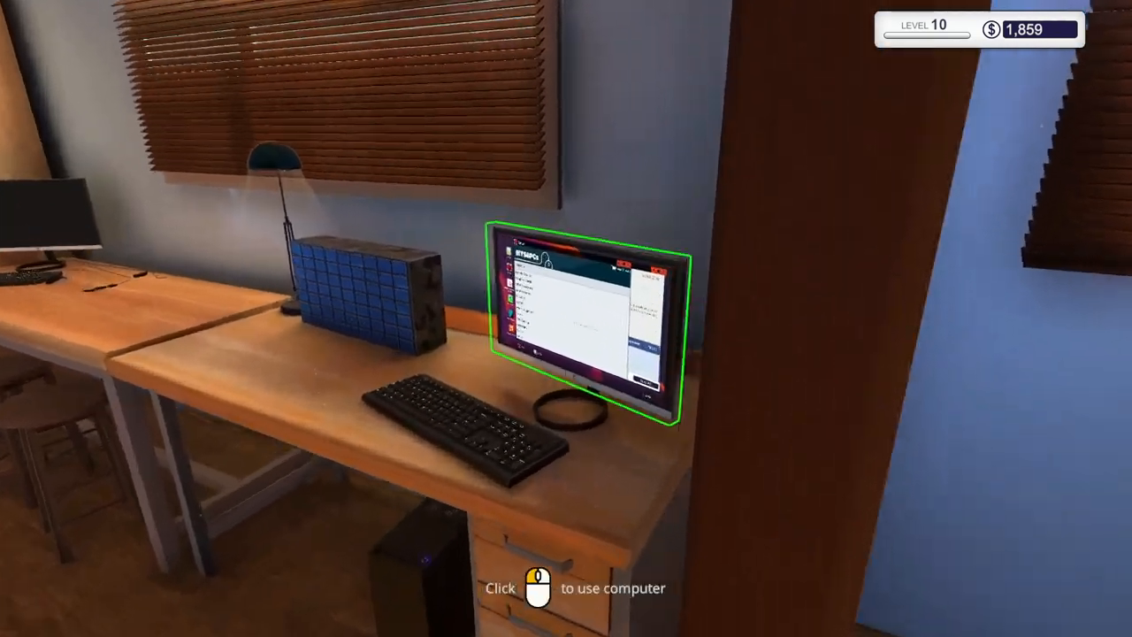
- Collect payment for the upgrade job and add a SilverStone PS14 case to the cart
{"action": "left_click", "coordinate": [584, 327]}
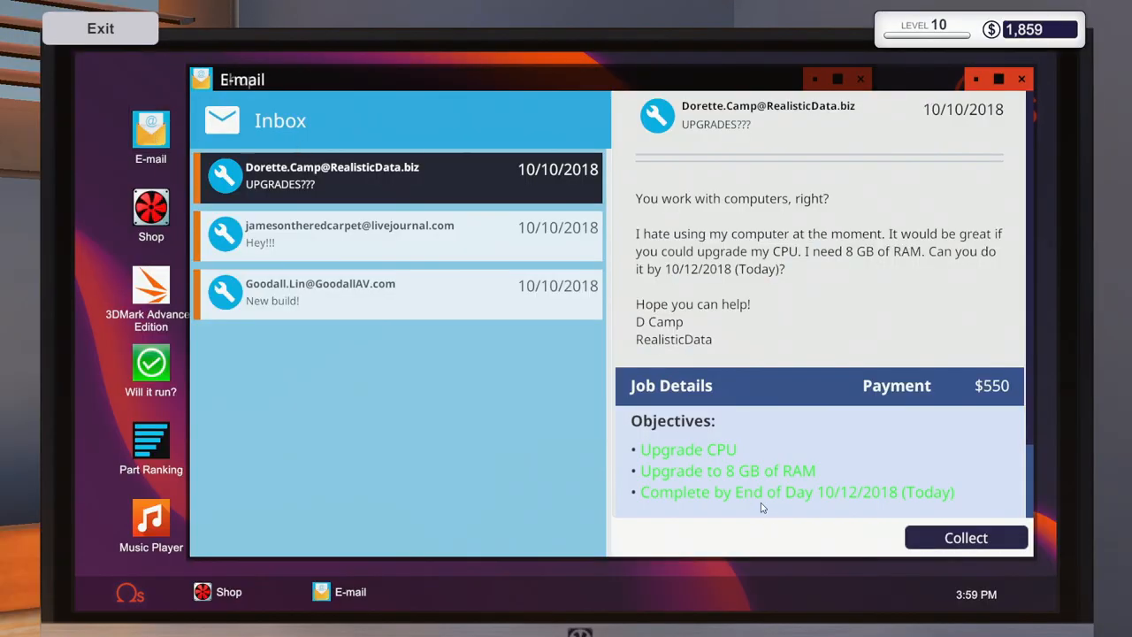
{"action": "left_click", "coordinate": [966, 538]}
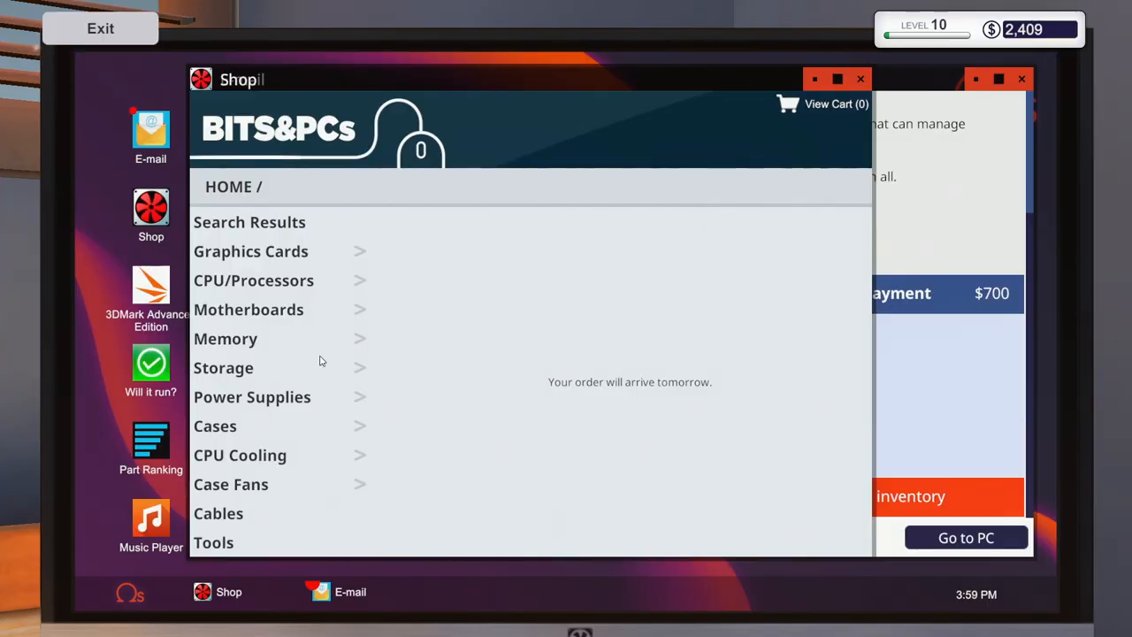
{"action": "left_click", "coordinate": [216, 425]}
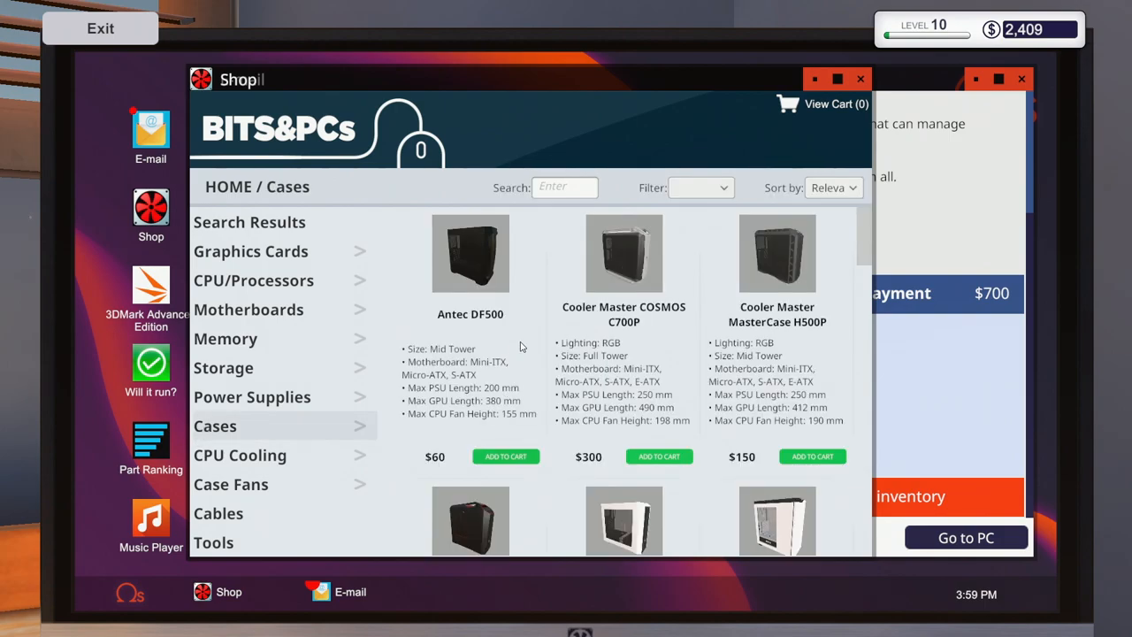
{"action": "scroll", "scroll_direction": "down", "scroll_amount": 3}
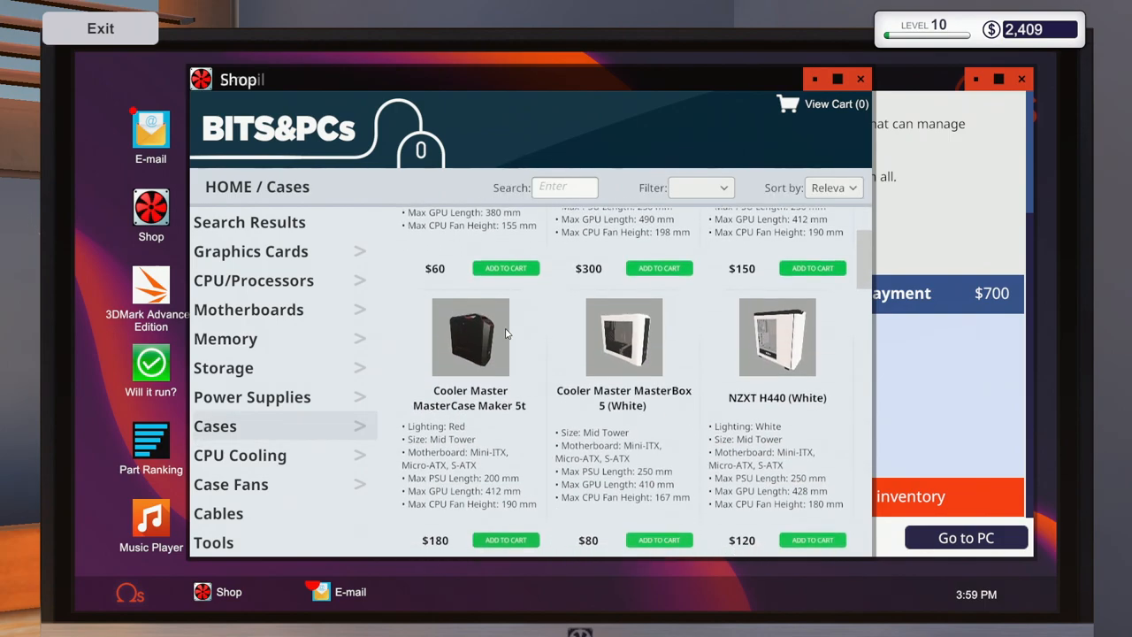
{"action": "scroll", "scroll_direction": "down", "scroll_amount": 3}
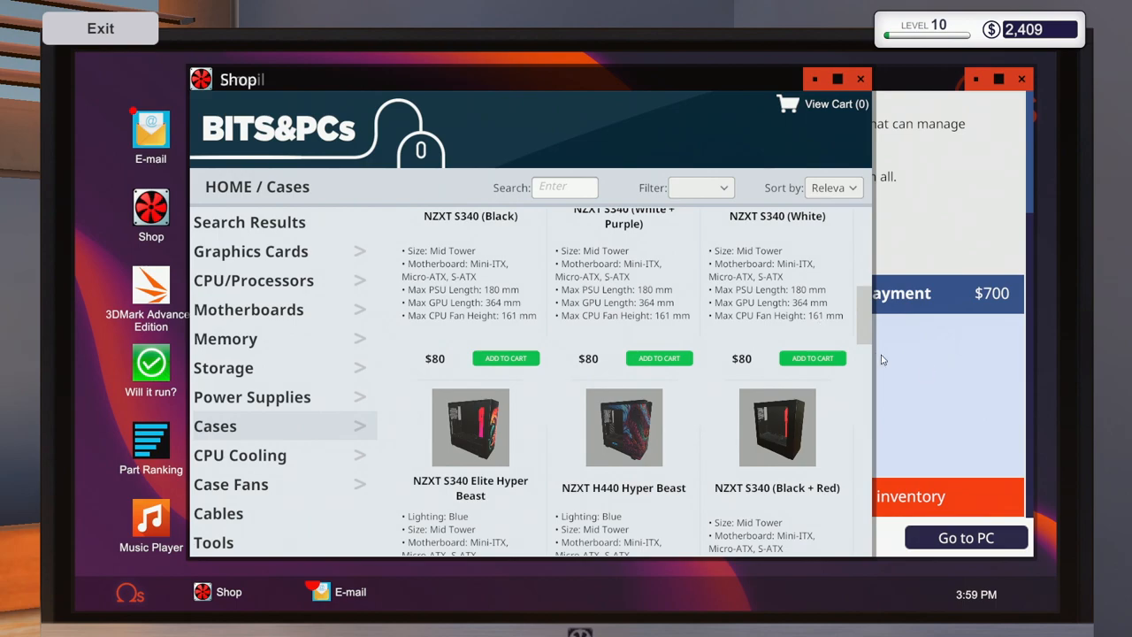
{"action": "scroll", "scroll_direction": "down", "scroll_amount": 3}
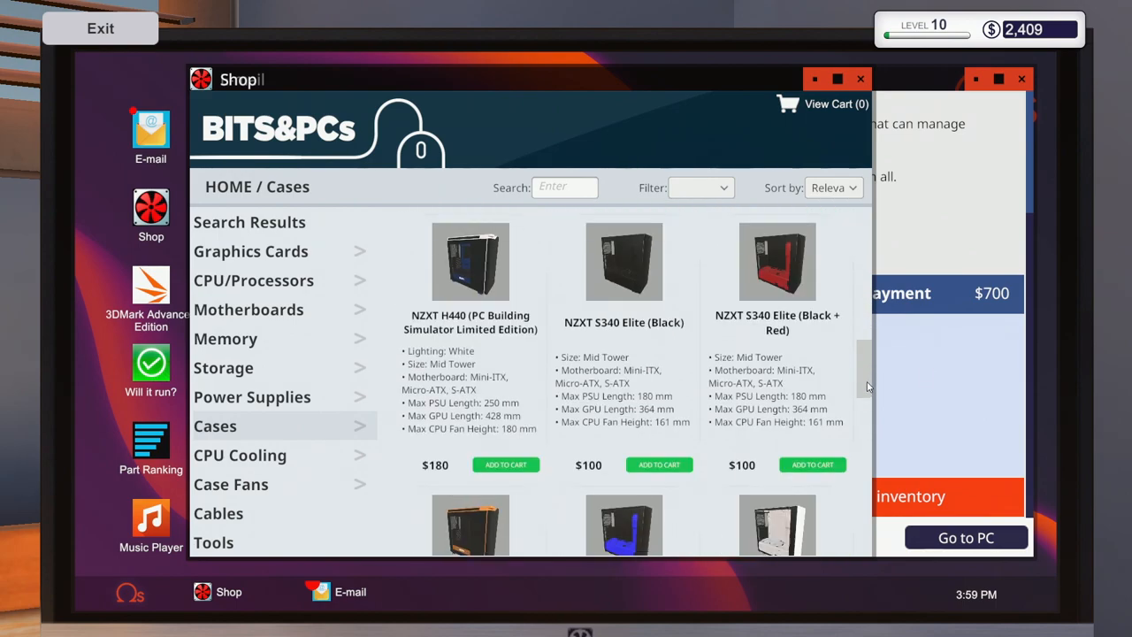
{"action": "scroll", "scroll_direction": "down", "scroll_amount": 3}
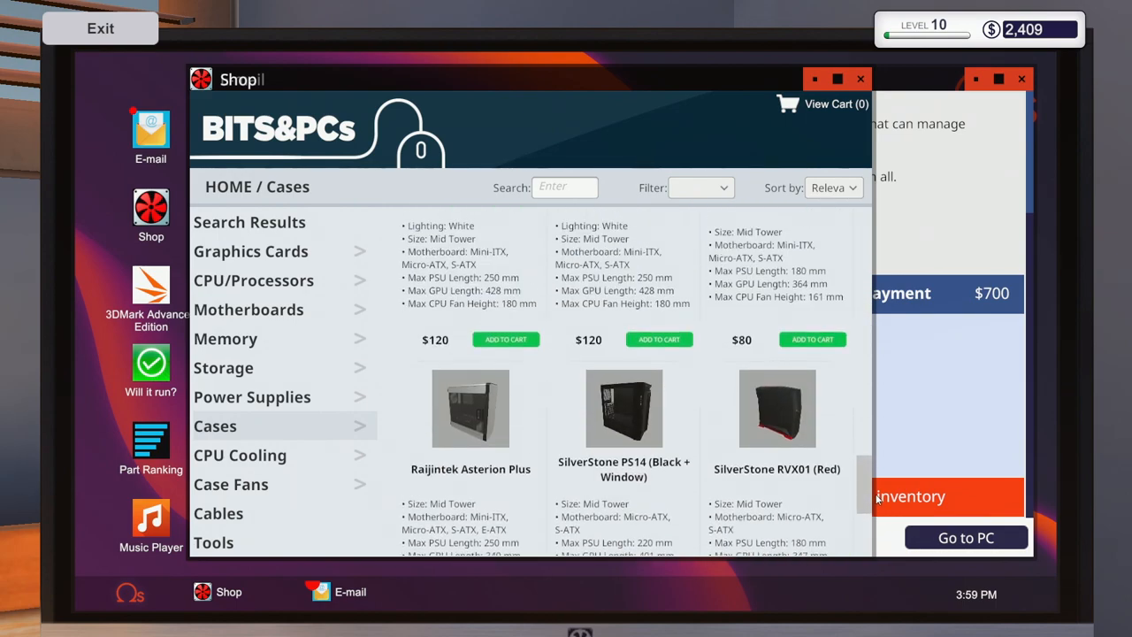
{"action": "left_click", "coordinate": [831, 187]}
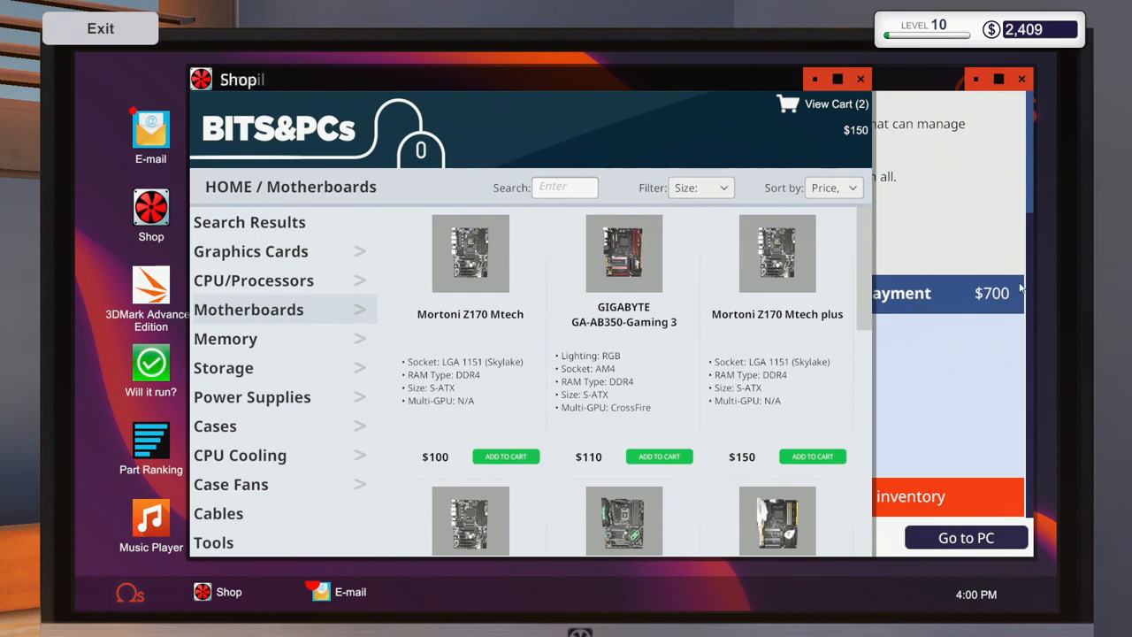
- Swap the Mortoni Z170 Mtech for a GIGABYTE GA-AB350-Gaming 3 and reread the blogger's brief
{"action": "left_click", "coordinate": [826, 102]}
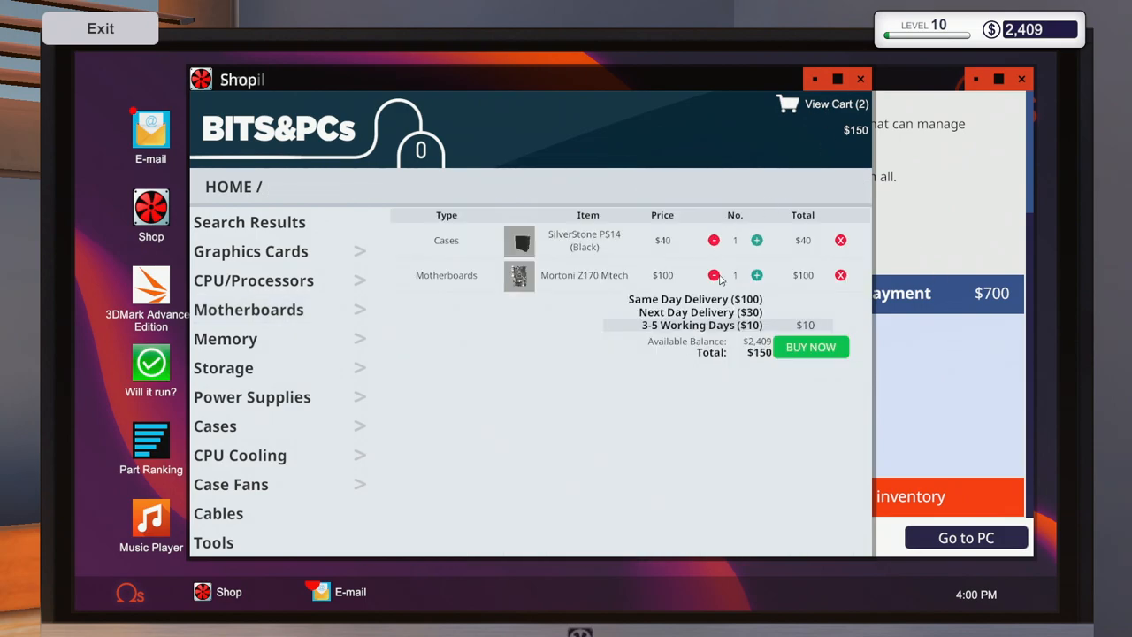
{"action": "left_click", "coordinate": [840, 276]}
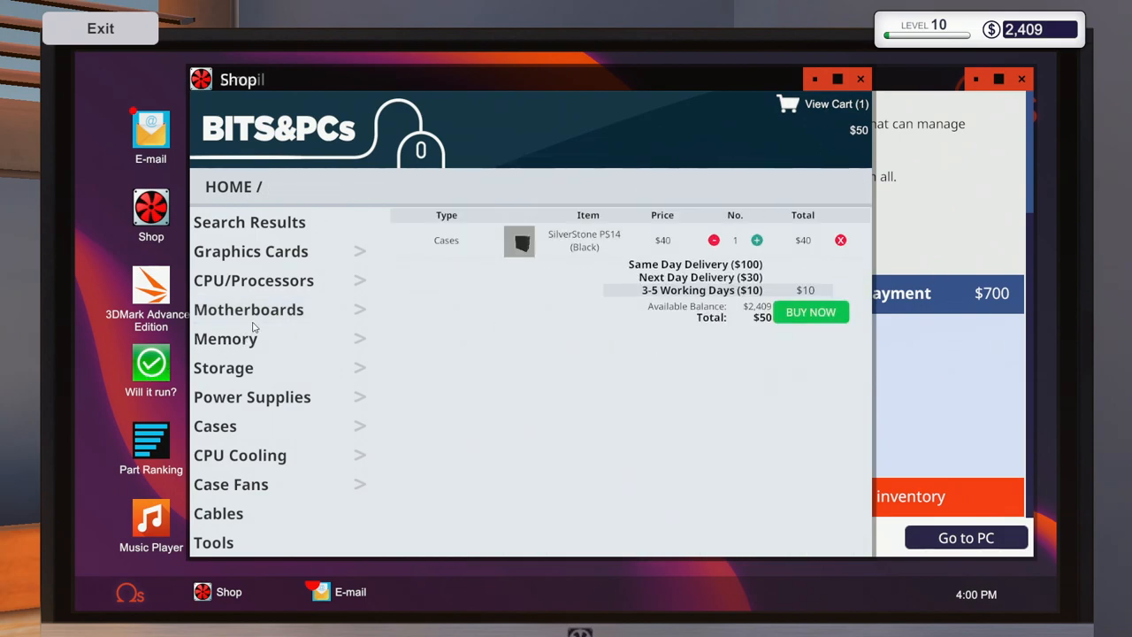
{"action": "left_click", "coordinate": [248, 308]}
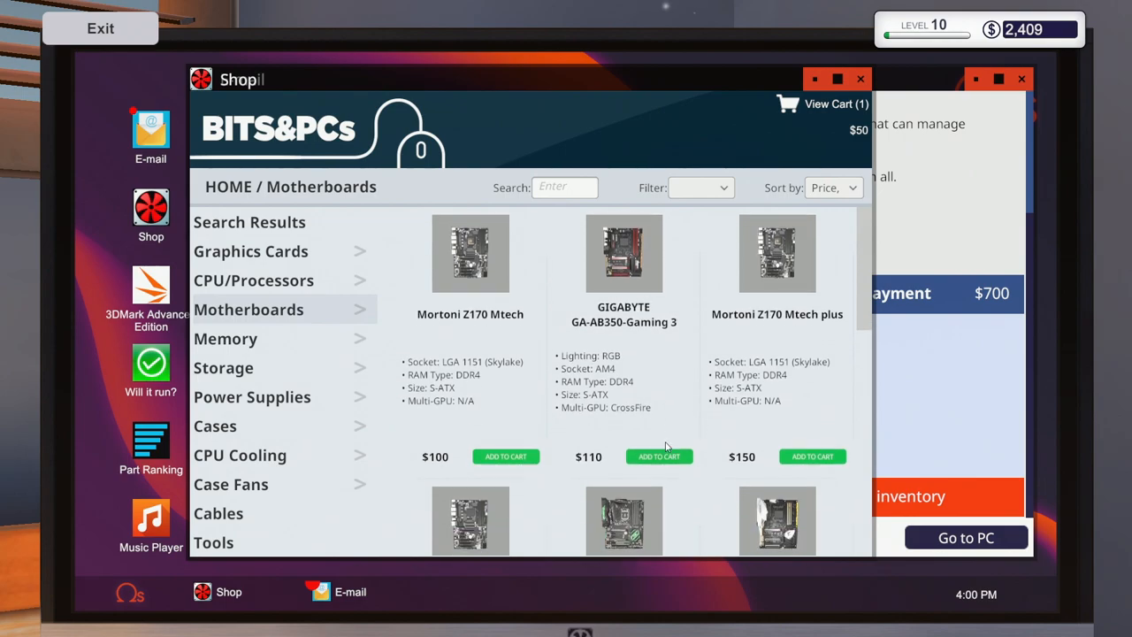
{"action": "left_click", "coordinate": [658, 456]}
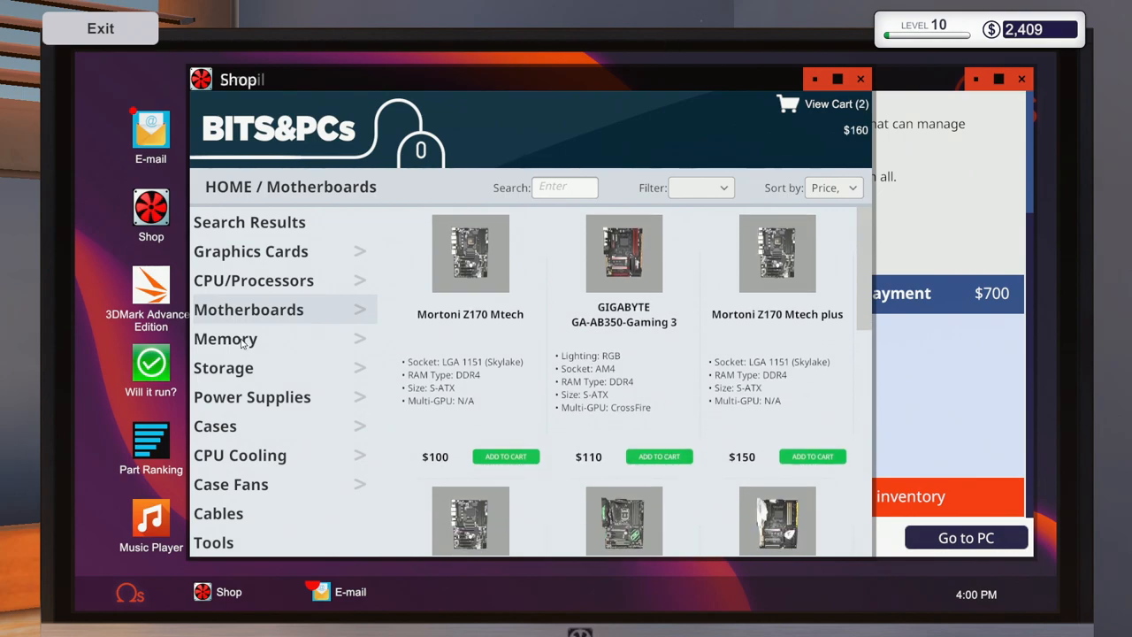
{"action": "left_click", "coordinate": [227, 339]}
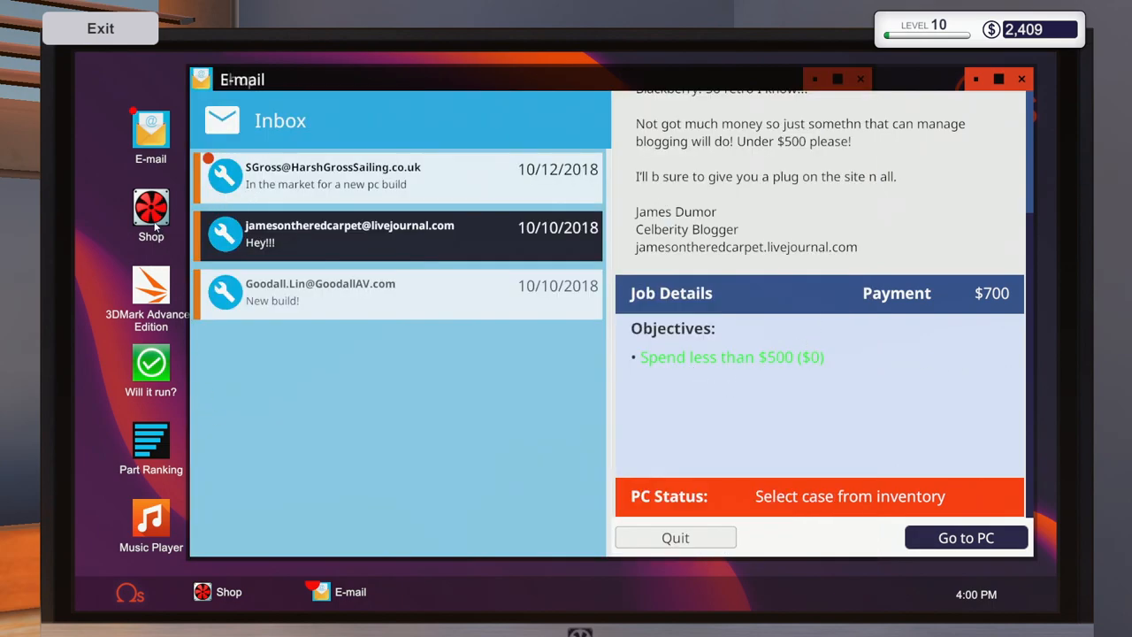
- Check the cart and add a Seagate BarraCuda 500GB drive from Storage
{"action": "left_click", "coordinate": [150, 208]}
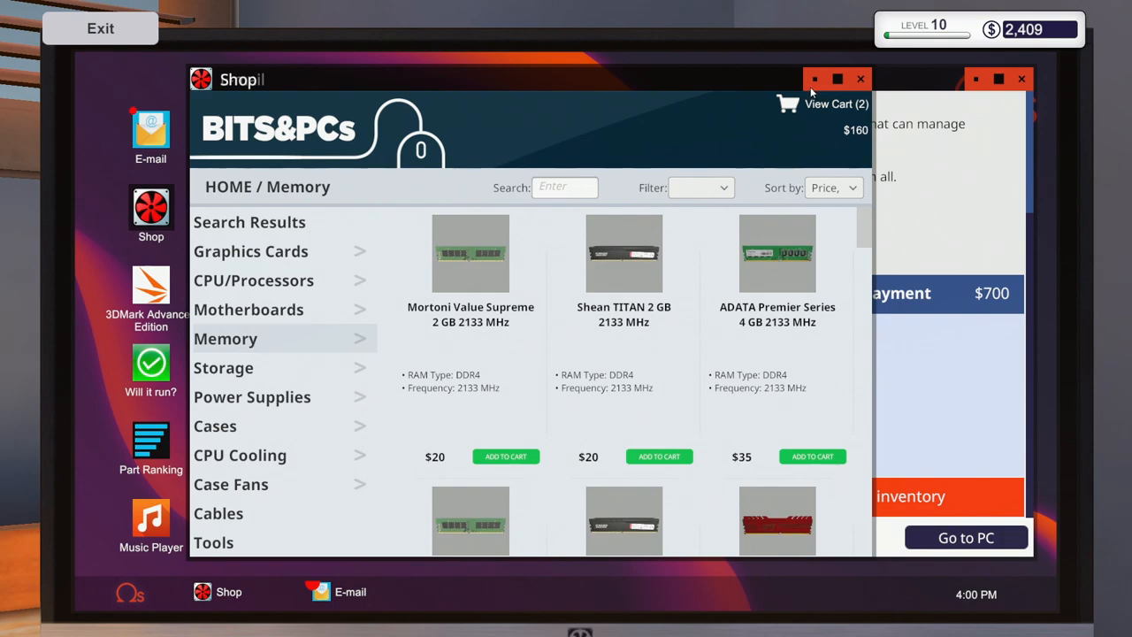
{"action": "mouse_move", "coordinate": [822, 105]}
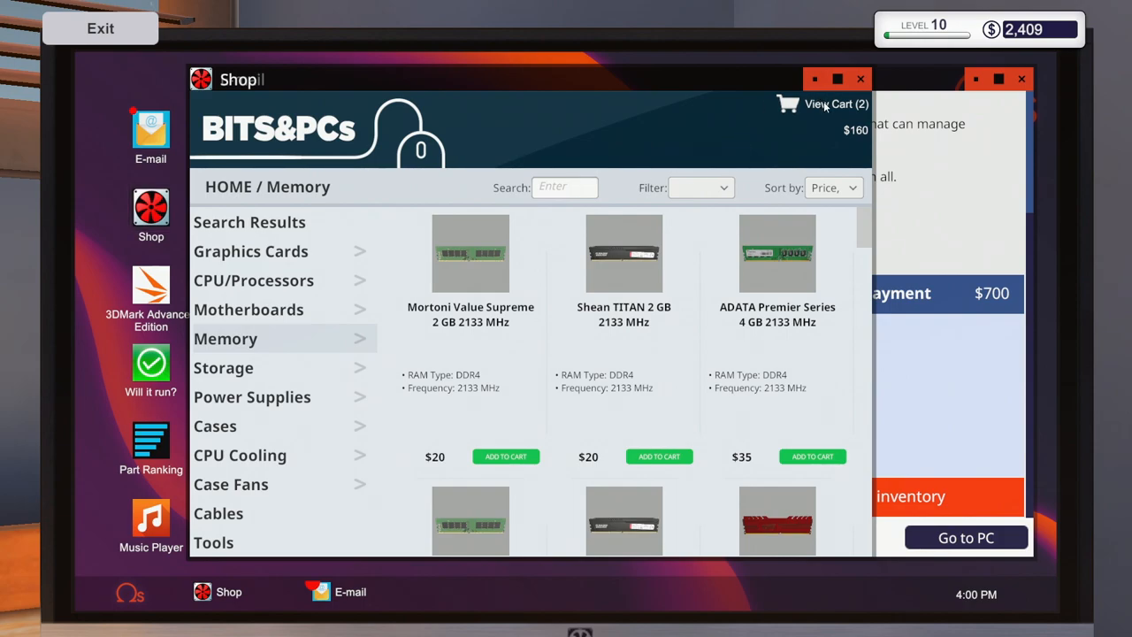
{"action": "left_click", "coordinate": [826, 102]}
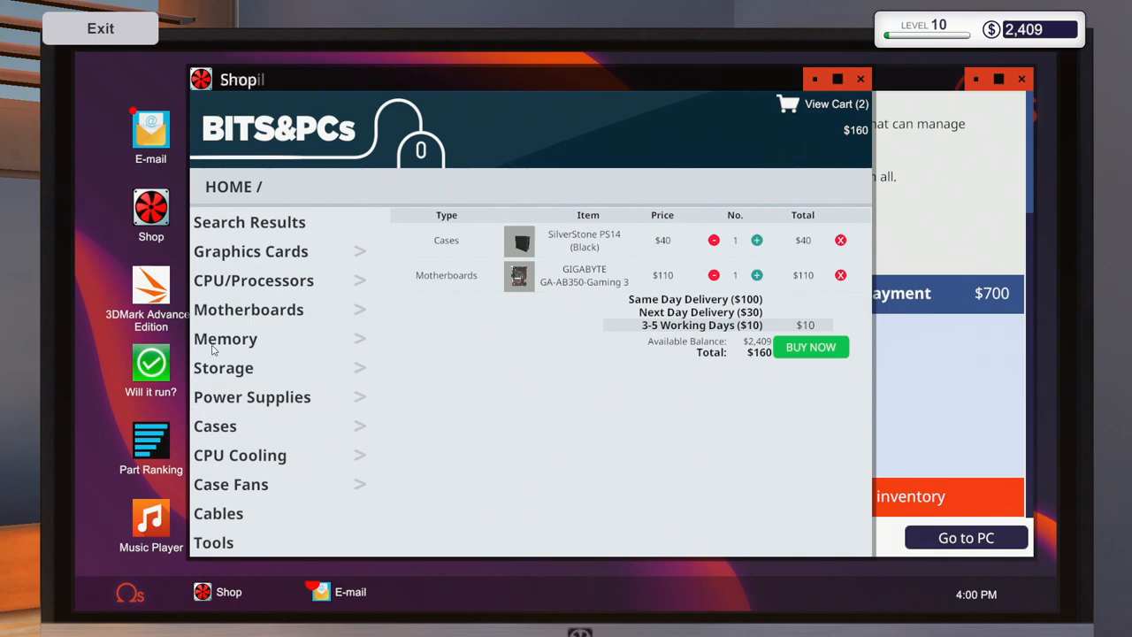
{"action": "left_click", "coordinate": [223, 366]}
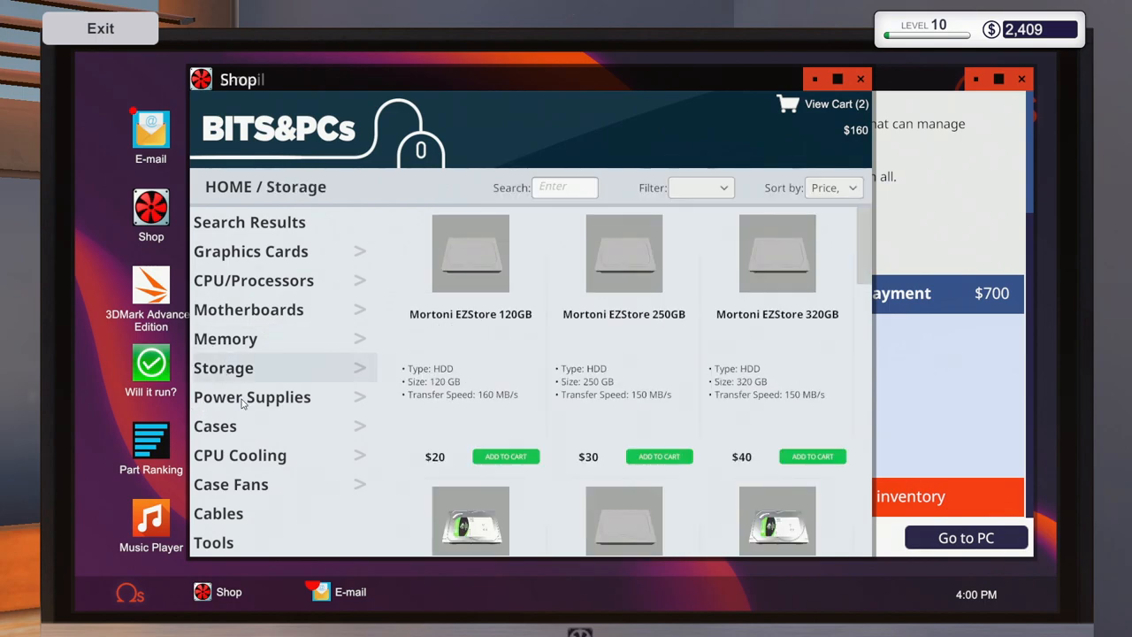
{"action": "scroll", "scroll_direction": "down", "scroll_amount": 3}
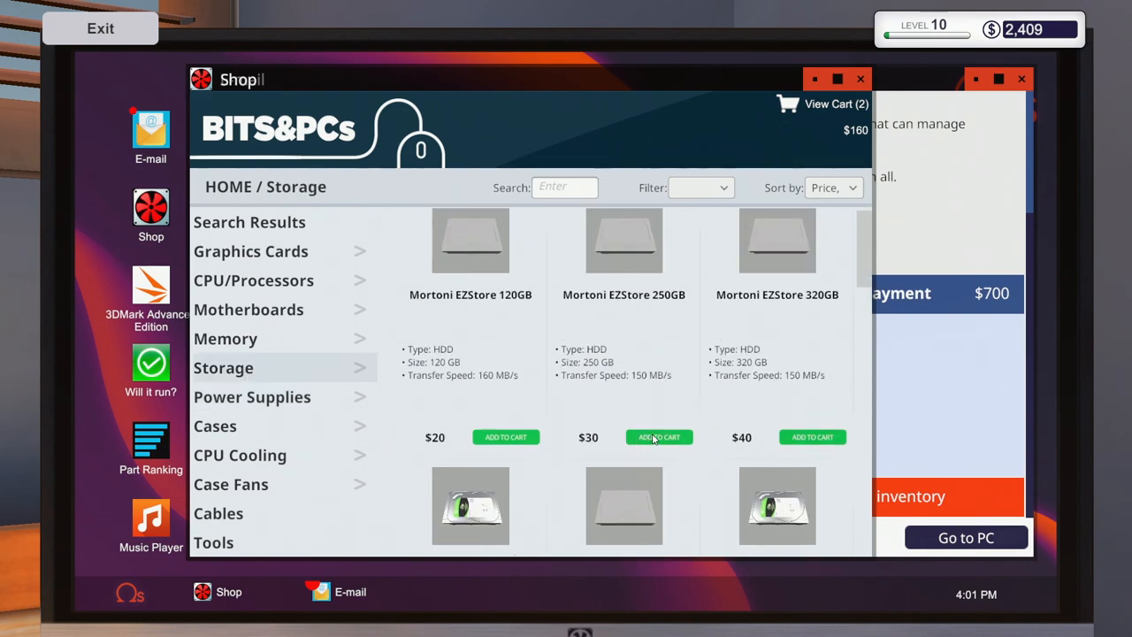
{"action": "scroll", "scroll_direction": "down", "scroll_amount": 3}
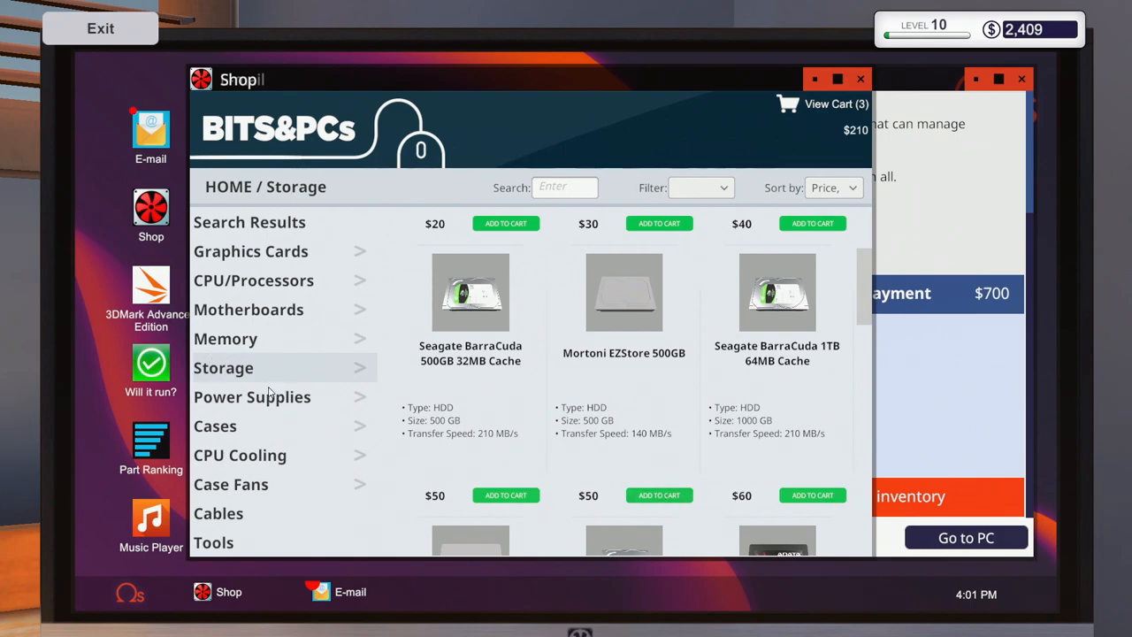
{"action": "mouse_move", "coordinate": [821, 303]}
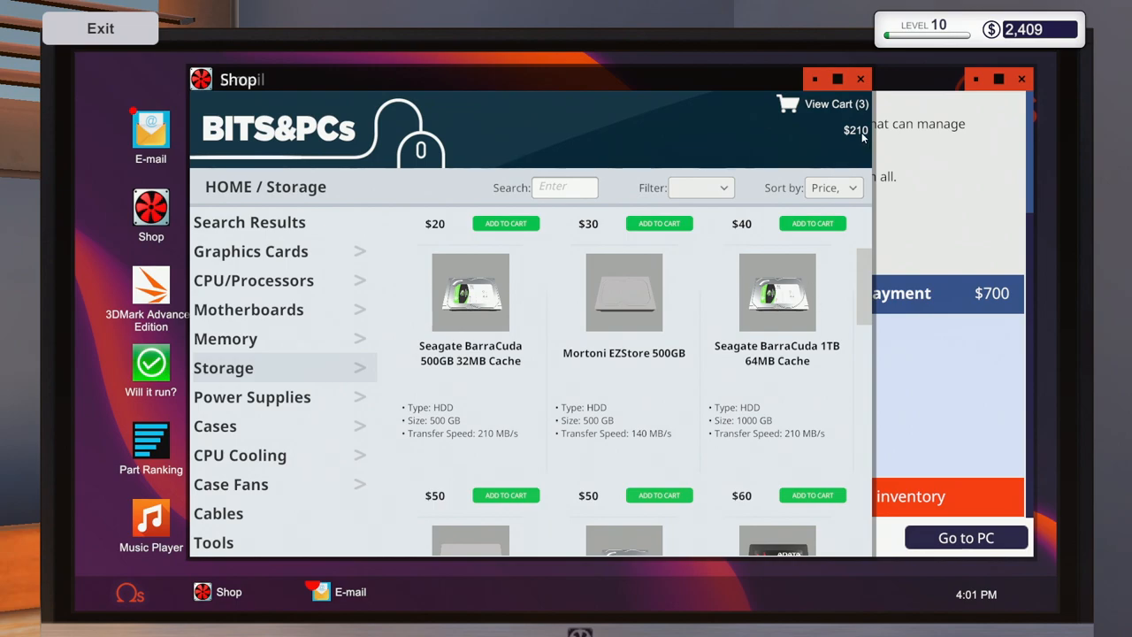
{"action": "left_click", "coordinate": [820, 103]}
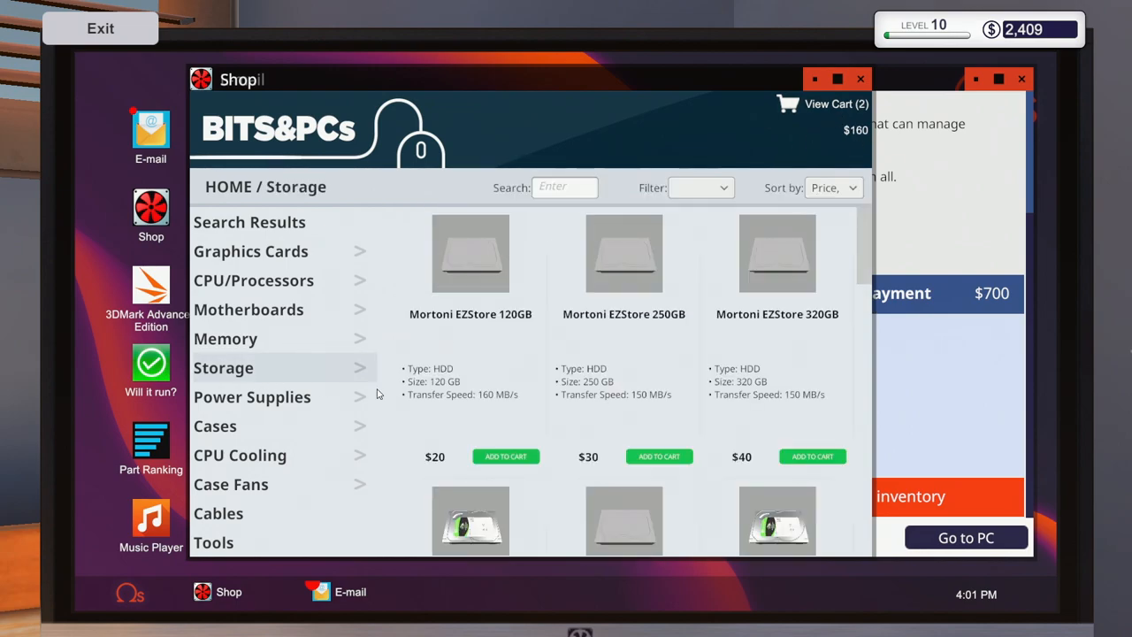
{"action": "left_click", "coordinate": [506, 456]}
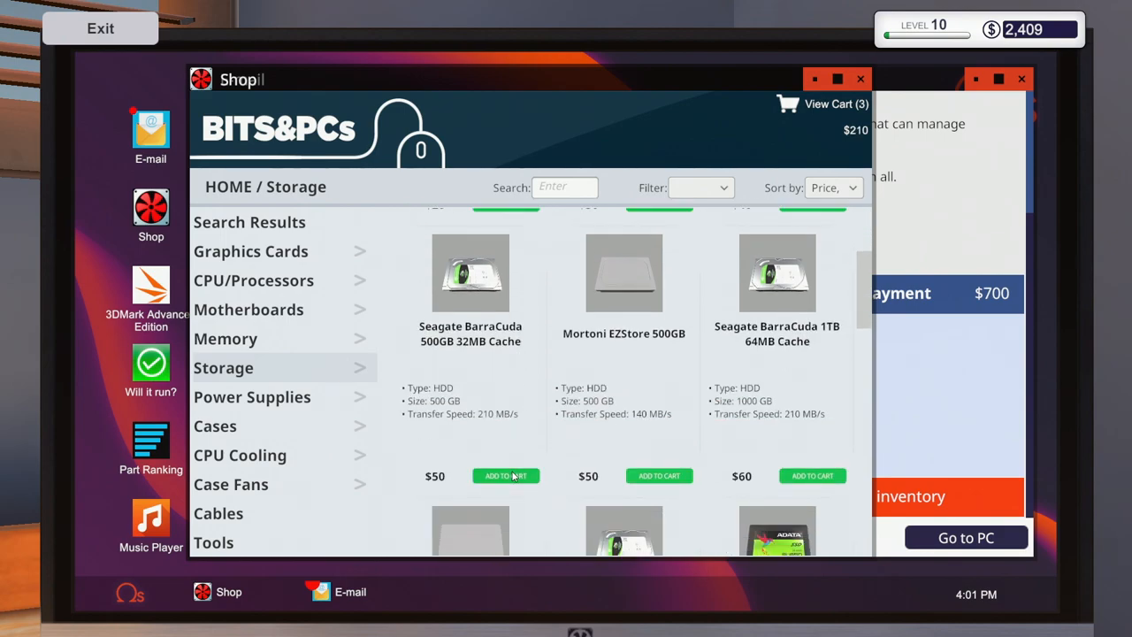
- Add a Cooler Master MWE Bronze 550 PSU and MSI Radeon R7 370 4G, then review the cart
{"action": "left_click", "coordinate": [251, 396]}
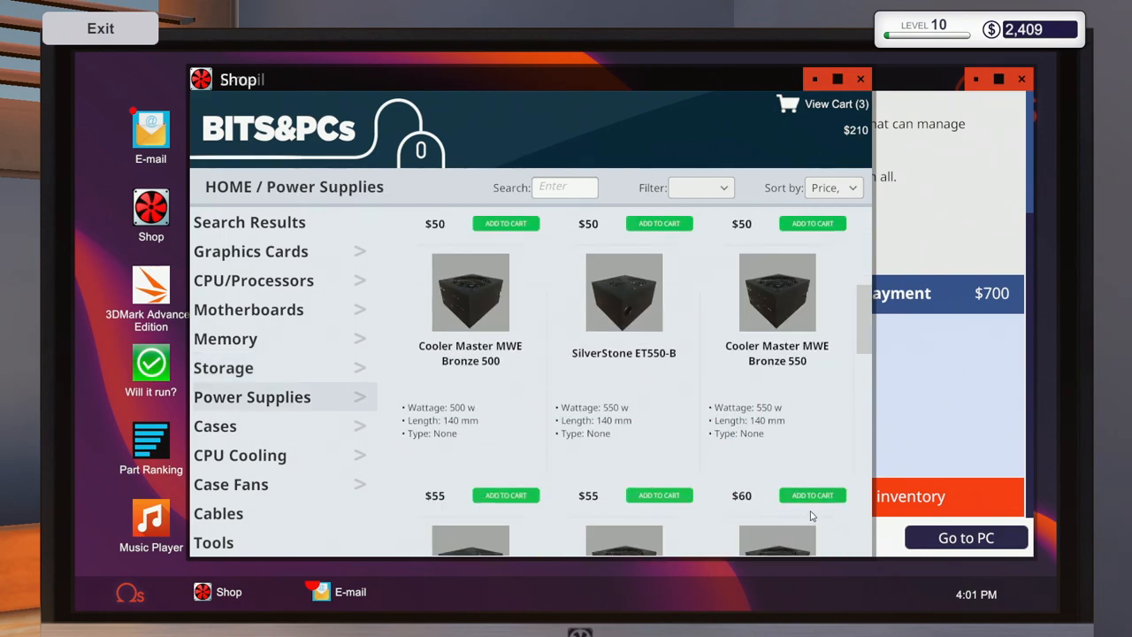
{"action": "left_click", "coordinate": [814, 495]}
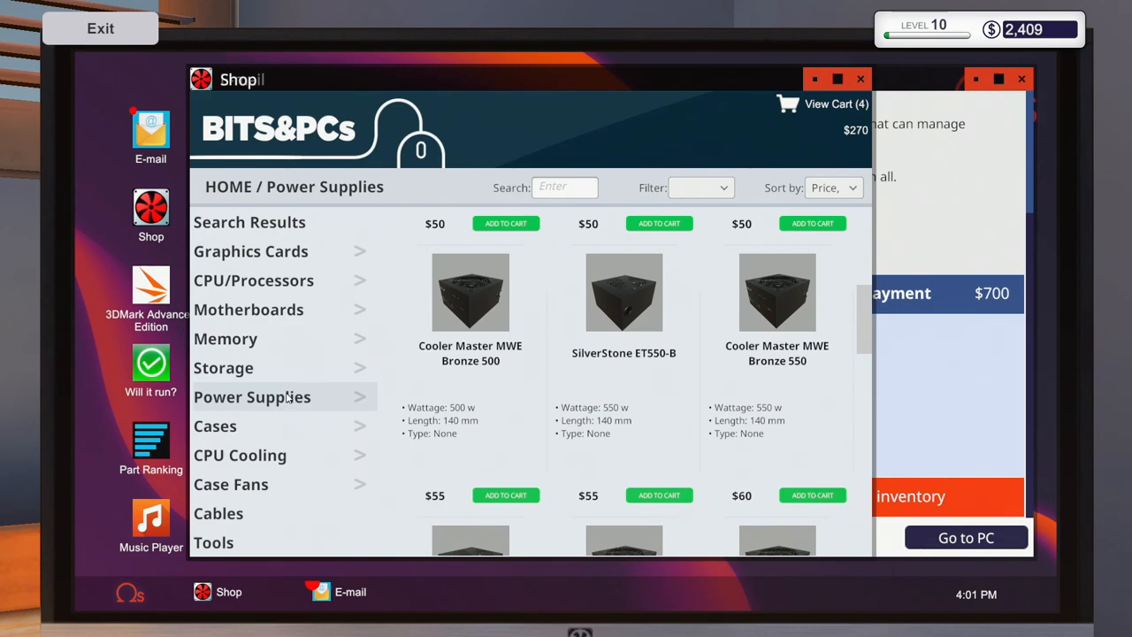
{"action": "left_click", "coordinate": [251, 251]}
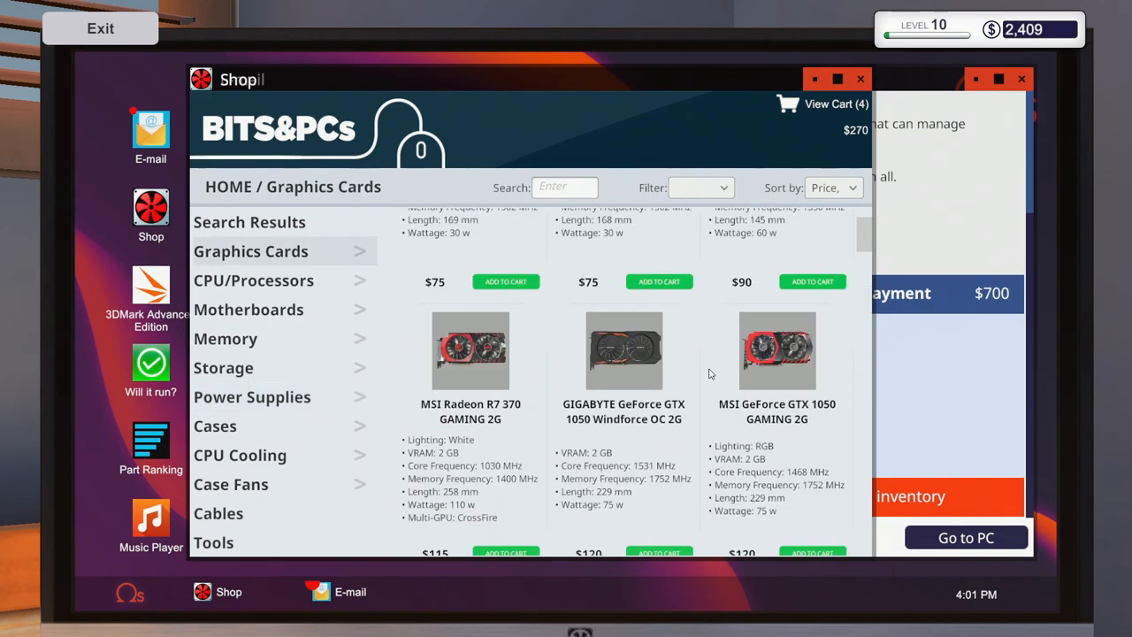
{"action": "mouse_move", "coordinate": [881, 198]}
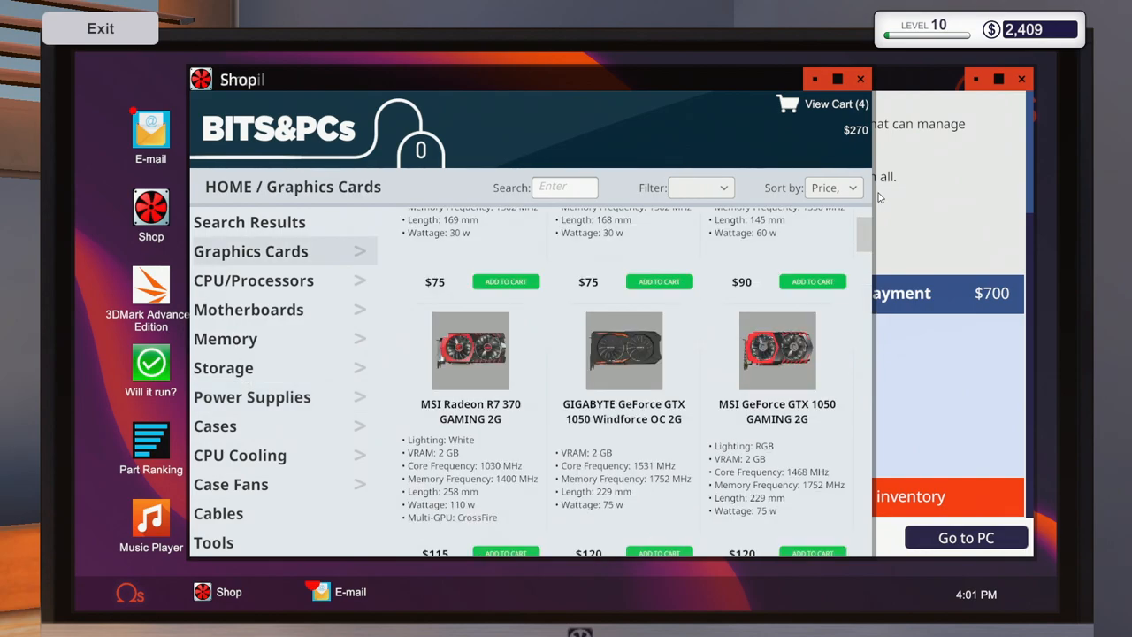
{"action": "scroll", "scroll_direction": "down", "scroll_amount": 3}
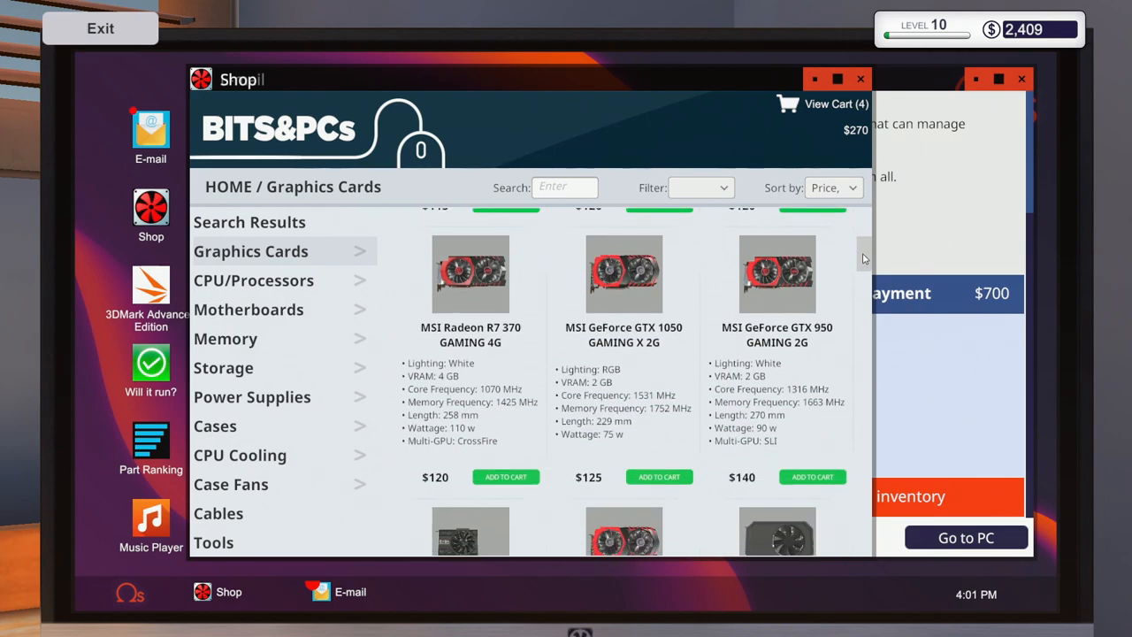
{"action": "scroll", "scroll_direction": "down", "scroll_amount": 3}
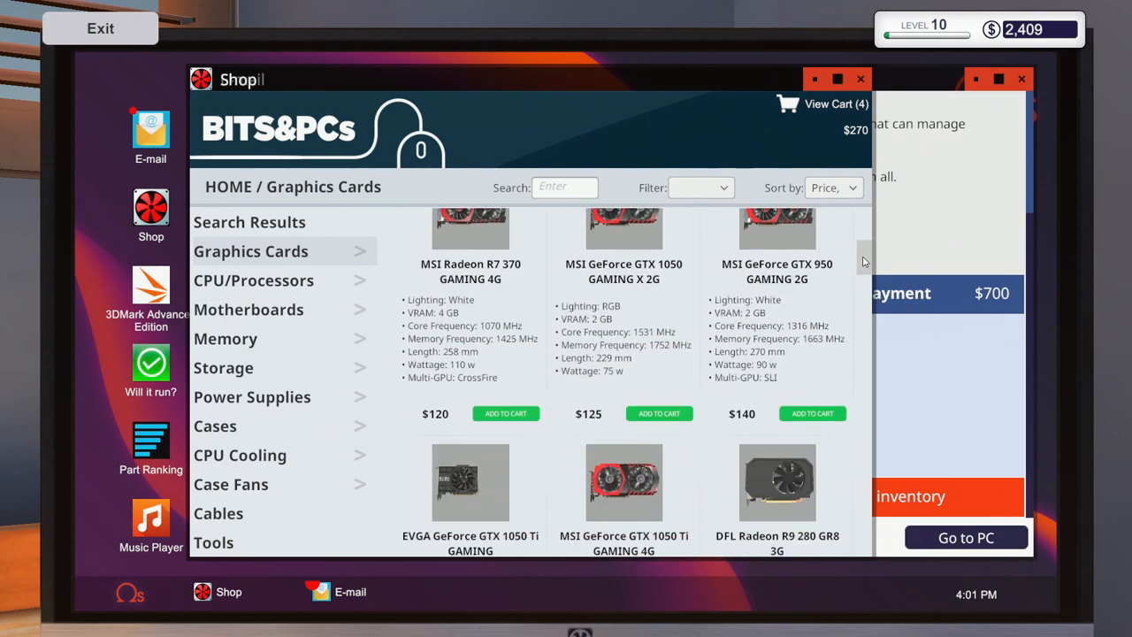
{"action": "scroll", "scroll_direction": "down", "scroll_amount": 3}
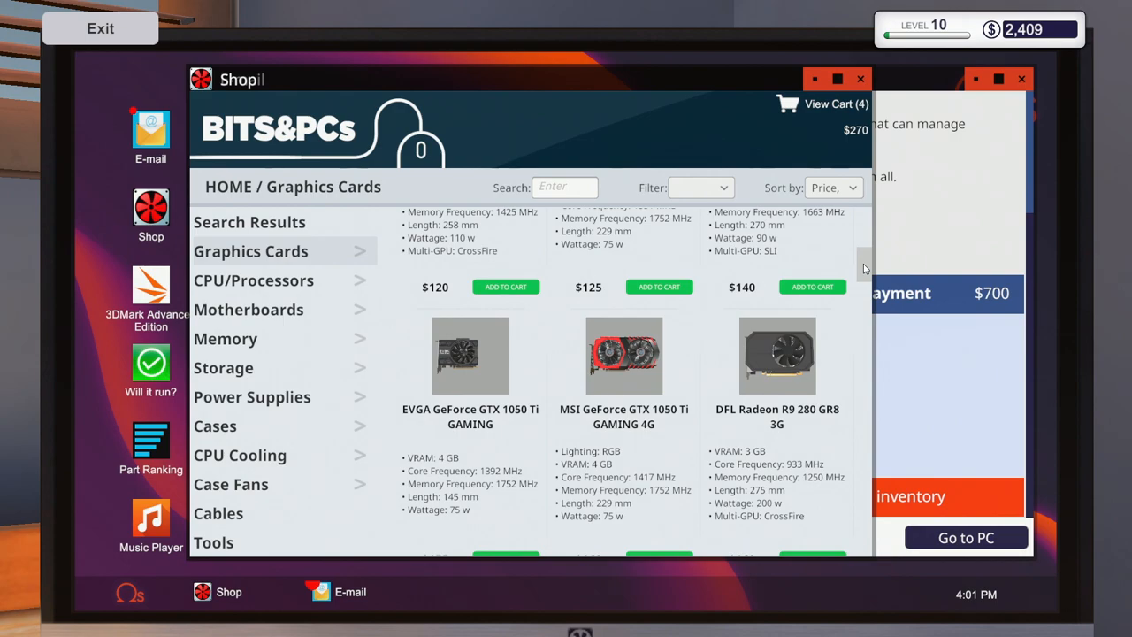
{"action": "scroll", "scroll_direction": "down", "scroll_amount": 3}
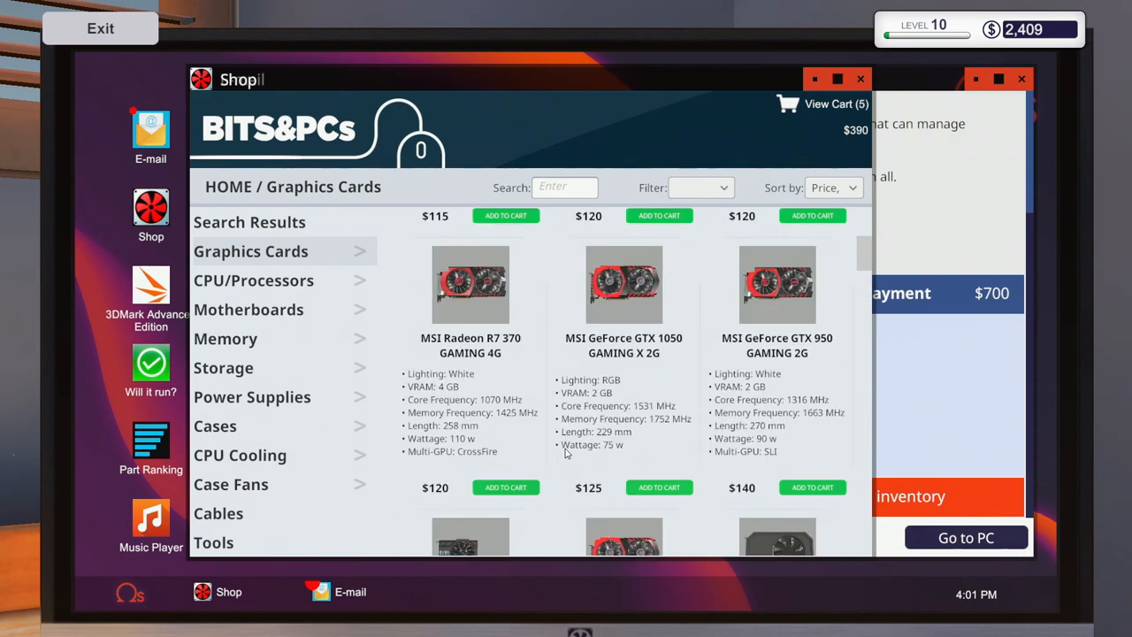
{"action": "left_click", "coordinate": [241, 455]}
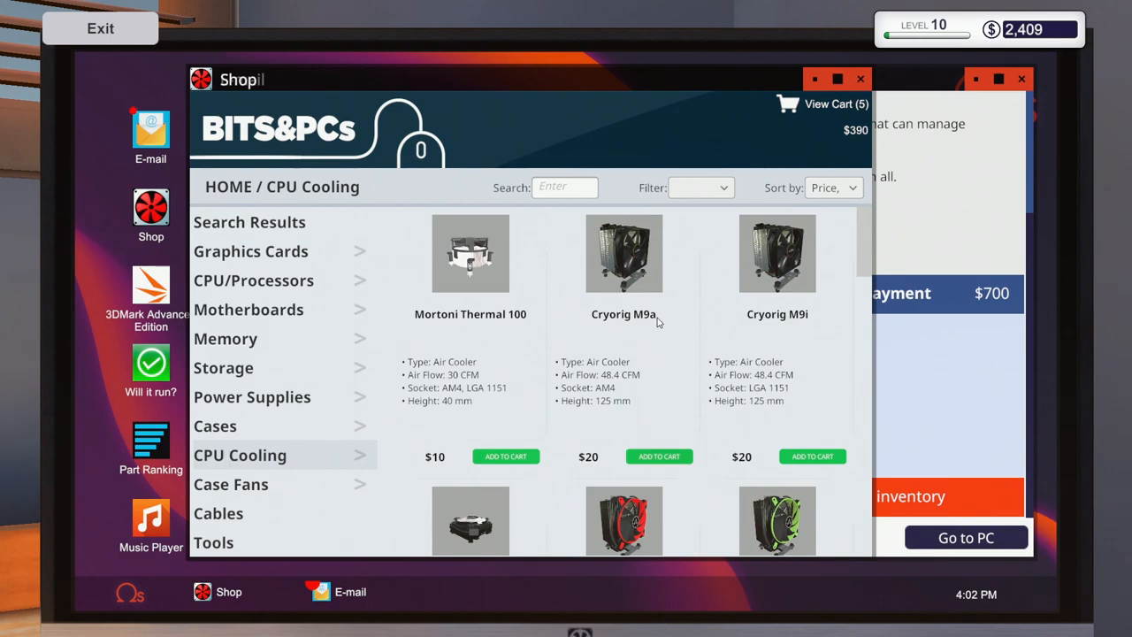
{"action": "mouse_move", "coordinate": [516, 431]}
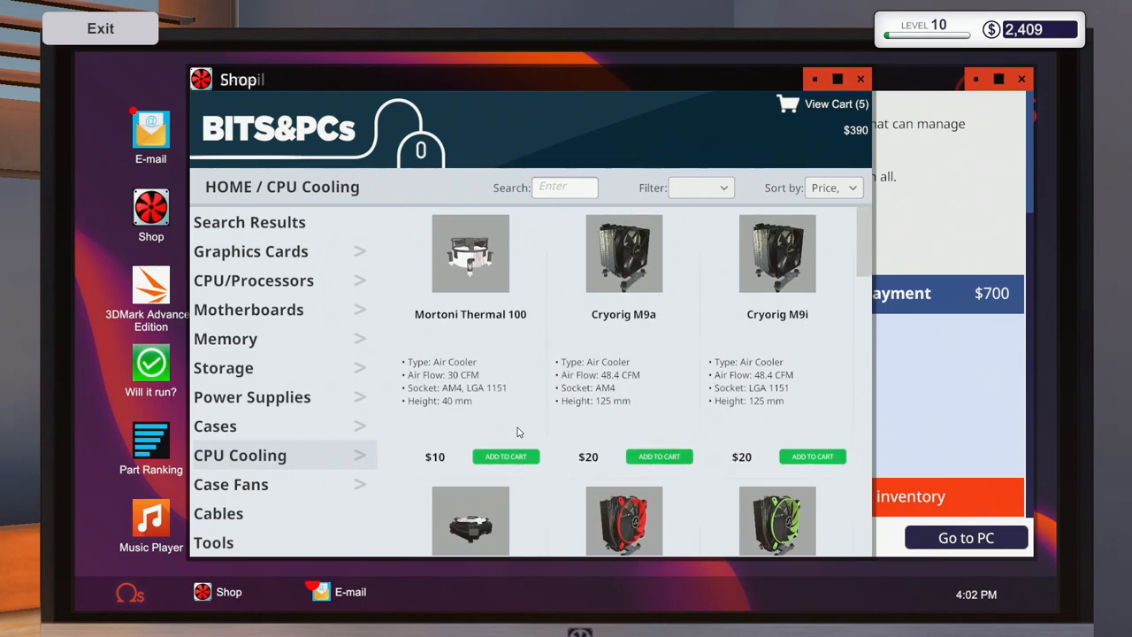
{"action": "left_click", "coordinate": [251, 396]}
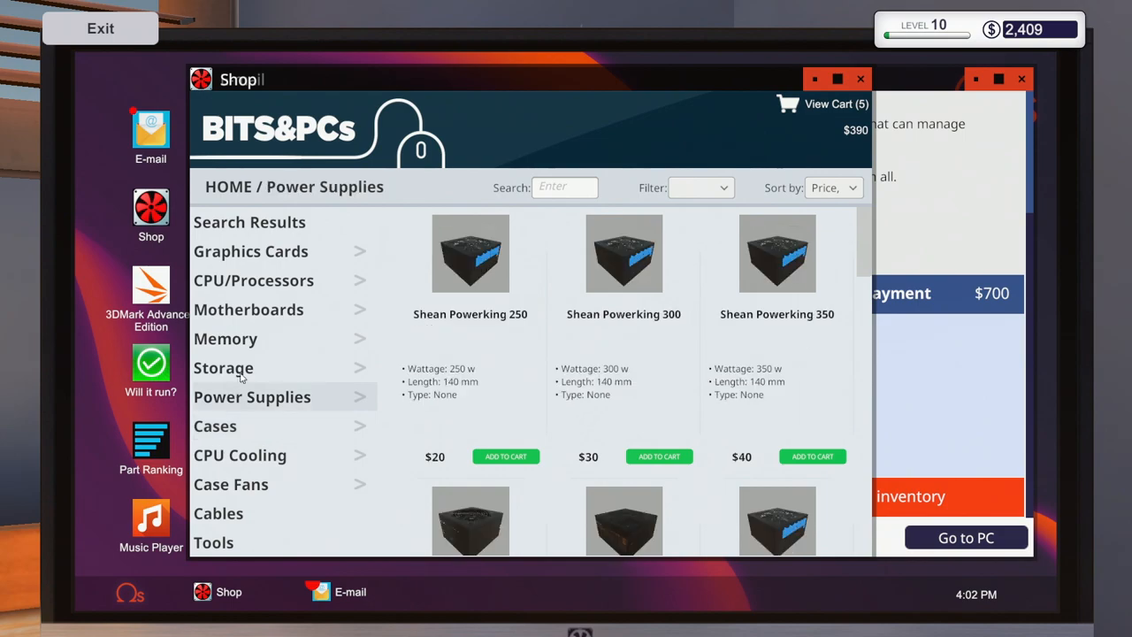
{"action": "left_click", "coordinate": [248, 308]}
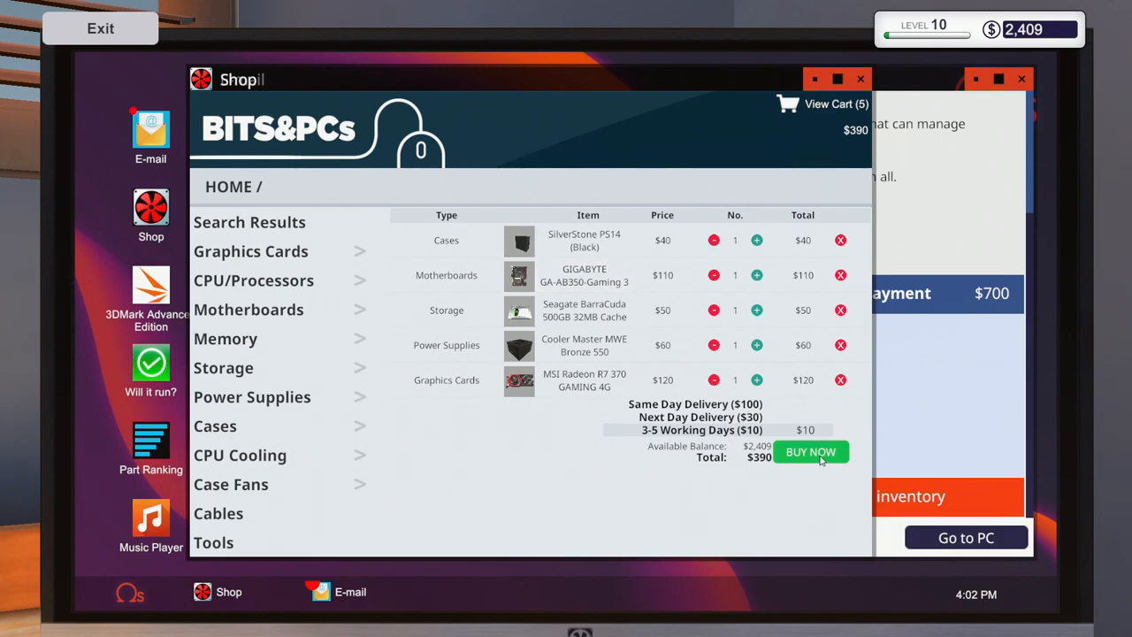
- Buy the five-part order with next-day delivery for $410 and launch Will it run?
{"action": "left_click", "coordinate": [700, 418]}
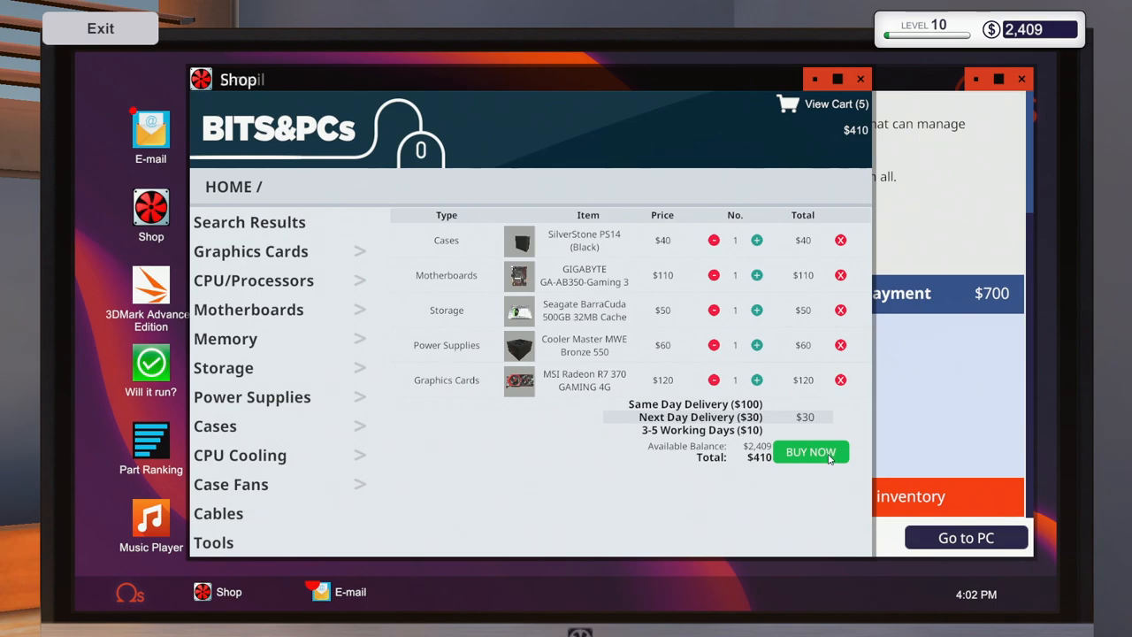
{"action": "left_click", "coordinate": [810, 453]}
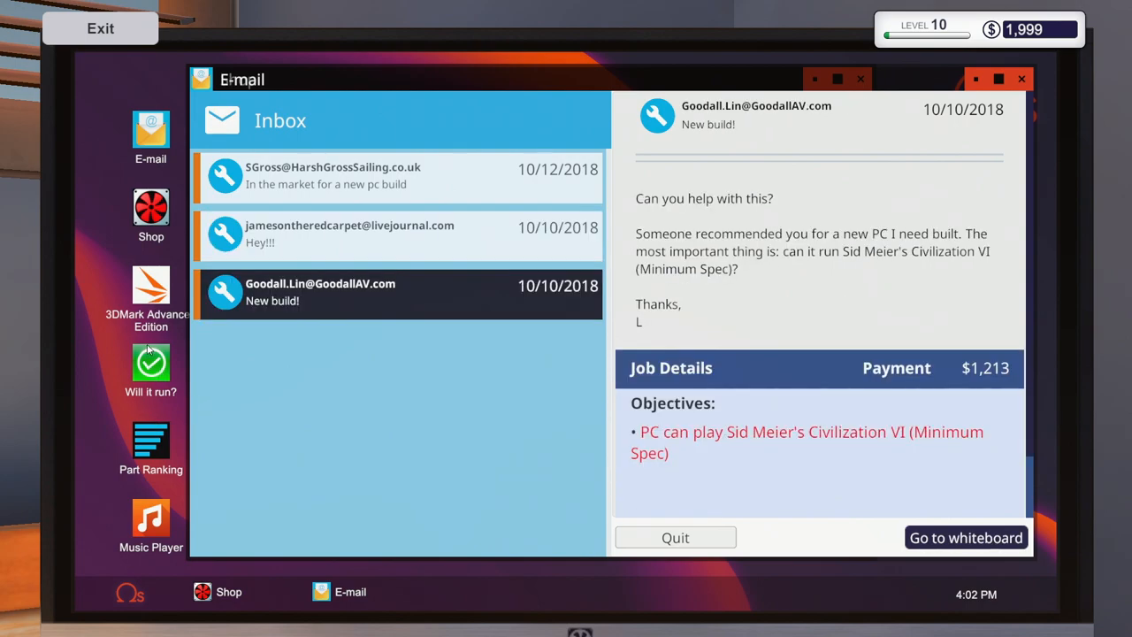
{"action": "left_click", "coordinate": [150, 362]}
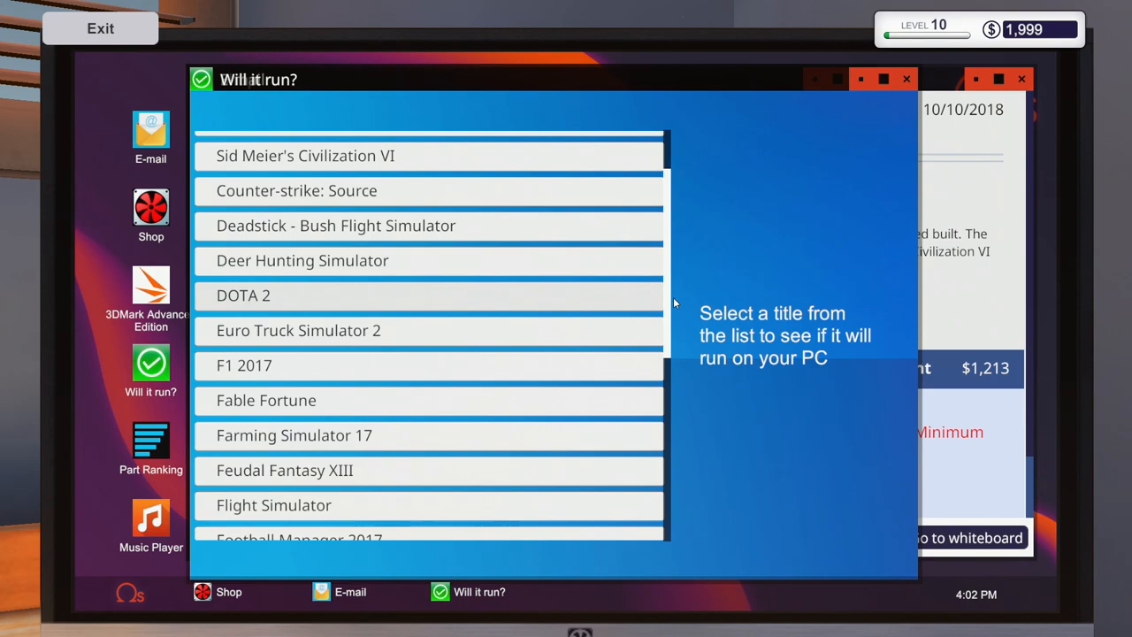
- Compare Civilization VI's recommended specs with the current PC and view the CPU rankings
{"action": "scroll", "scroll_direction": "down", "scroll_amount": 3}
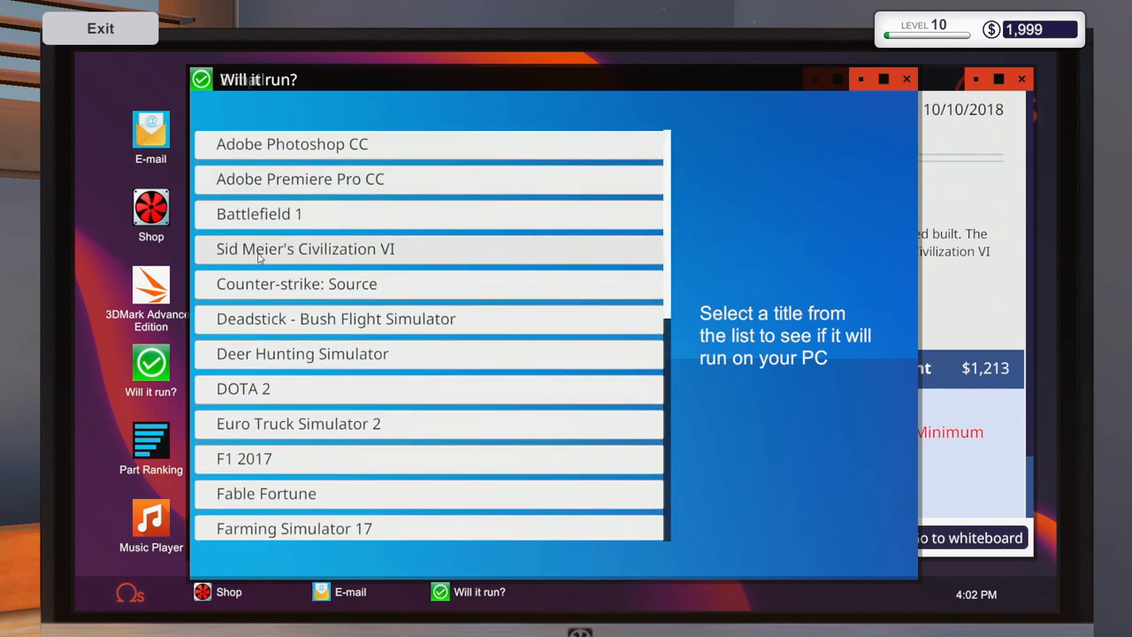
{"action": "left_click", "coordinate": [304, 247]}
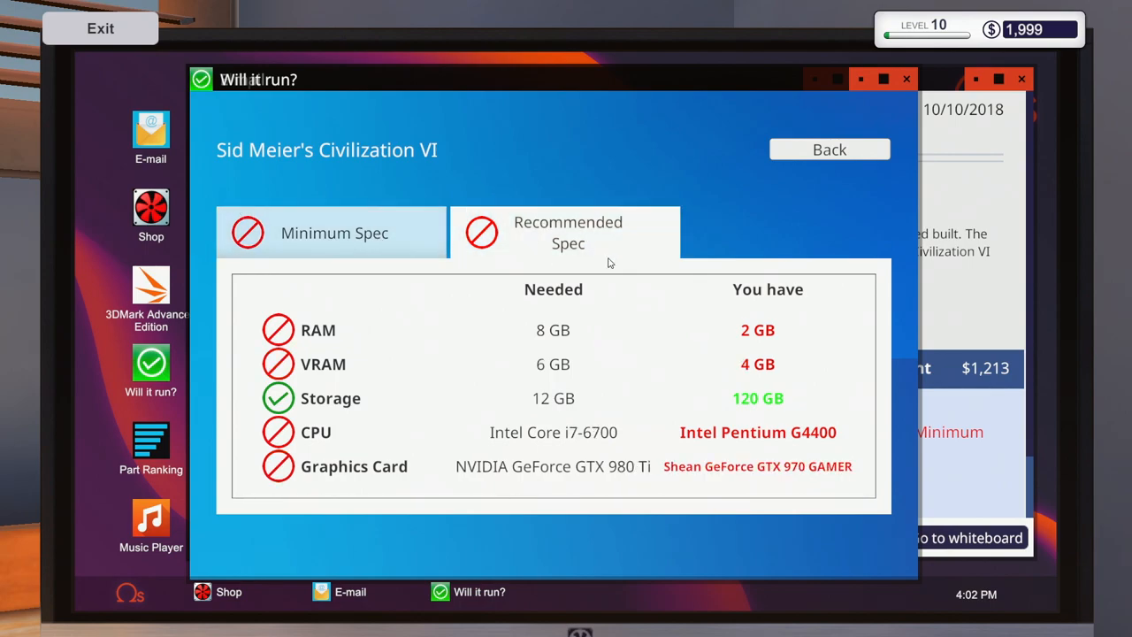
{"action": "mouse_move", "coordinate": [555, 375]}
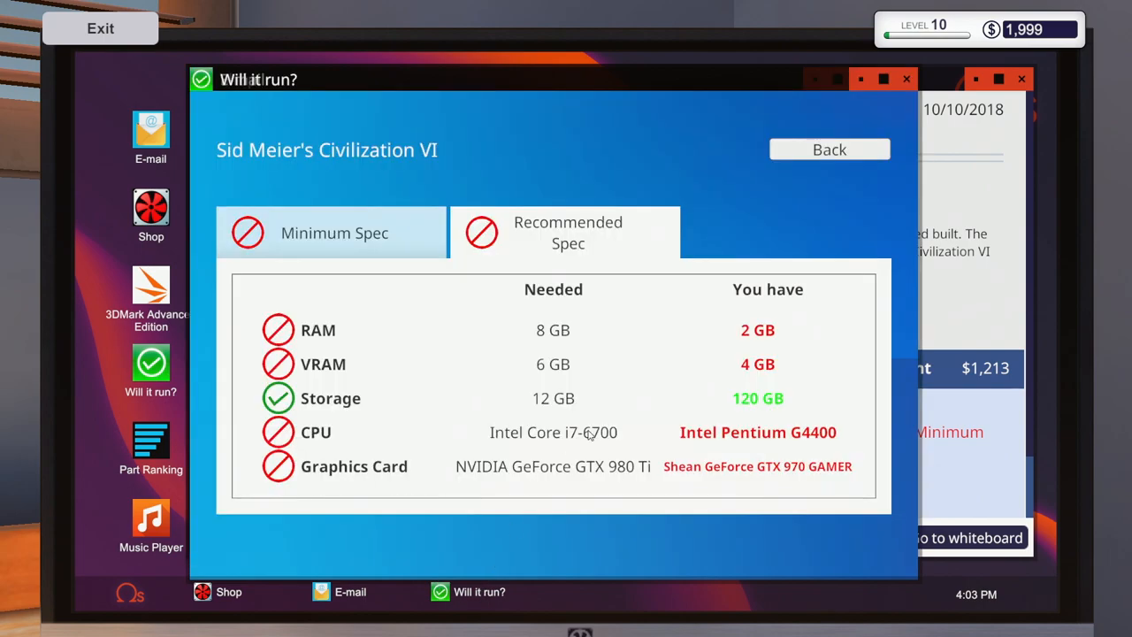
{"action": "left_click_drag", "start_coordinate": [258, 78], "coordinate": [368, 75]}
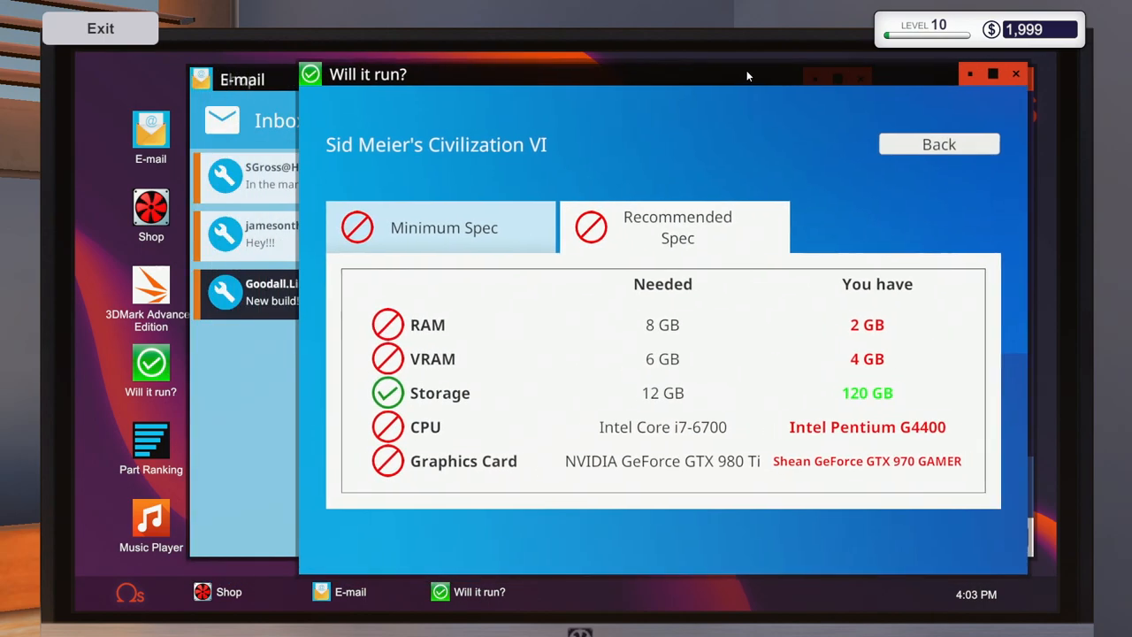
{"action": "left_click", "coordinate": [150, 442]}
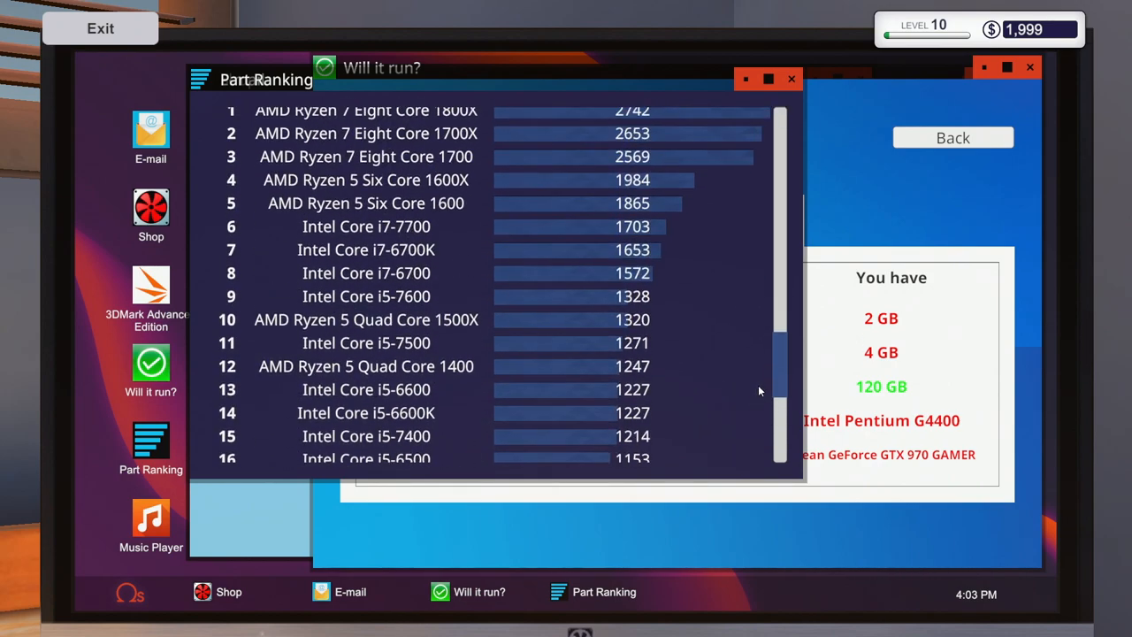
{"action": "mouse_move", "coordinate": [457, 212]}
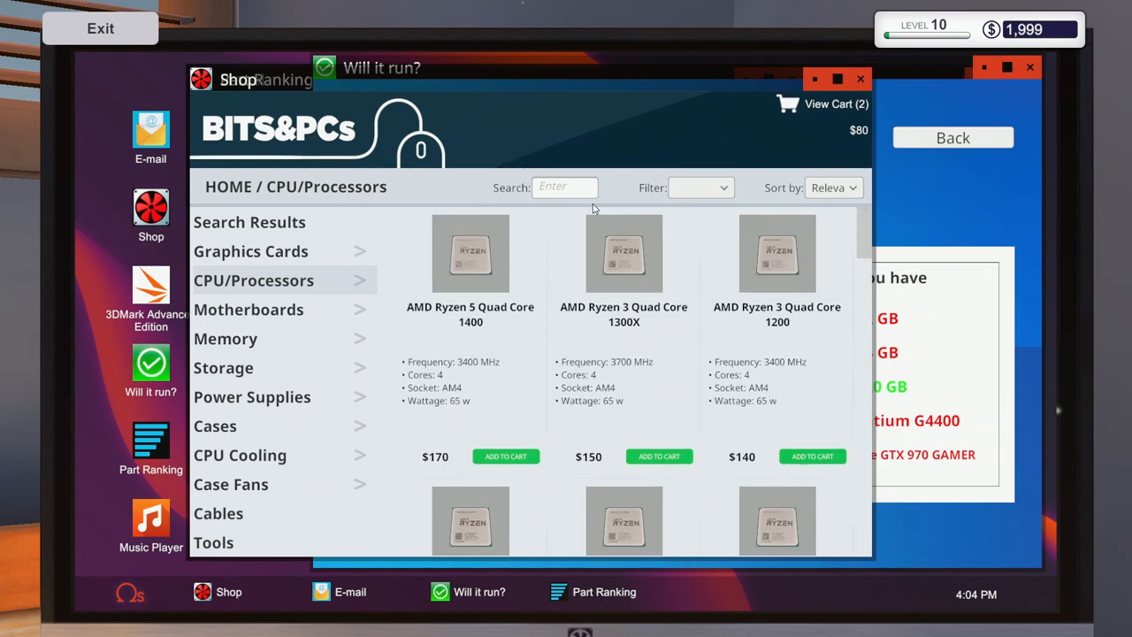
- Add an i7-6700, a socket-matching Mortoni Z170 Mtech board and a case to the cart
{"action": "type", "text": "6700"}
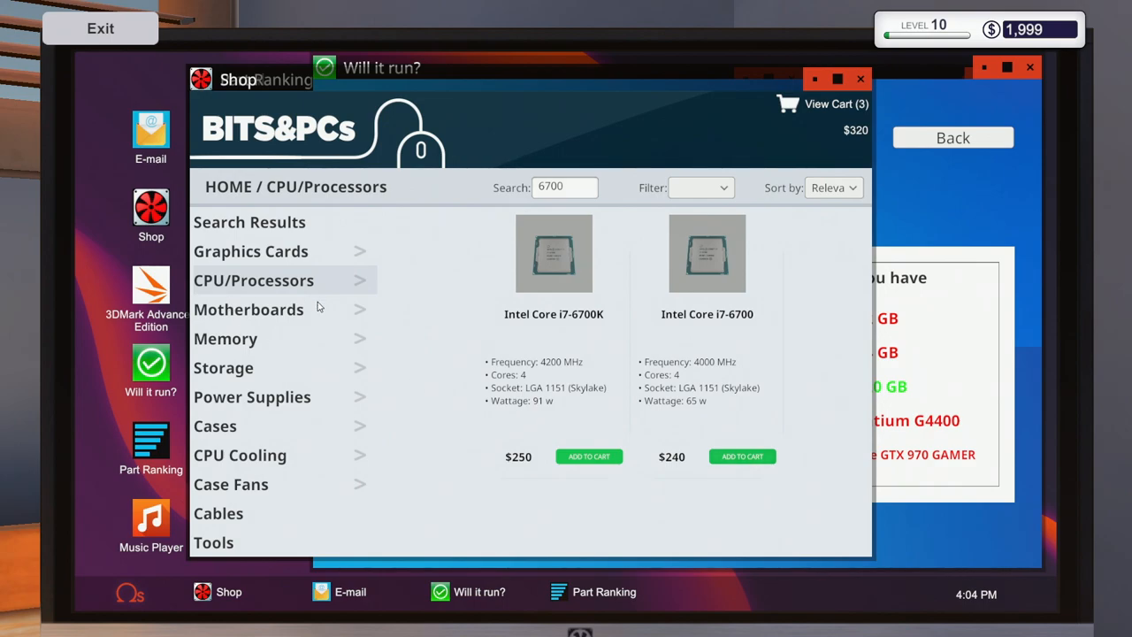
{"action": "left_click", "coordinate": [248, 310]}
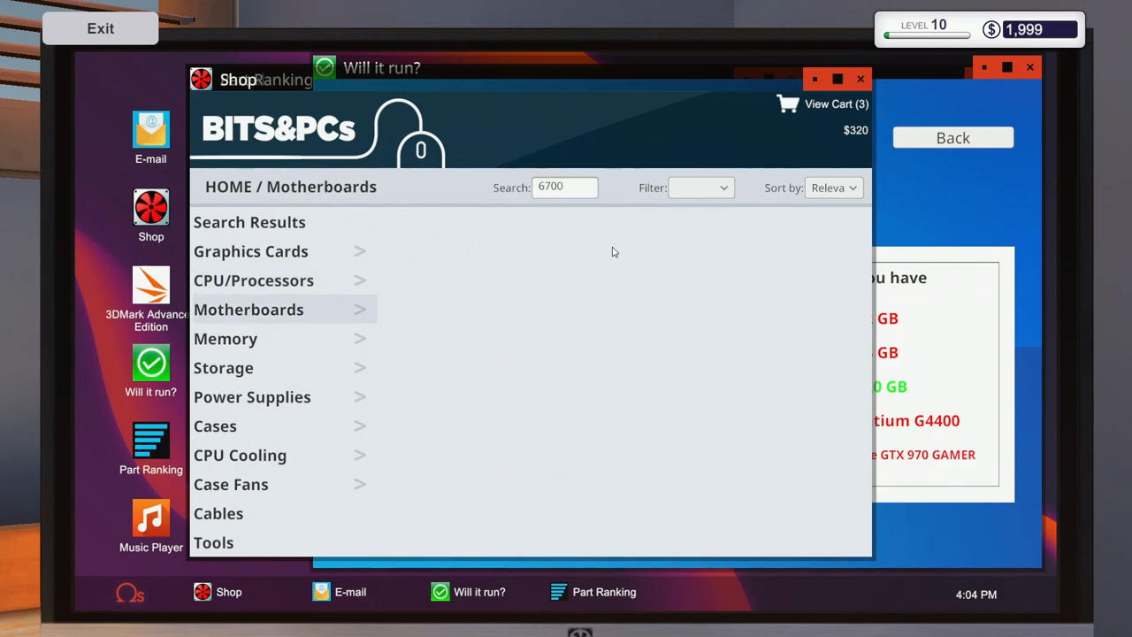
{"action": "left_click", "coordinate": [700, 188]}
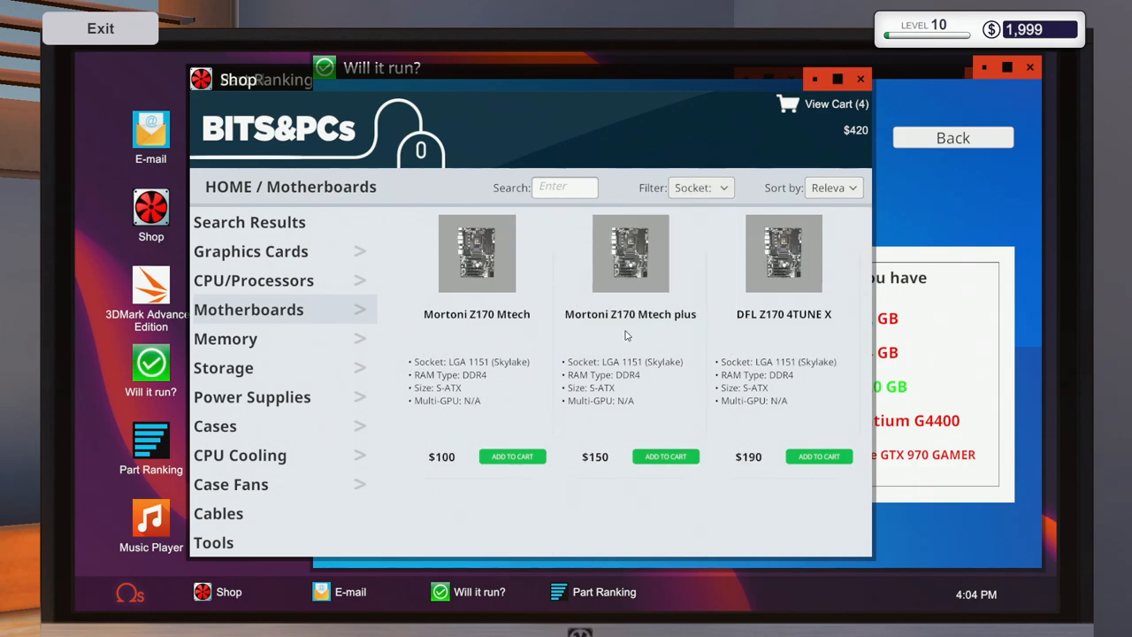
{"action": "left_click", "coordinate": [223, 366]}
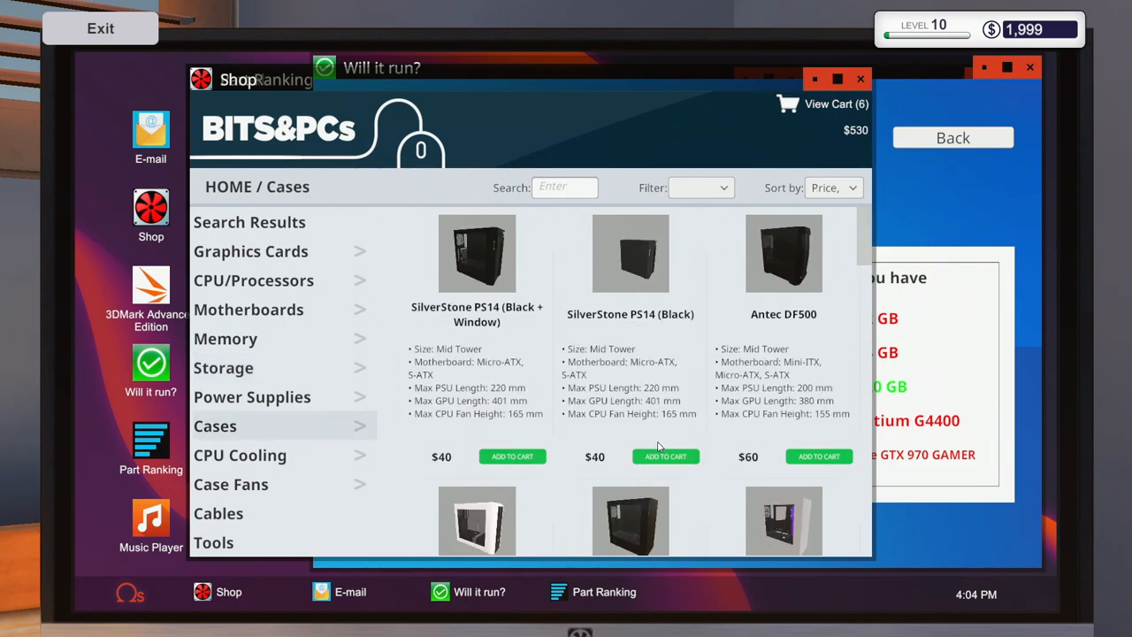
{"action": "mouse_move", "coordinate": [661, 452]}
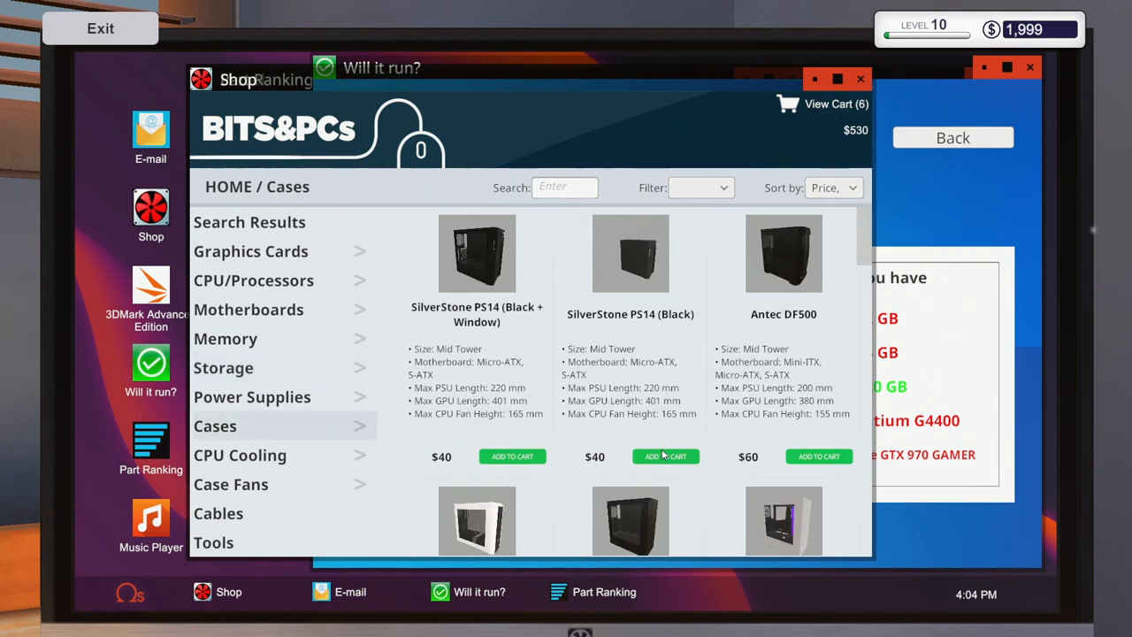
- Add a GTX 980 Ti graphics card and pay the $1,075 order
{"action": "left_click", "coordinate": [251, 251]}
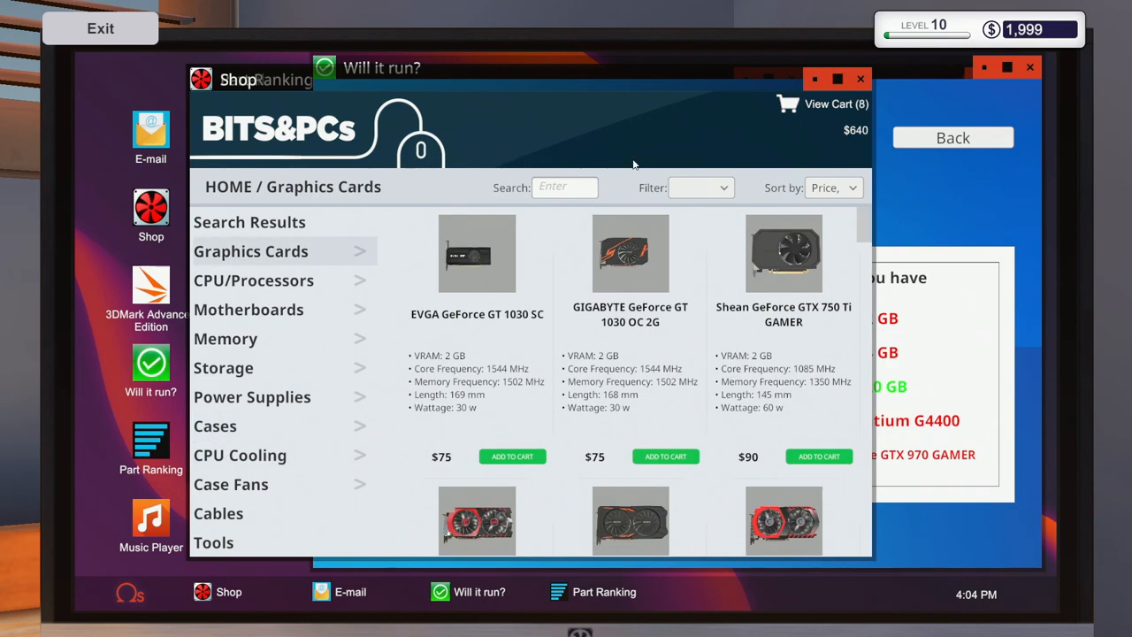
{"action": "type", "text": "980"}
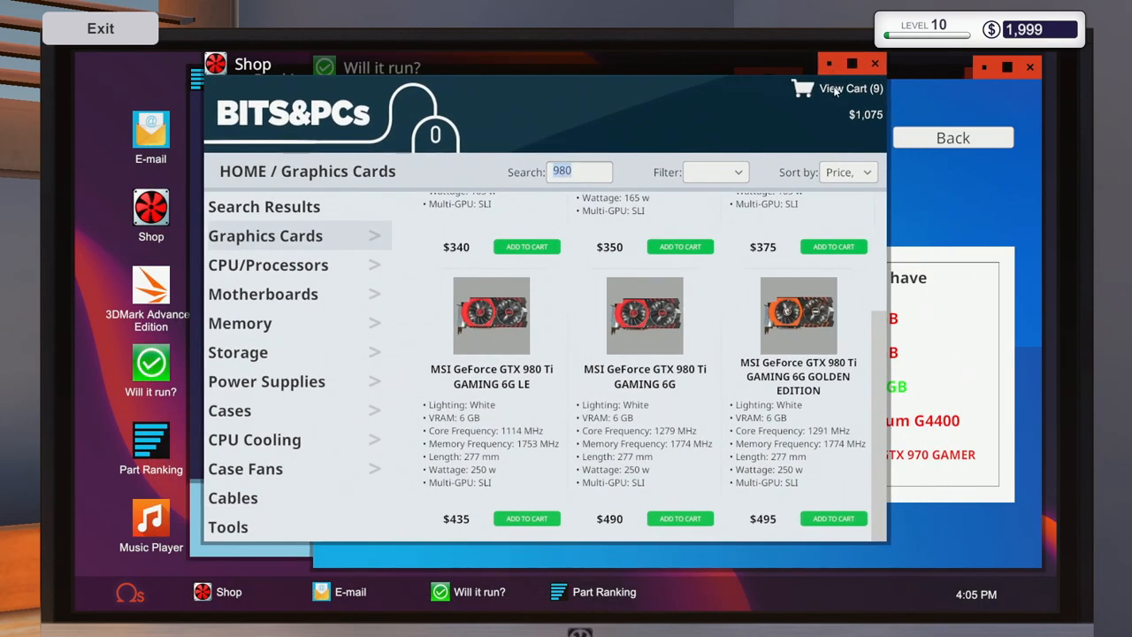
{"action": "left_click", "coordinate": [840, 88]}
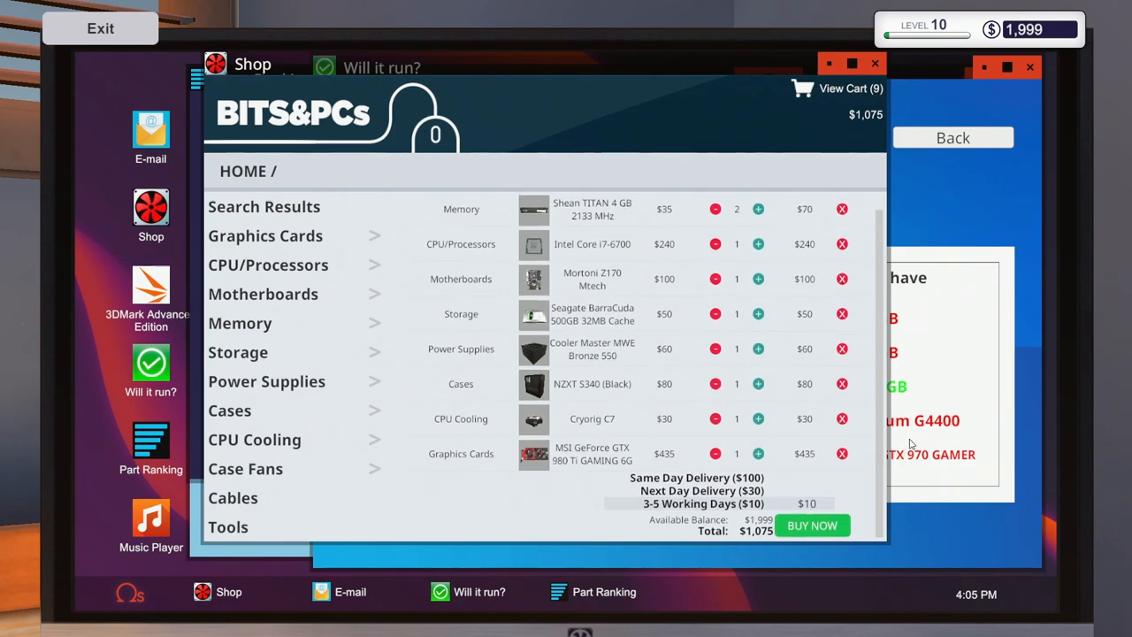
{"action": "left_click", "coordinate": [810, 525]}
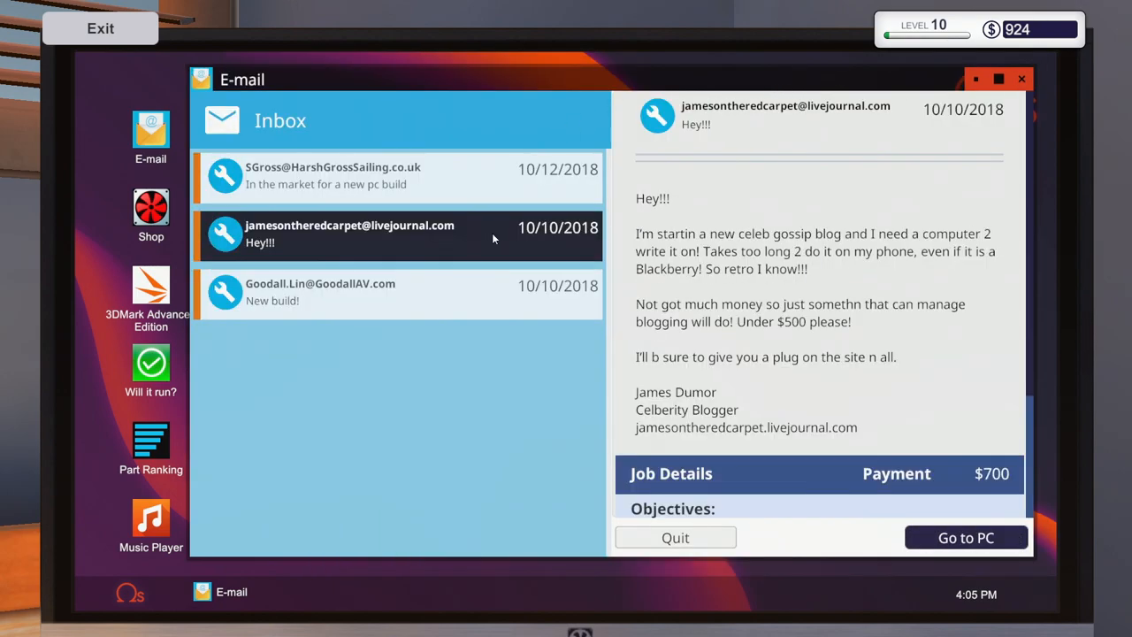
- Take the blogging PC job, carry it to the workshop and set it on the workbench
{"action": "left_click", "coordinate": [965, 538]}
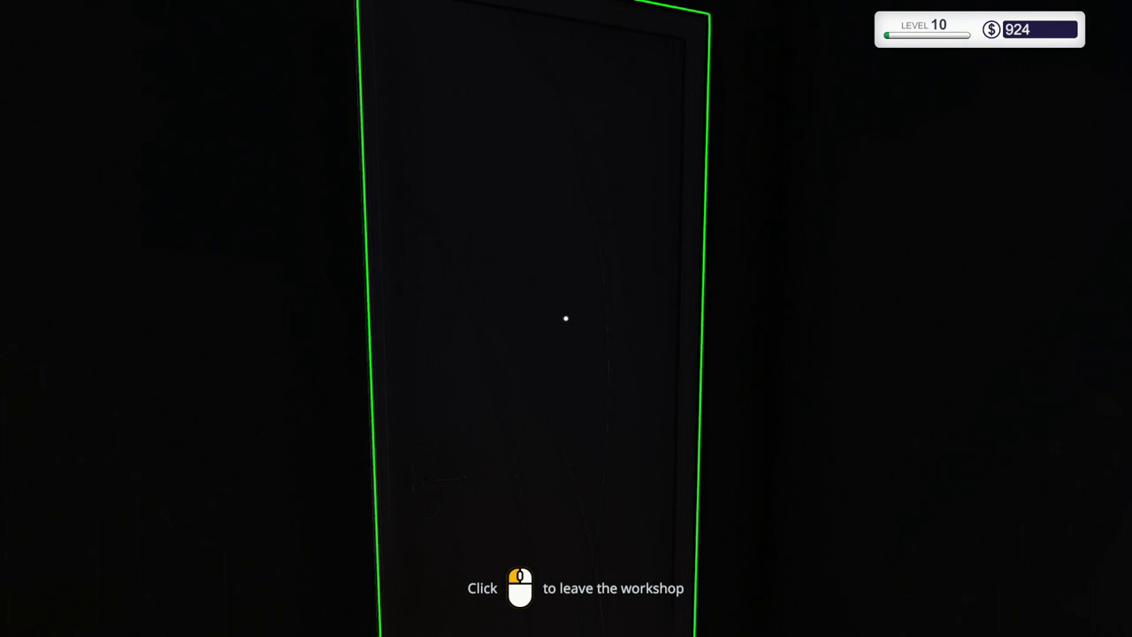
{"action": "left_click", "coordinate": [566, 318]}
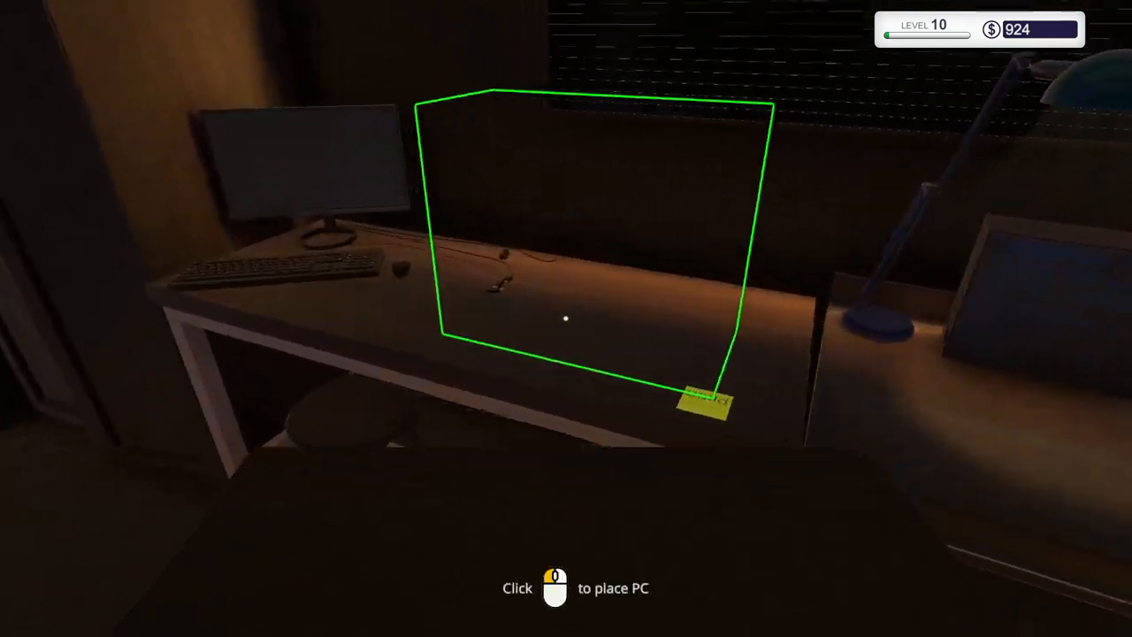
{"action": "left_click", "coordinate": [566, 318]}
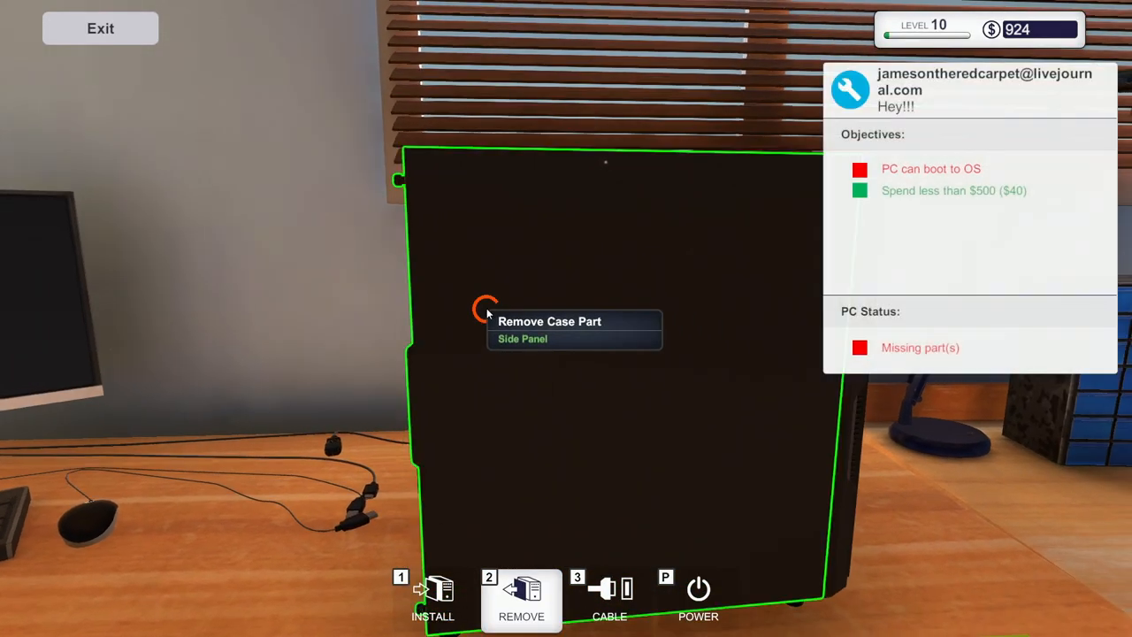
- Remove the side panel, mount the motherboard and install the Cryorig C7 cooler
{"action": "left_click", "coordinate": [521, 339]}
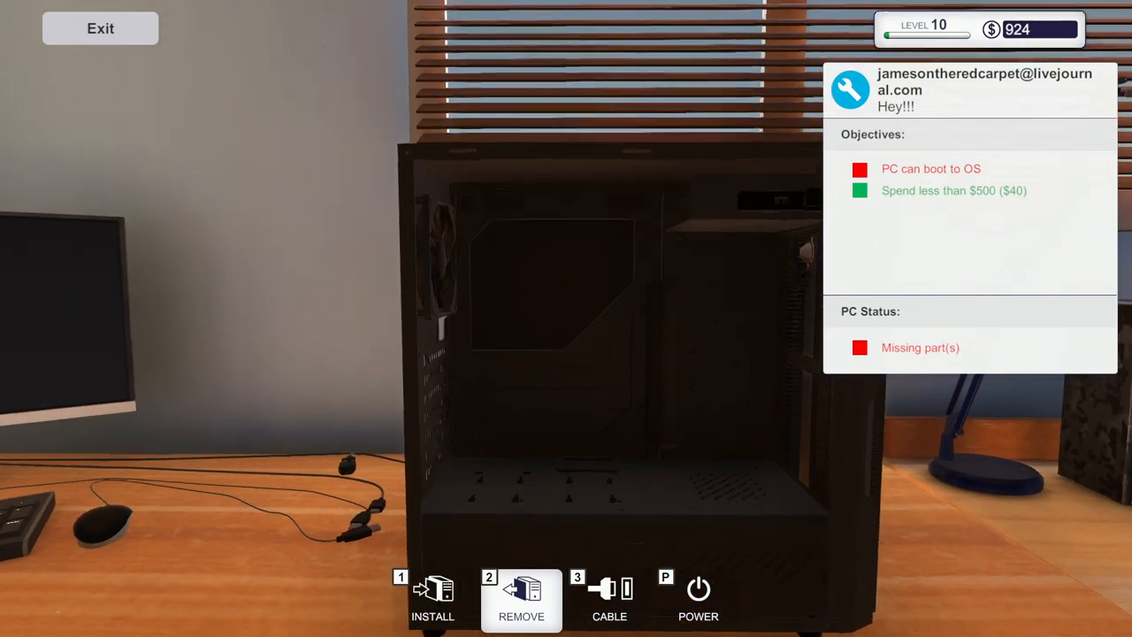
{"action": "left_click", "coordinate": [432, 597]}
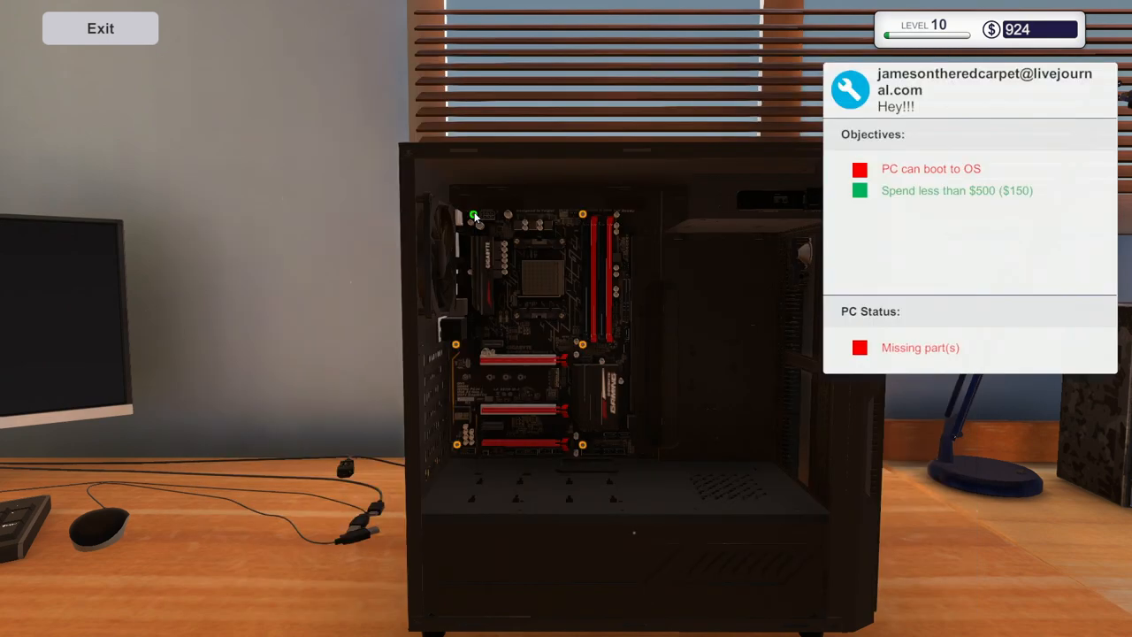
{"action": "mouse_move", "coordinate": [467, 453]}
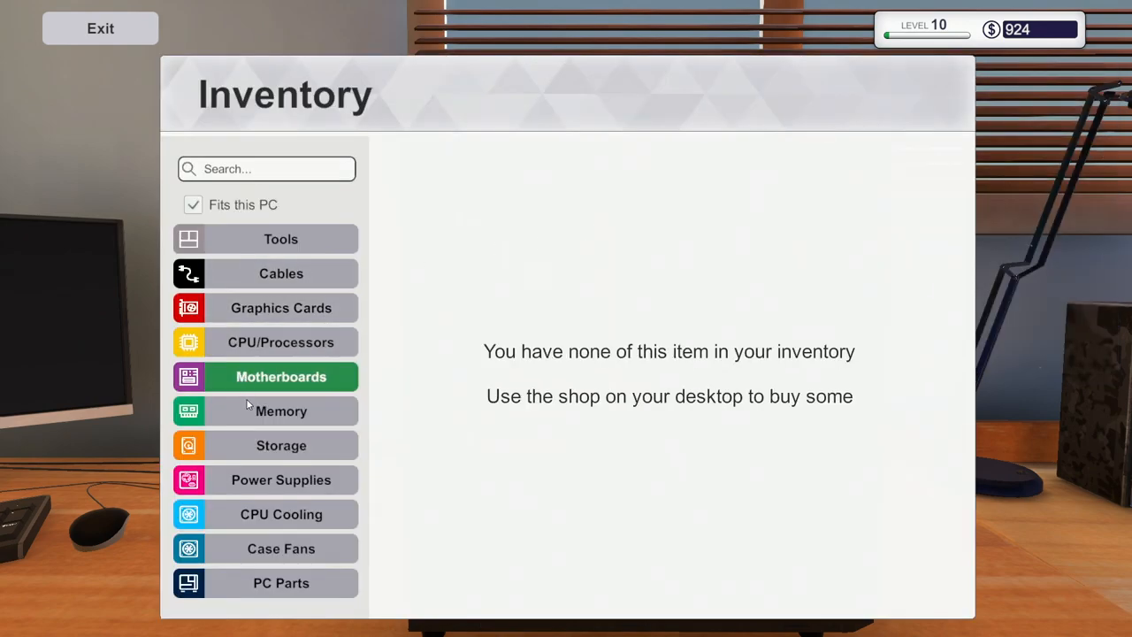
{"action": "left_click", "coordinate": [281, 411]}
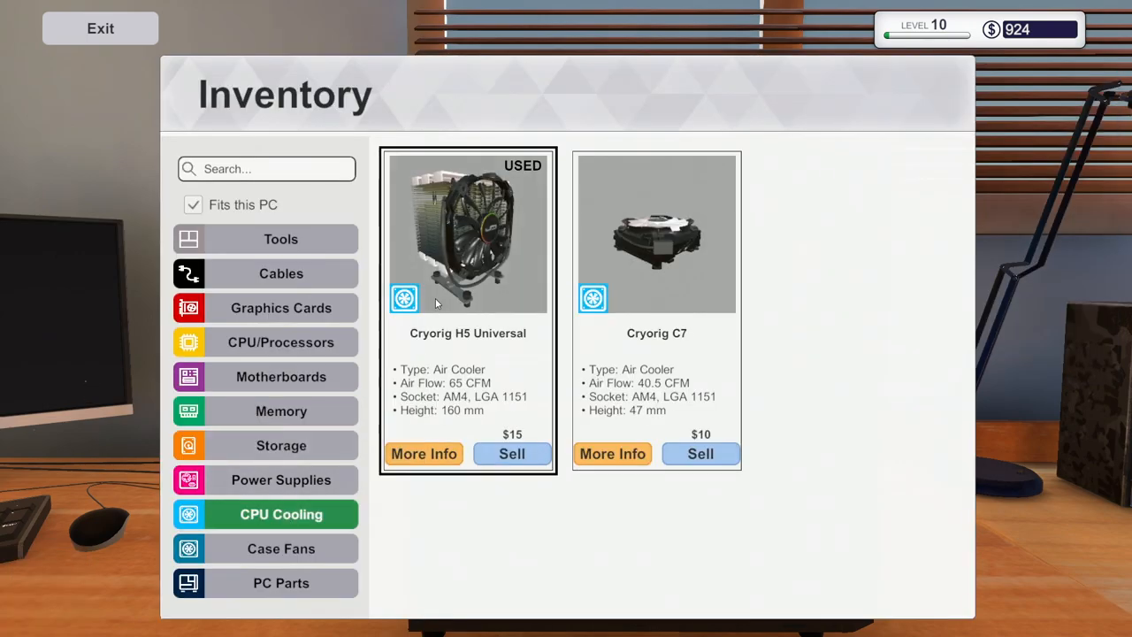
{"action": "left_click", "coordinate": [656, 234]}
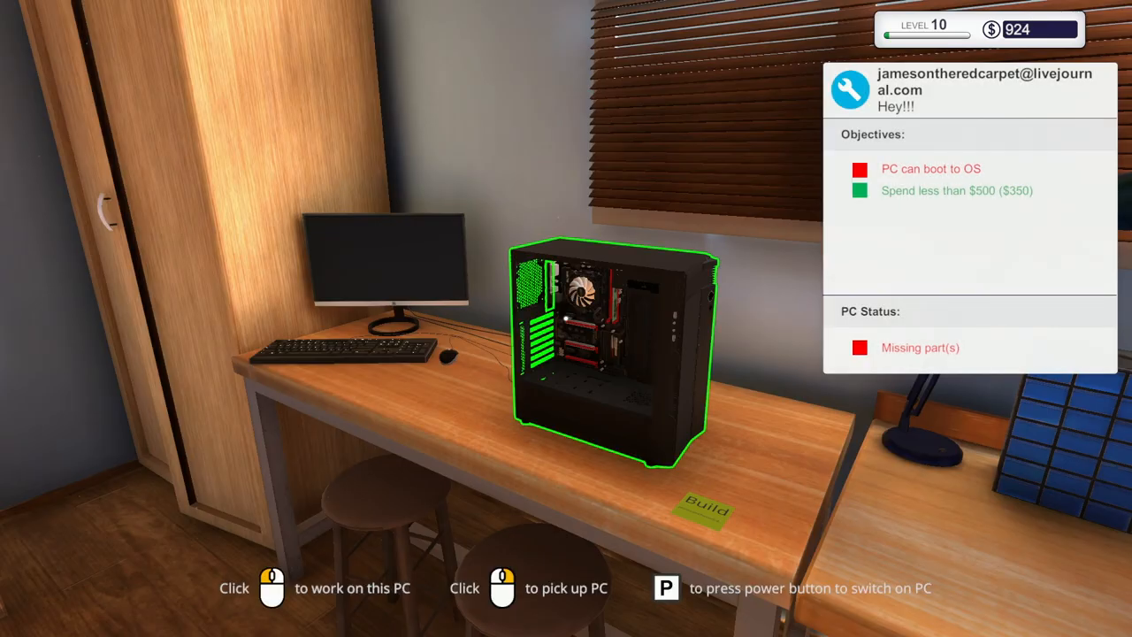
- Return to the build and pick the Radeon R7 370 from the graphics cards inventory
{"action": "left_click", "coordinate": [610, 353]}
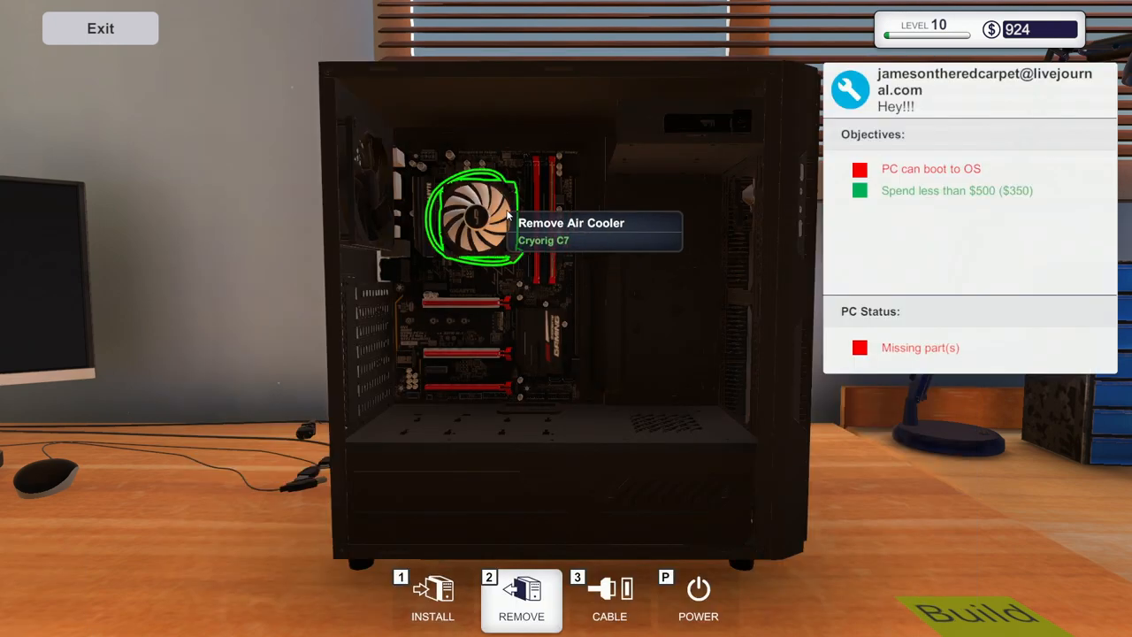
{"action": "left_click", "coordinate": [608, 598]}
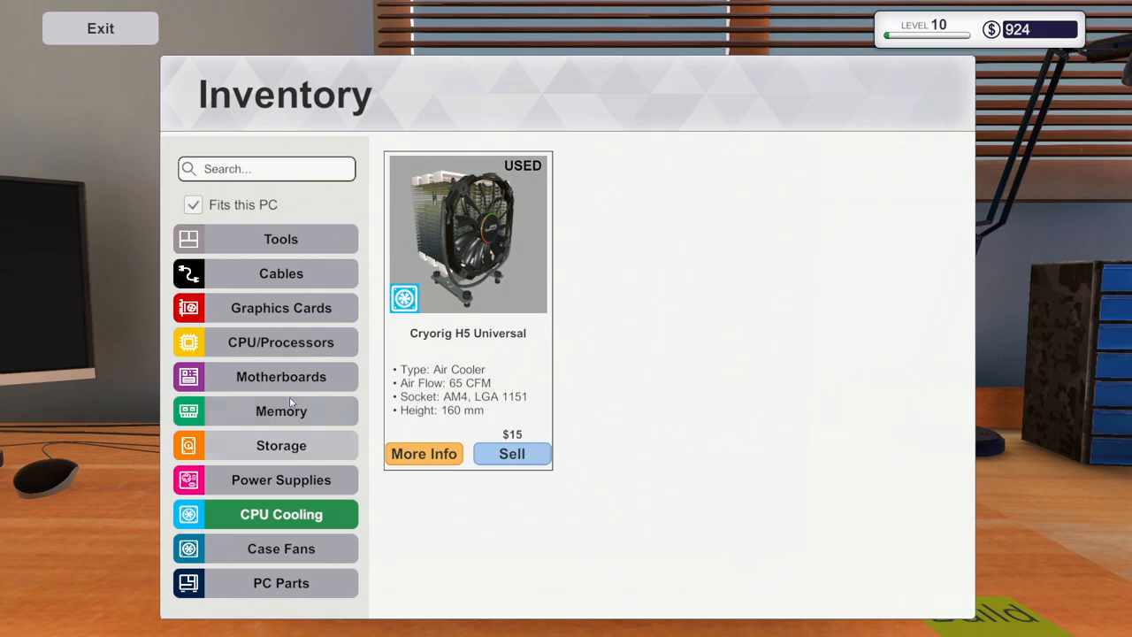
{"action": "left_click", "coordinate": [279, 307]}
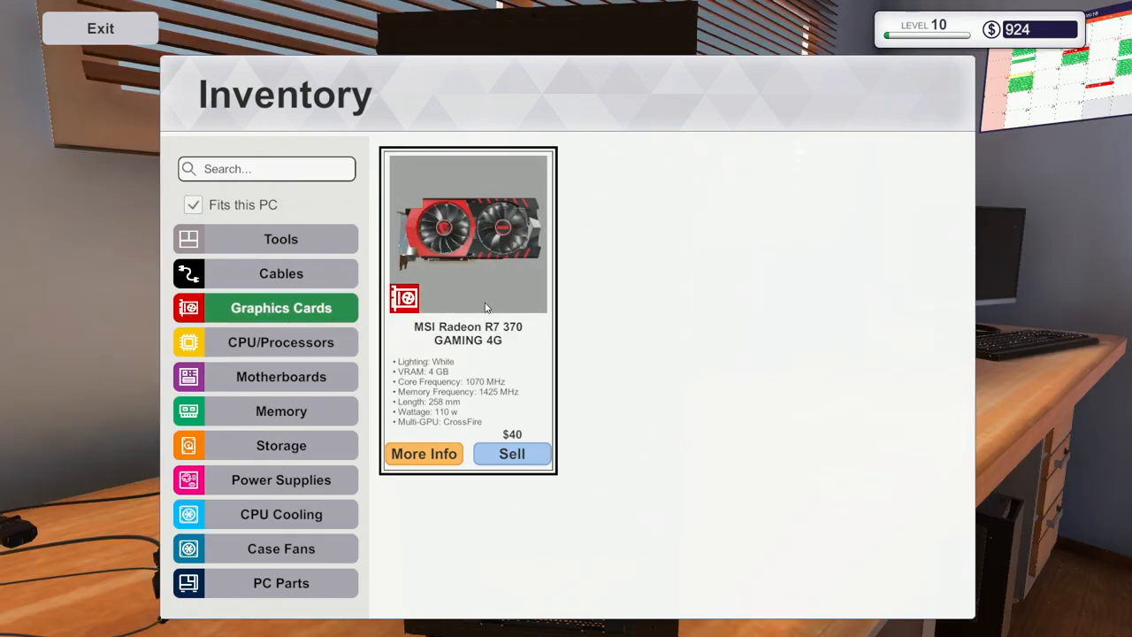
{"action": "left_click", "coordinate": [99, 28]}
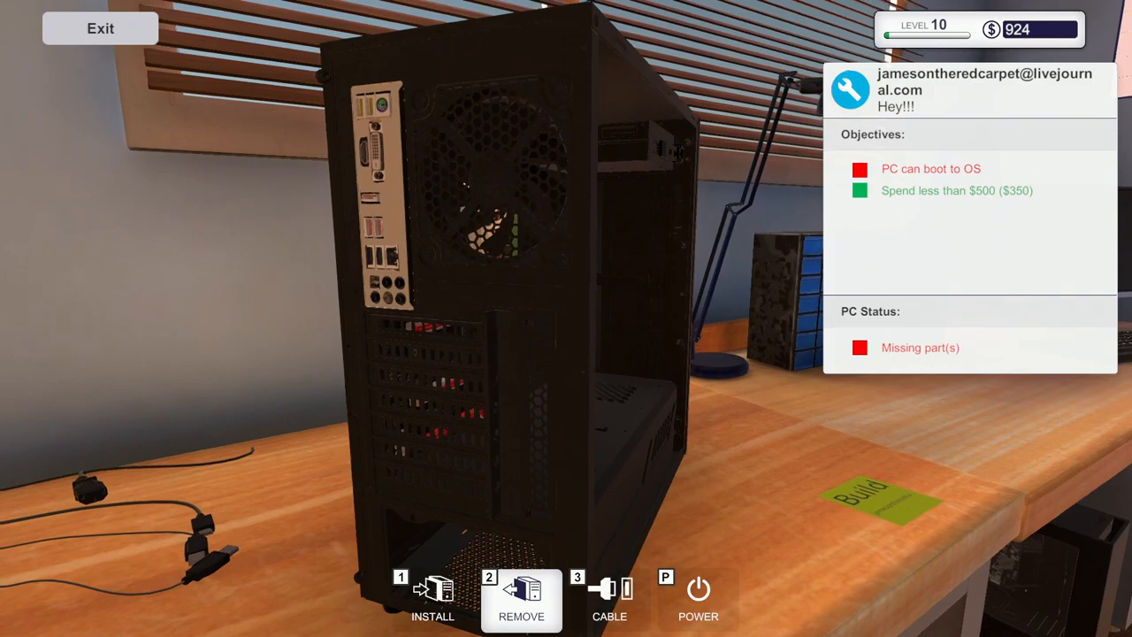
{"action": "mouse_move", "coordinate": [486, 336]}
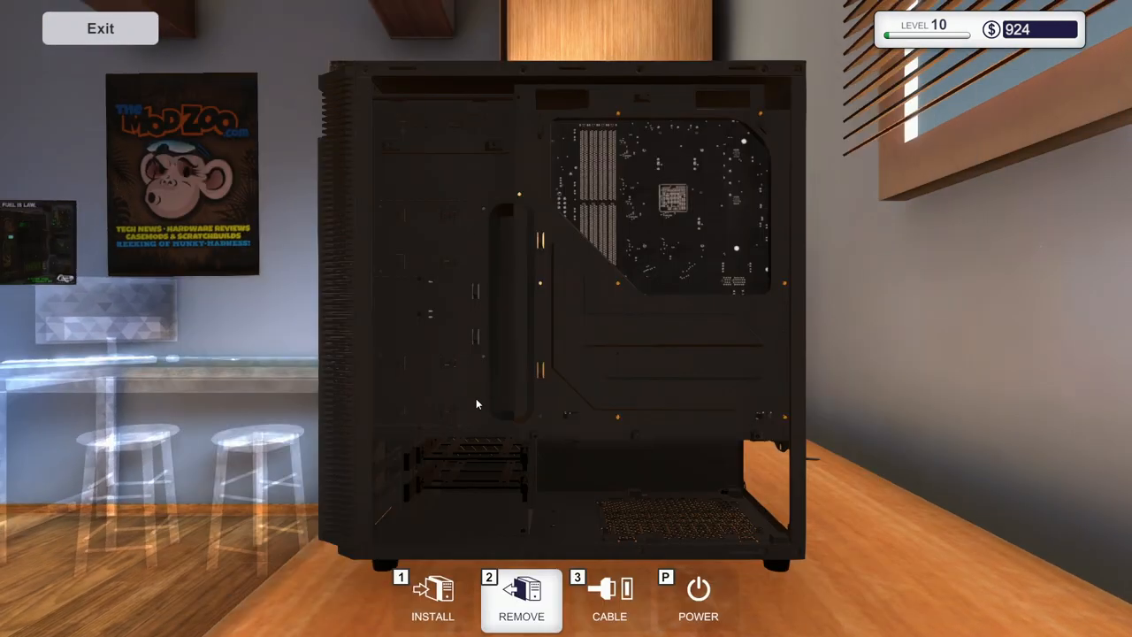
- Bring up the parts inventory for the new empty case
{"action": "left_click", "coordinate": [431, 600]}
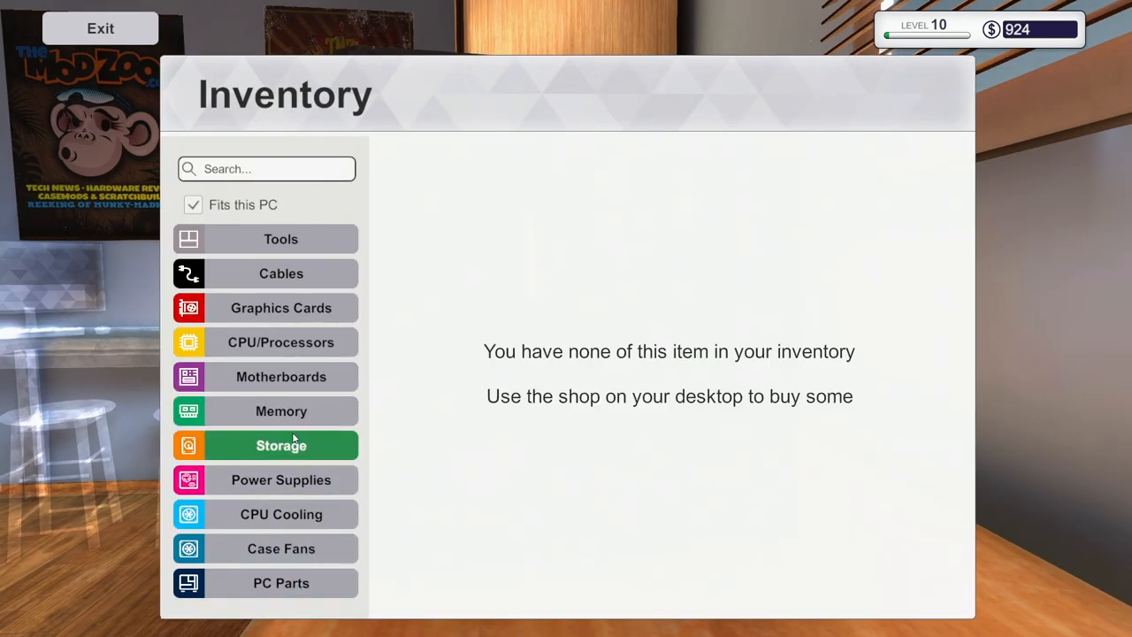
- Check the tools, processors, CPU coolers and case parts categories, then put the inventory away
{"action": "left_click", "coordinate": [281, 479]}
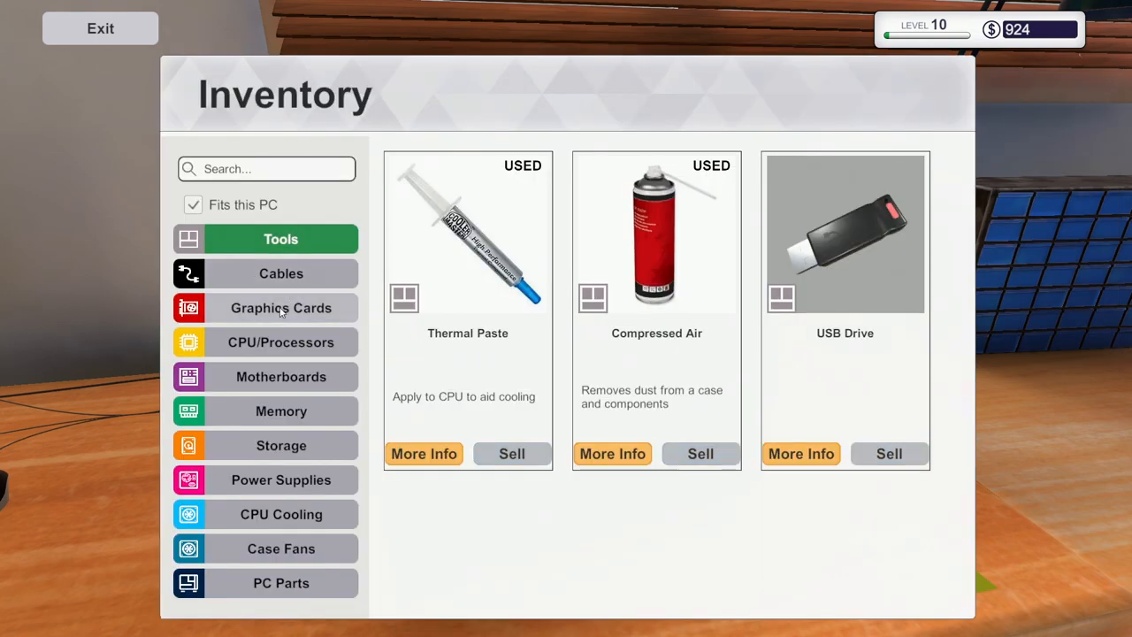
{"action": "left_click", "coordinate": [280, 343]}
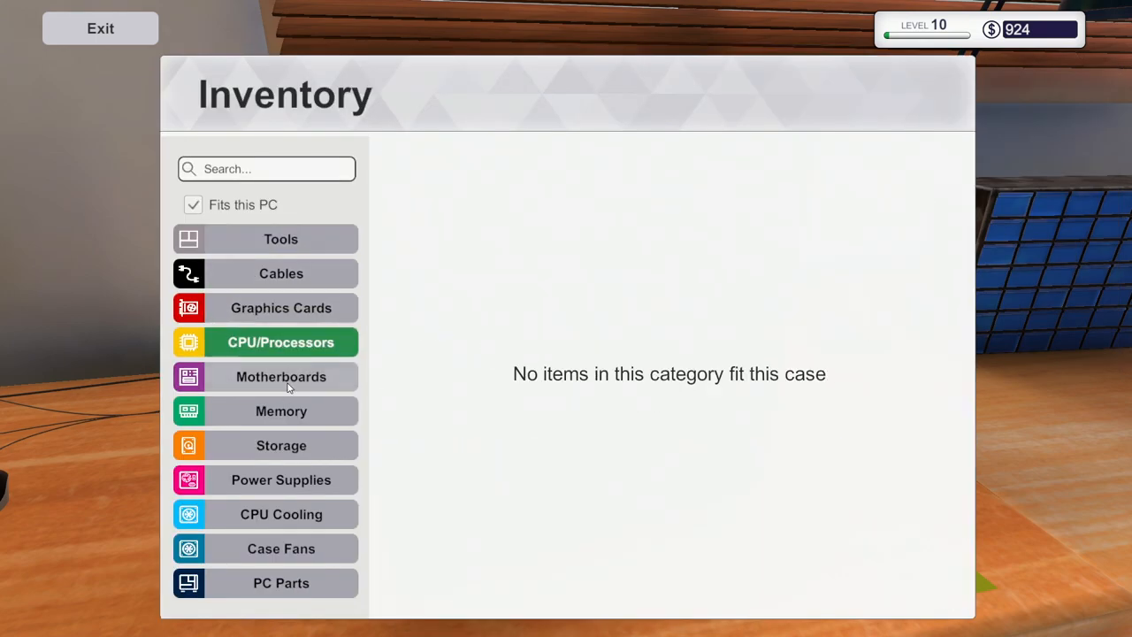
{"action": "left_click", "coordinate": [281, 513]}
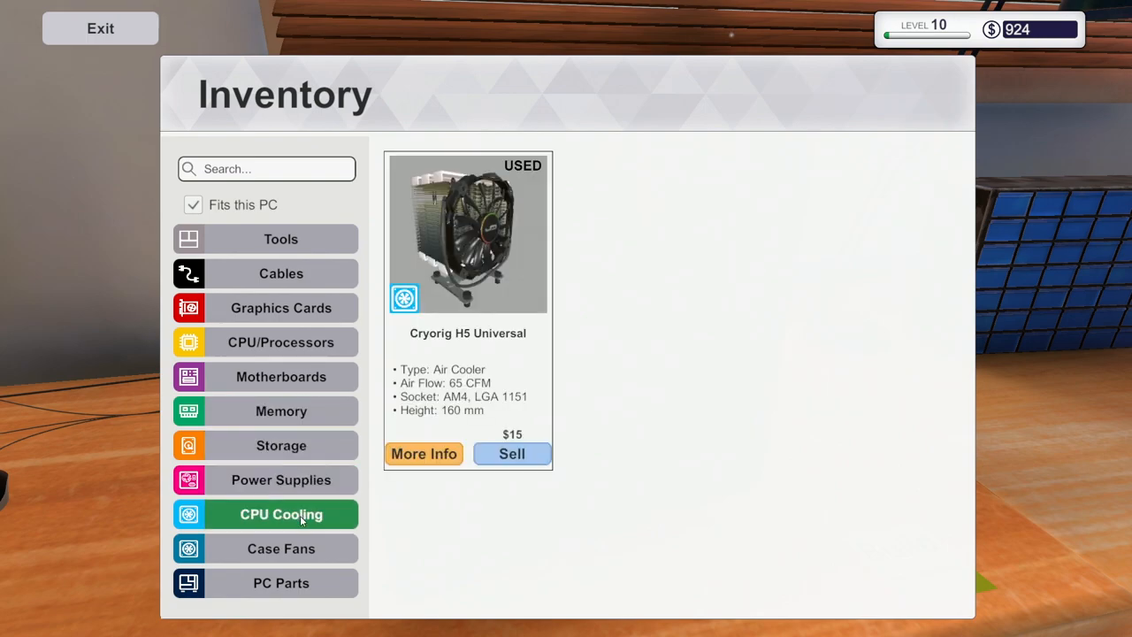
{"action": "left_click", "coordinate": [279, 583]}
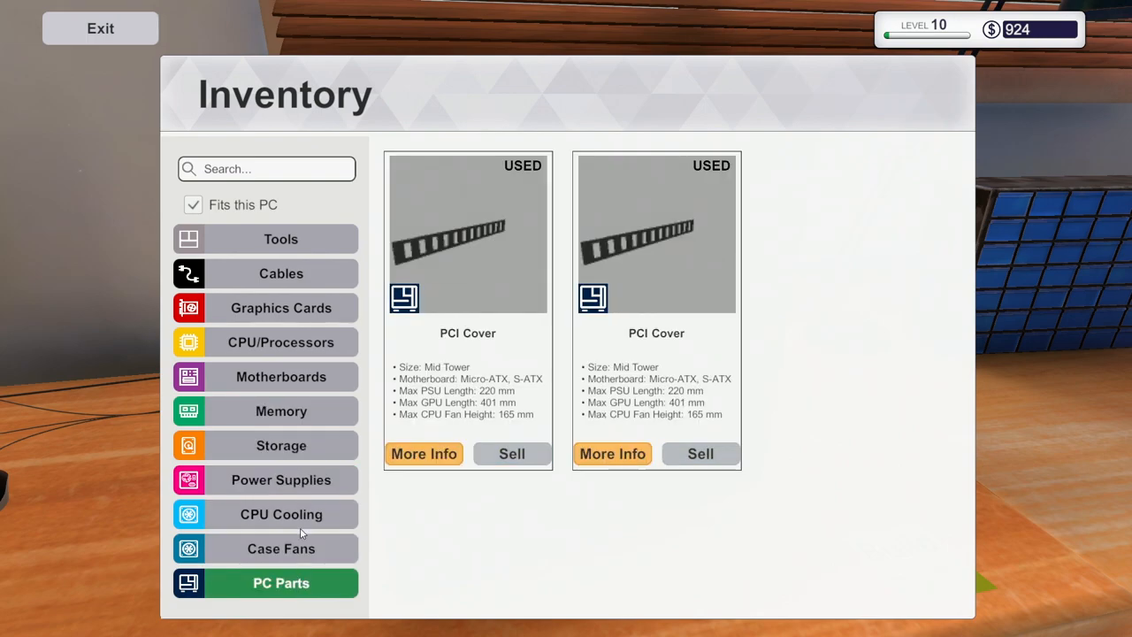
{"action": "left_click", "coordinate": [280, 480]}
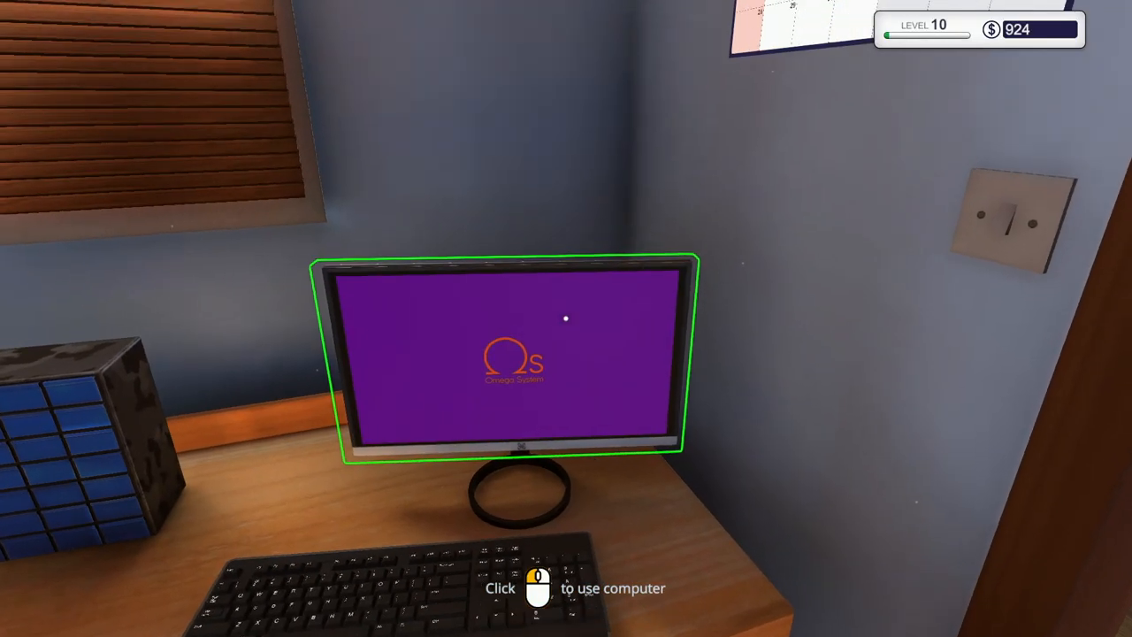
- Use the home computer, browse the shop's processors and add the Mortoni Z170 Mtech motherboard
{"action": "left_click", "coordinate": [513, 353]}
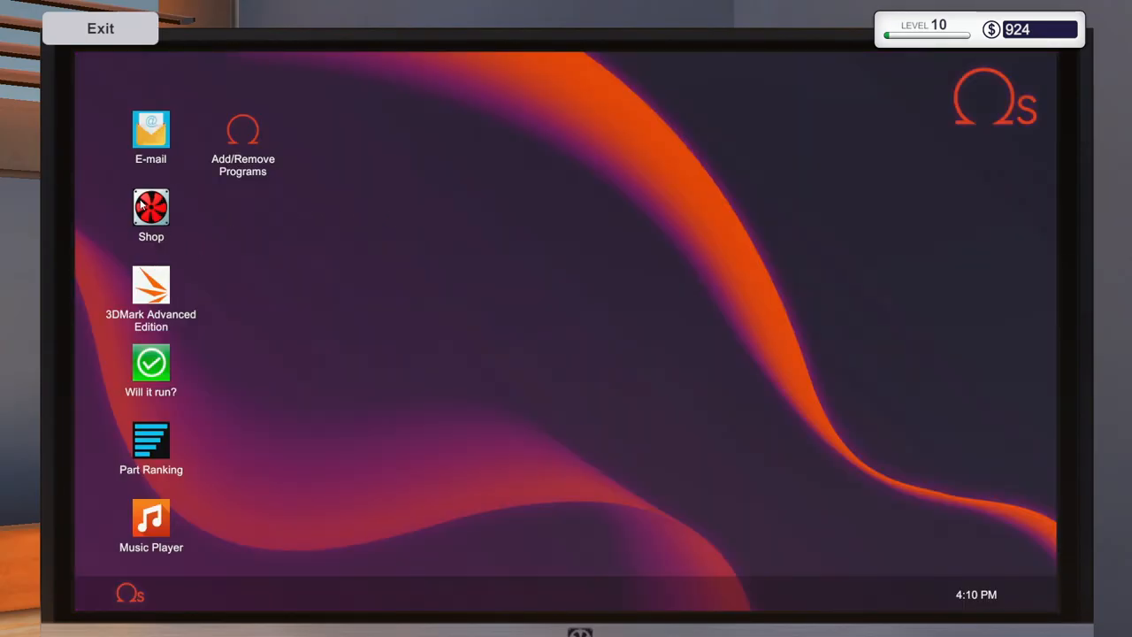
{"action": "double_click", "coordinate": [150, 208]}
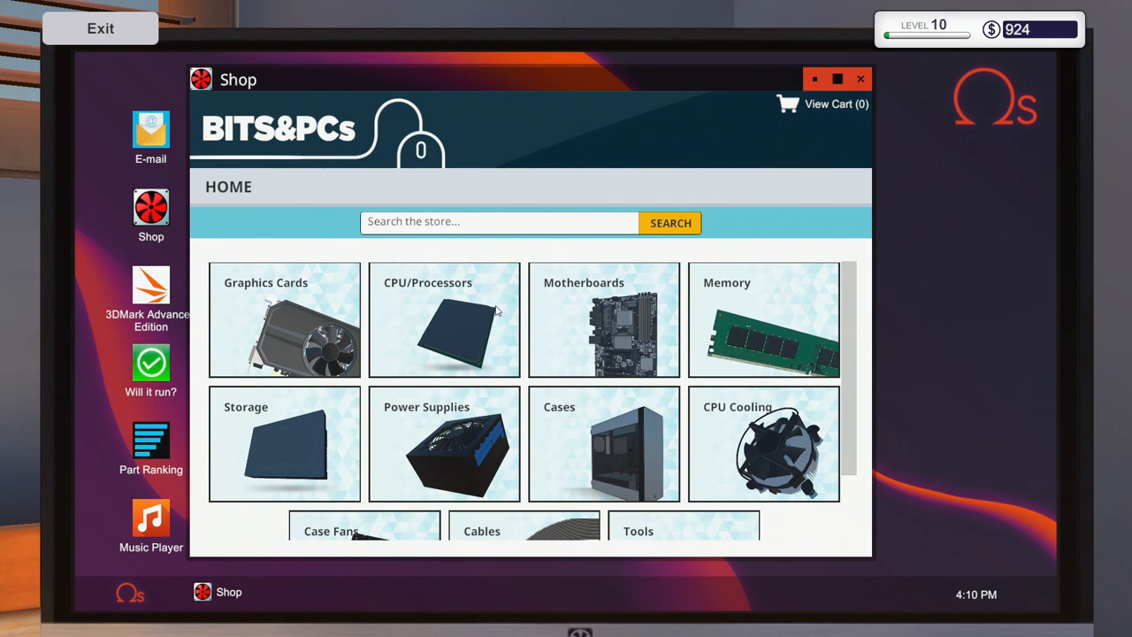
{"action": "left_click", "coordinate": [444, 319]}
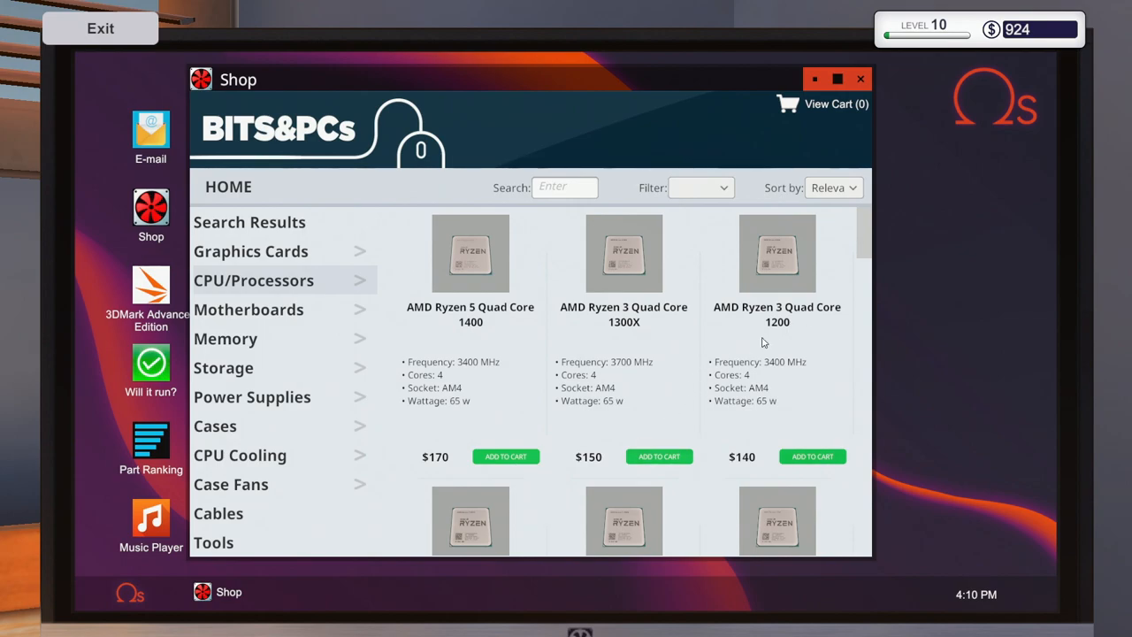
{"action": "scroll", "scroll_direction": "down", "scroll_amount": 3}
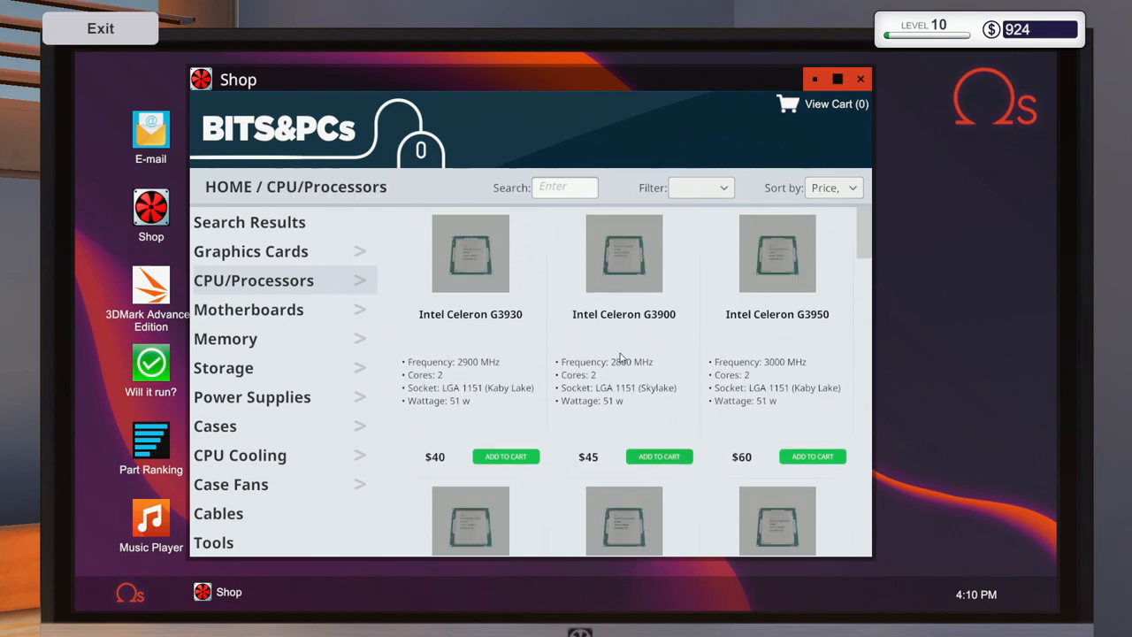
{"action": "scroll", "scroll_direction": "down", "scroll_amount": 3}
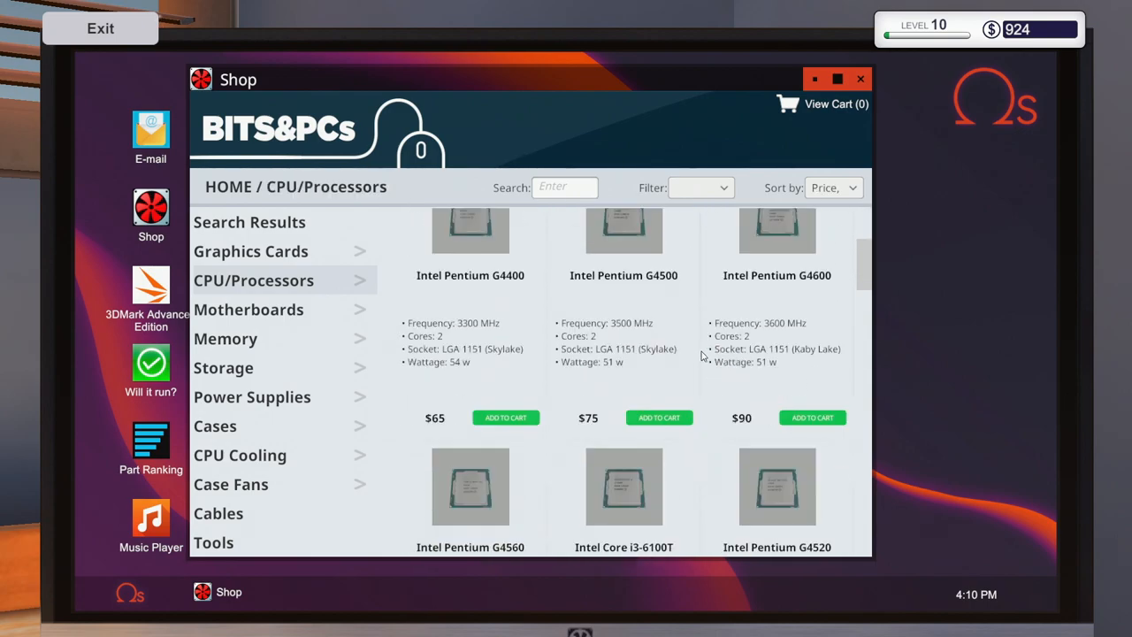
{"action": "scroll", "scroll_direction": "down", "scroll_amount": 3}
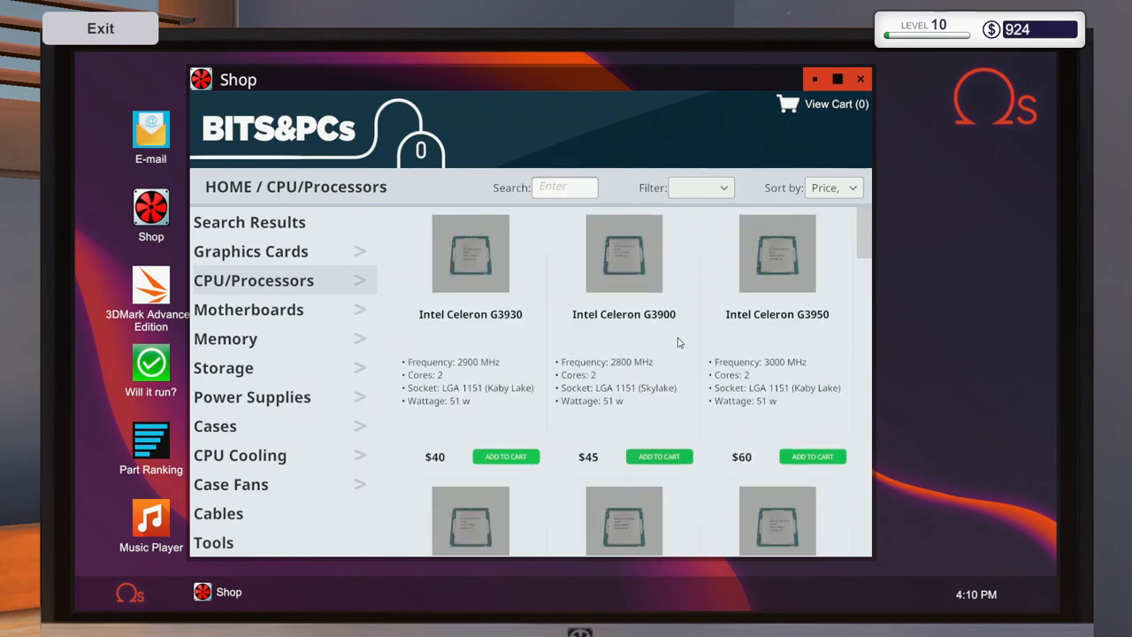
{"action": "left_click", "coordinate": [248, 307]}
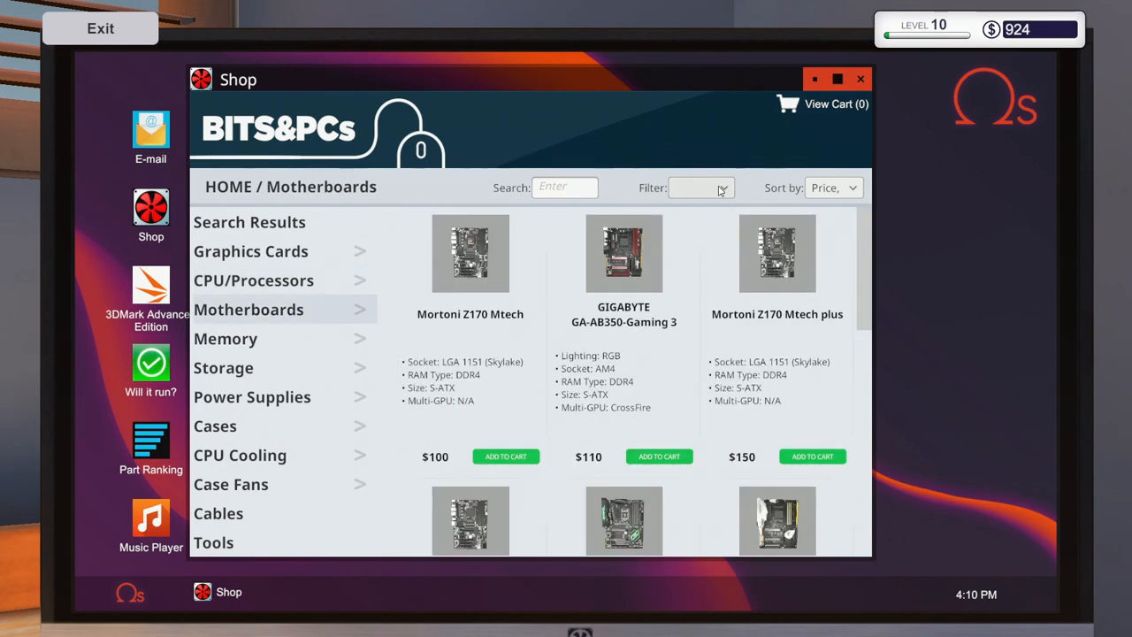
- Add the Intel Celeron G3930 to the cart, place the order and leave the shop
{"action": "left_click", "coordinate": [255, 279]}
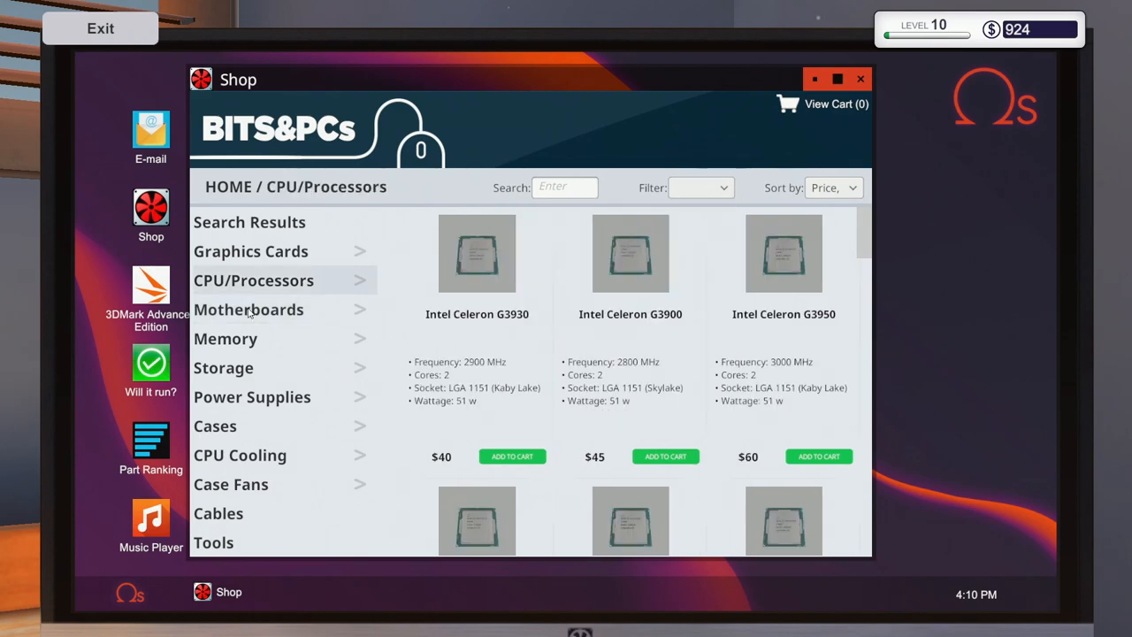
{"action": "left_click", "coordinate": [513, 456]}
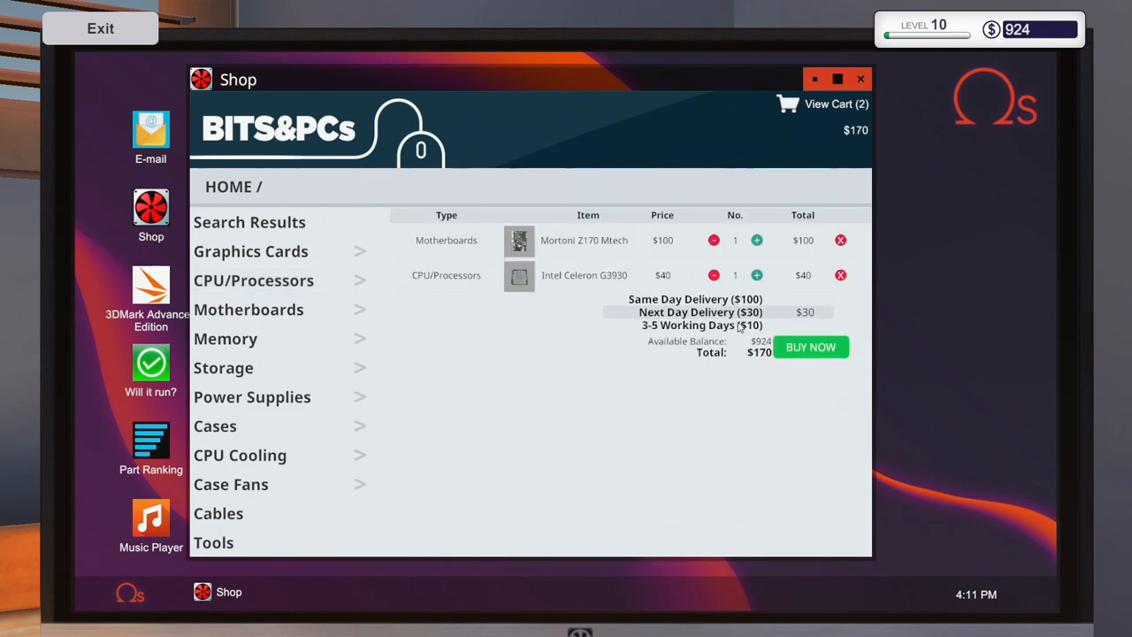
{"action": "left_click", "coordinate": [810, 347]}
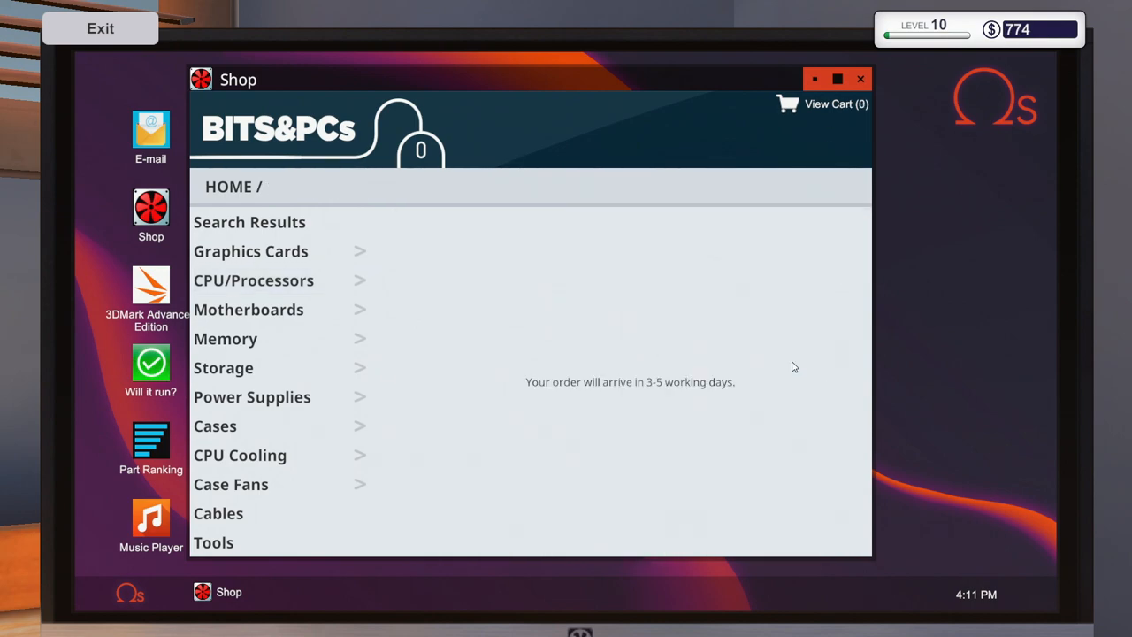
{"action": "left_click", "coordinate": [860, 77]}
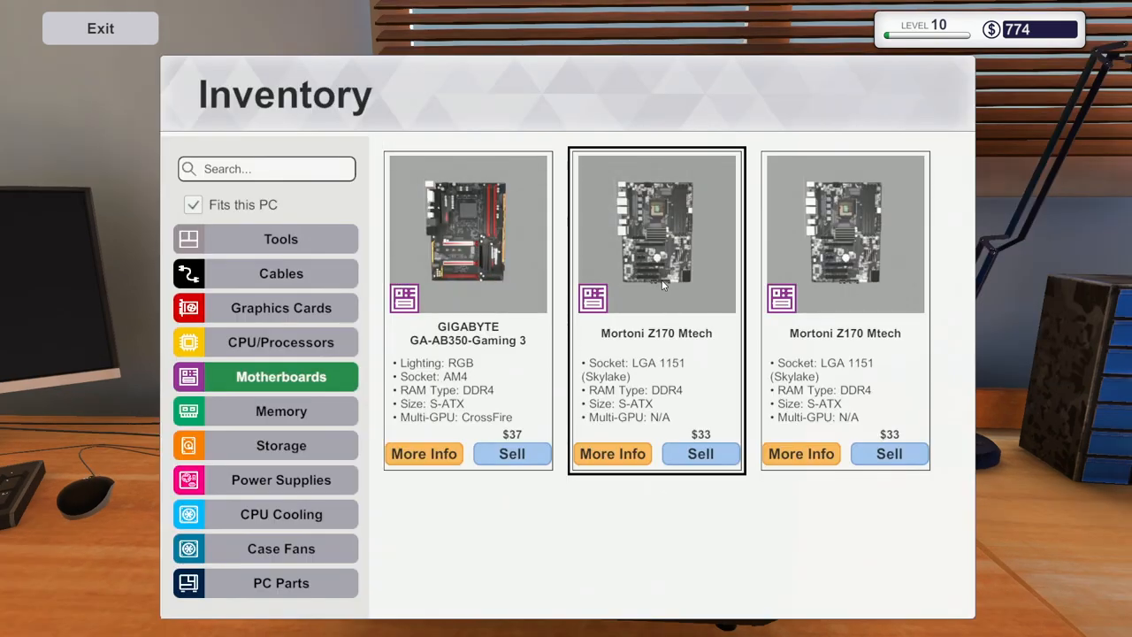
- Mount the Mortoni Z170 Mtech motherboard and install the Celeron G3930 processor from inventory
{"action": "left_click", "coordinate": [99, 28]}
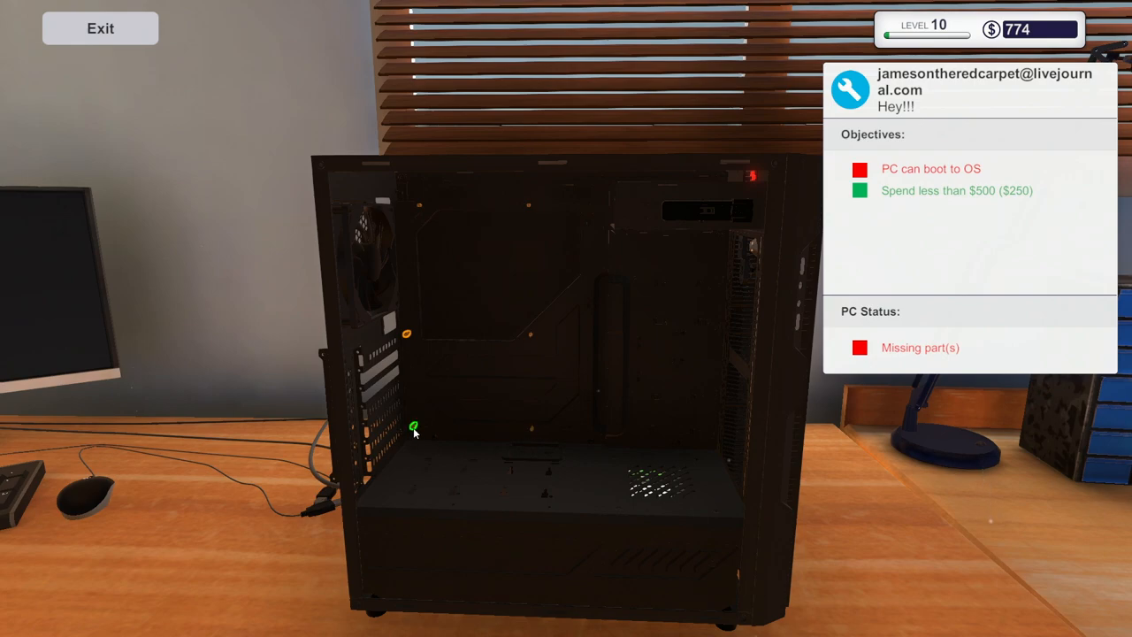
{"action": "left_click", "coordinate": [414, 428]}
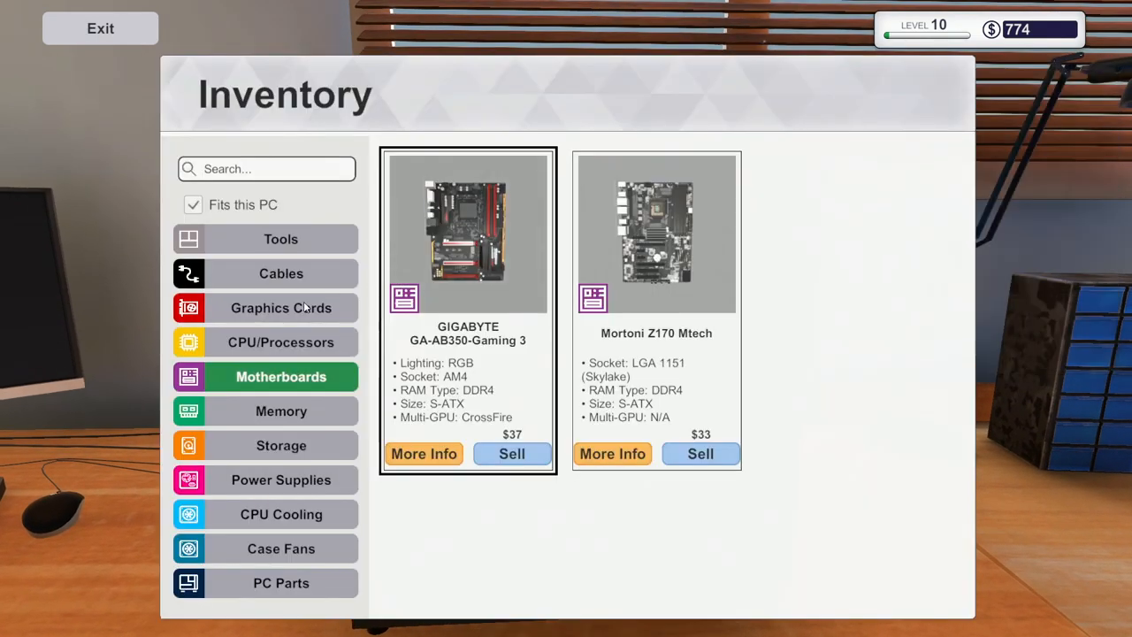
{"action": "left_click", "coordinate": [279, 343]}
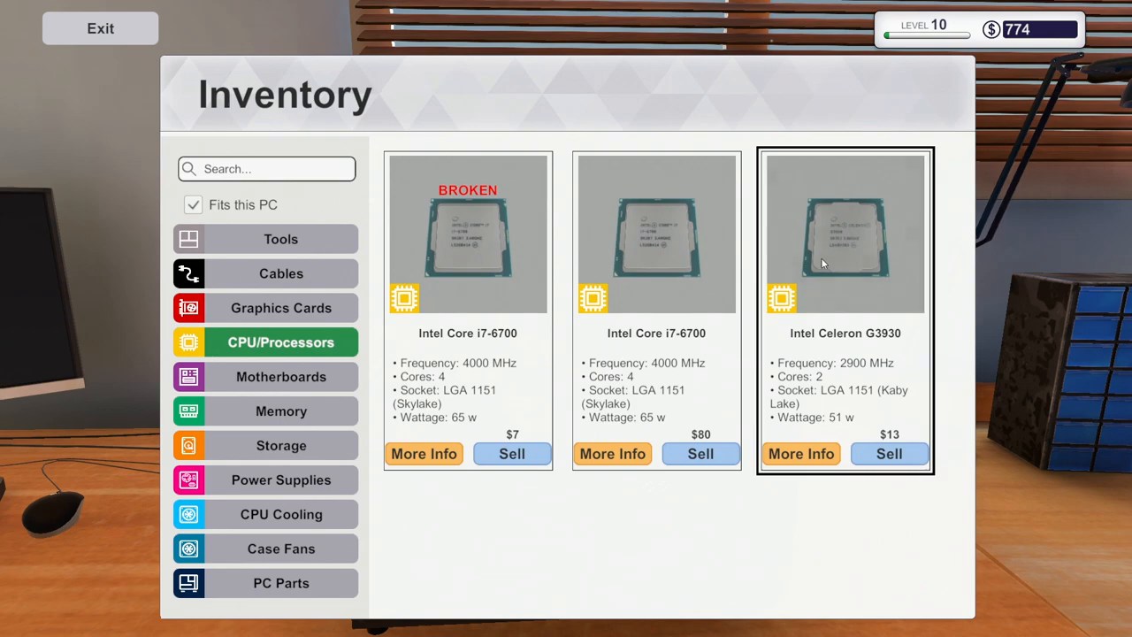
{"action": "left_click", "coordinate": [99, 28]}
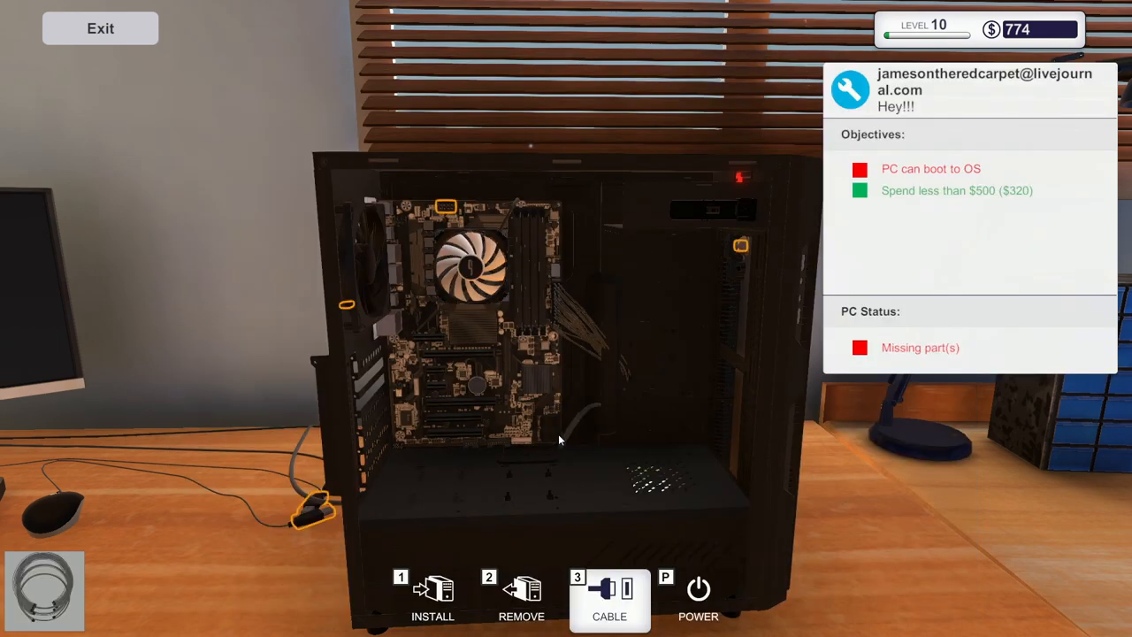
{"action": "mouse_move", "coordinate": [398, 444]}
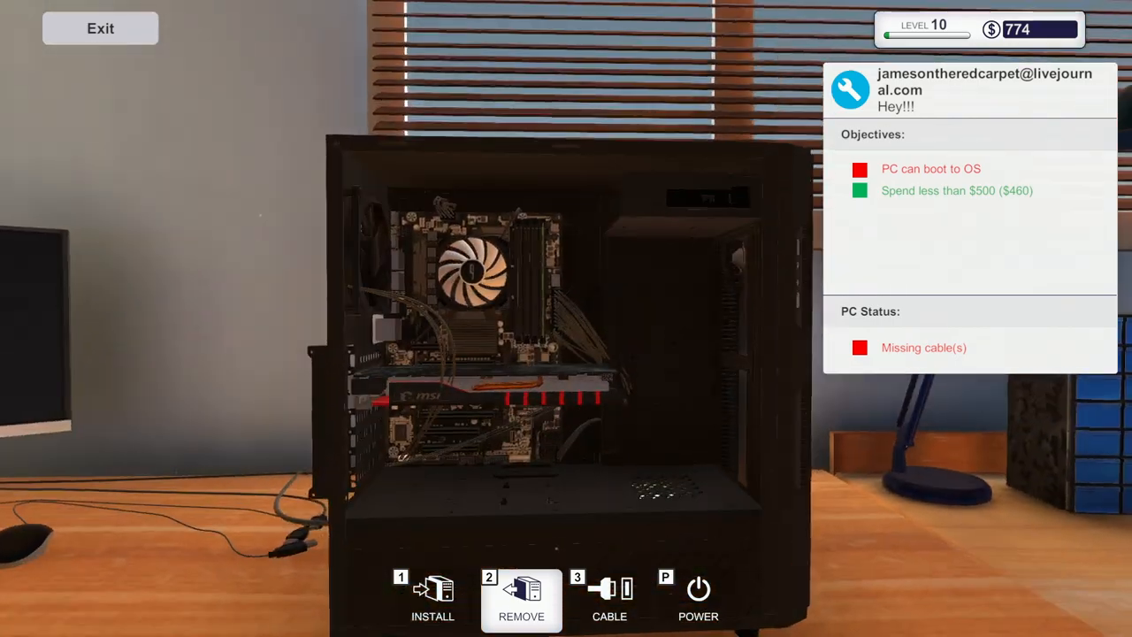
{"action": "left_click", "coordinate": [608, 598]}
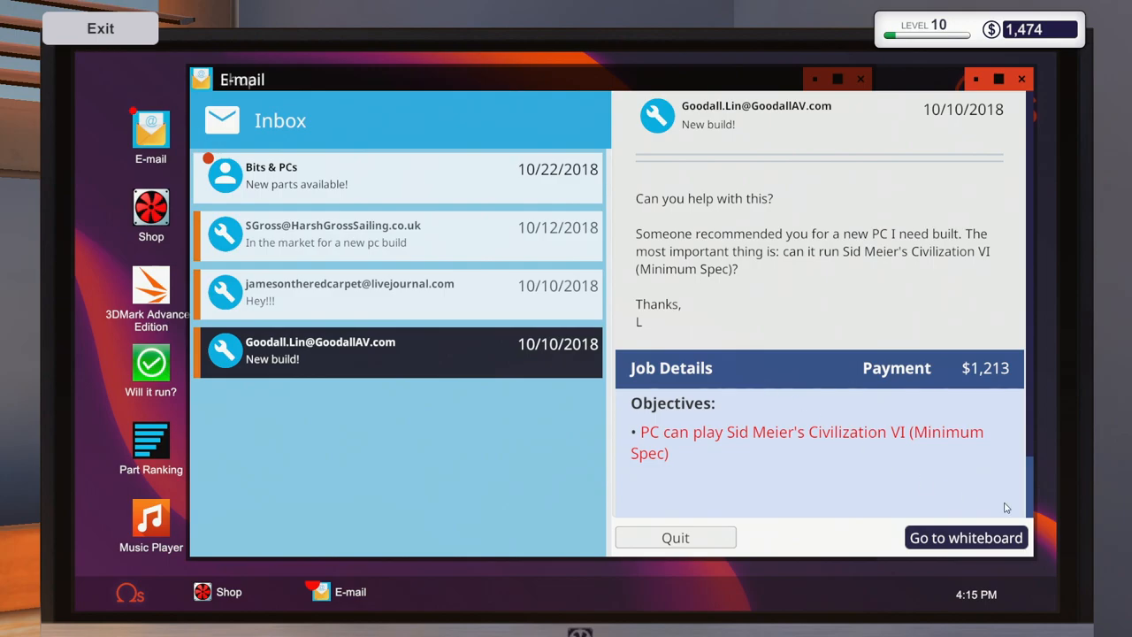
- Accept the Civilization VI job, remove the PCI lock and sell the spare Ryzen 3 1300X for $50
{"action": "left_click", "coordinate": [965, 538]}
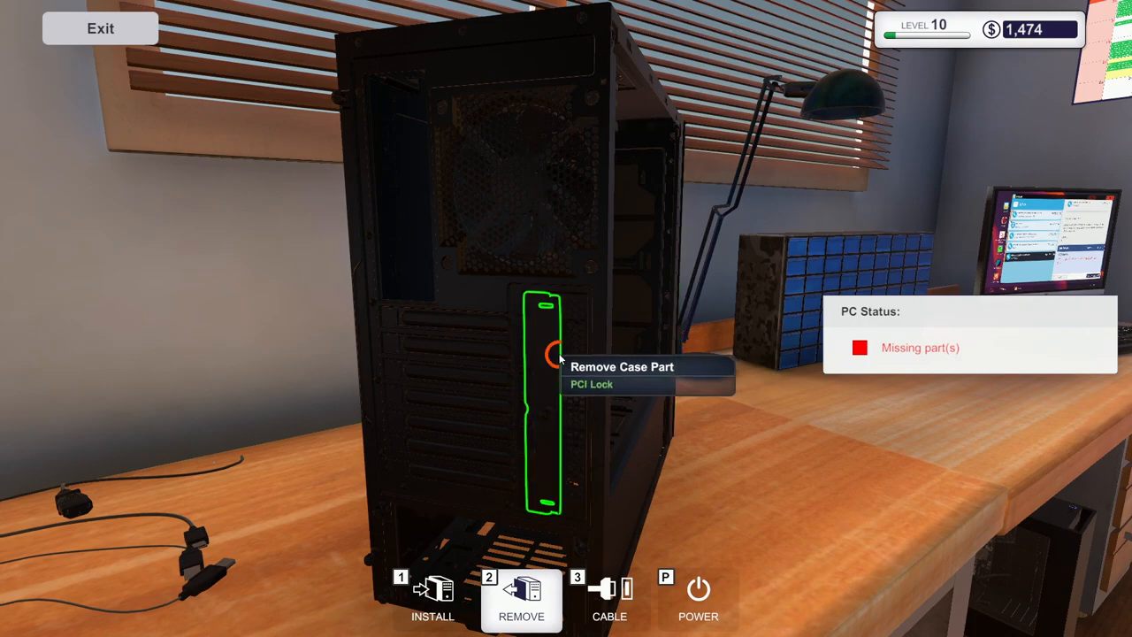
{"action": "left_click", "coordinate": [545, 354]}
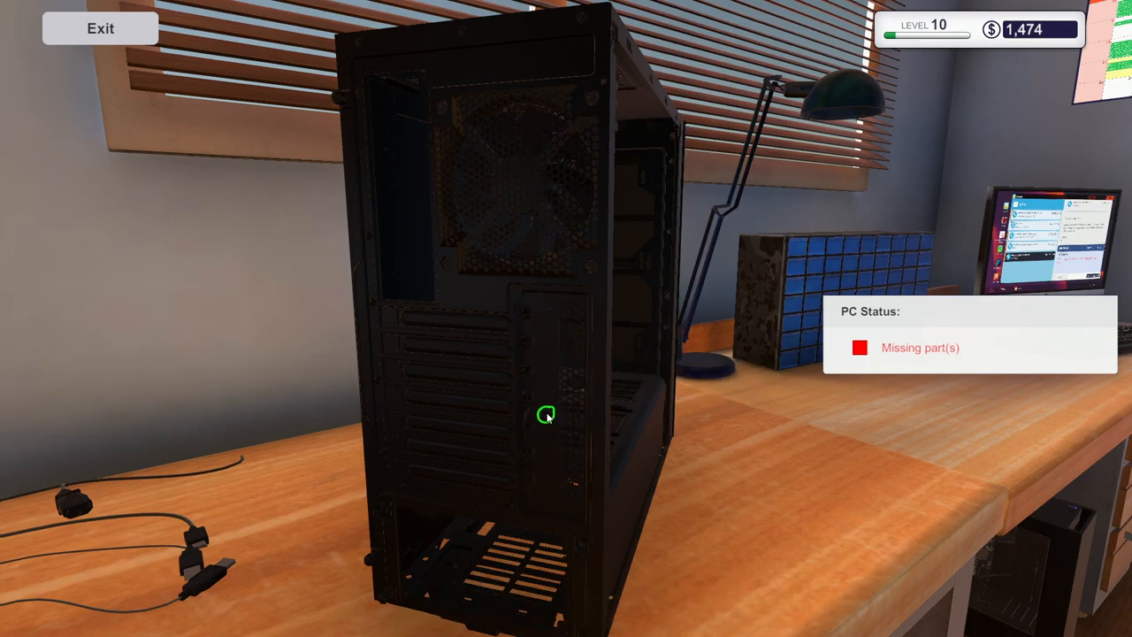
{"action": "left_click", "coordinate": [545, 414]}
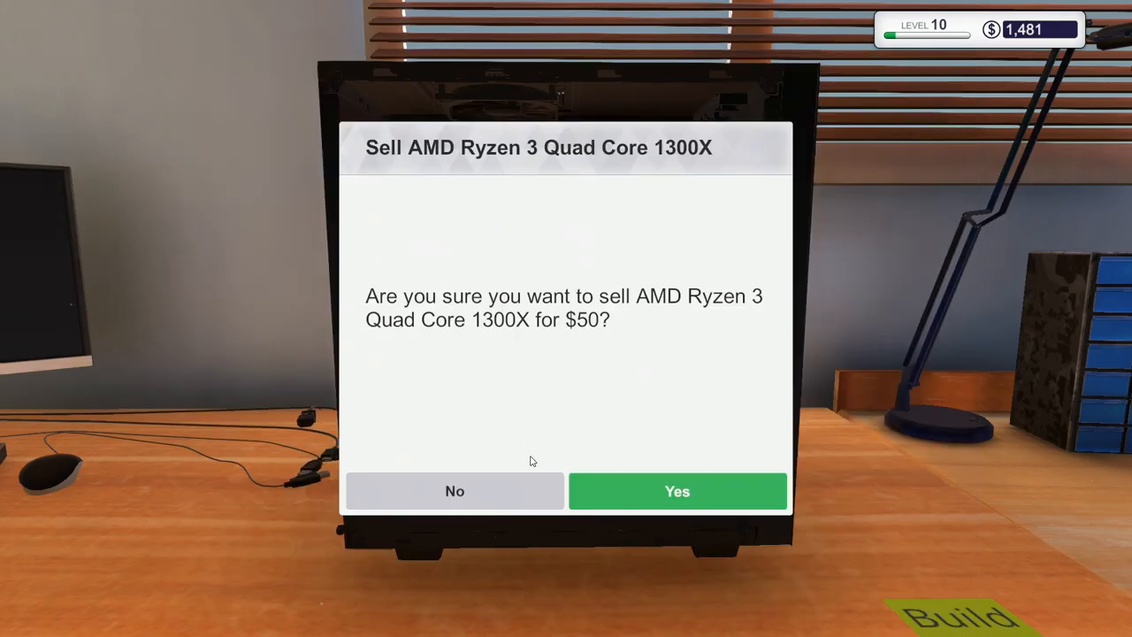
{"action": "left_click", "coordinate": [677, 491]}
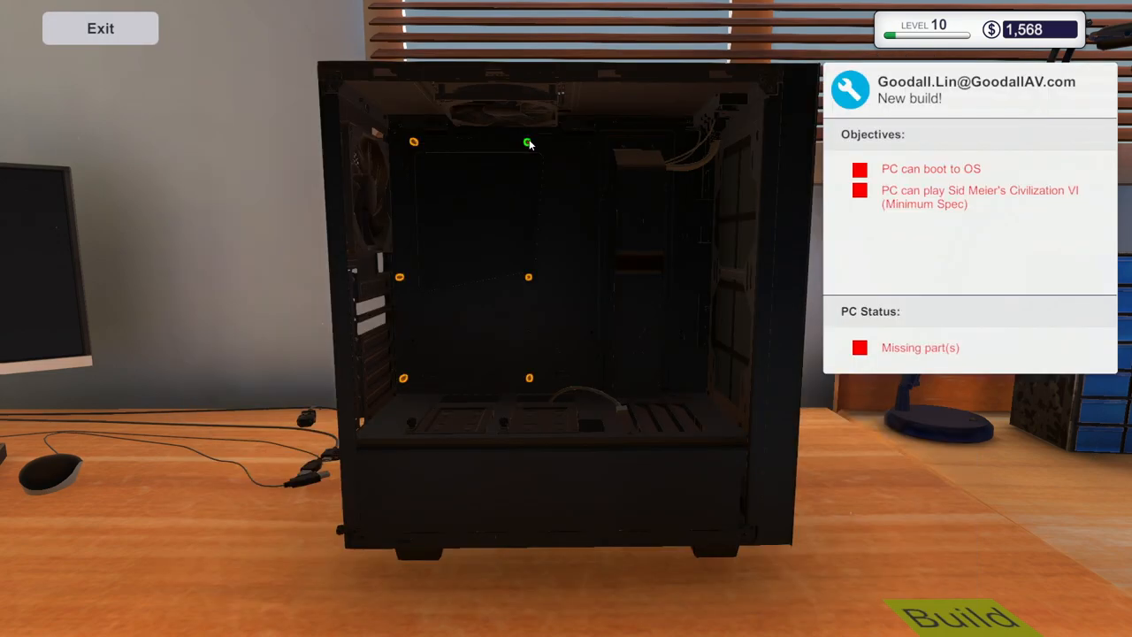
- Place the motherboard in the new case and install the Intel Core i7-6700
{"action": "left_click", "coordinate": [527, 276]}
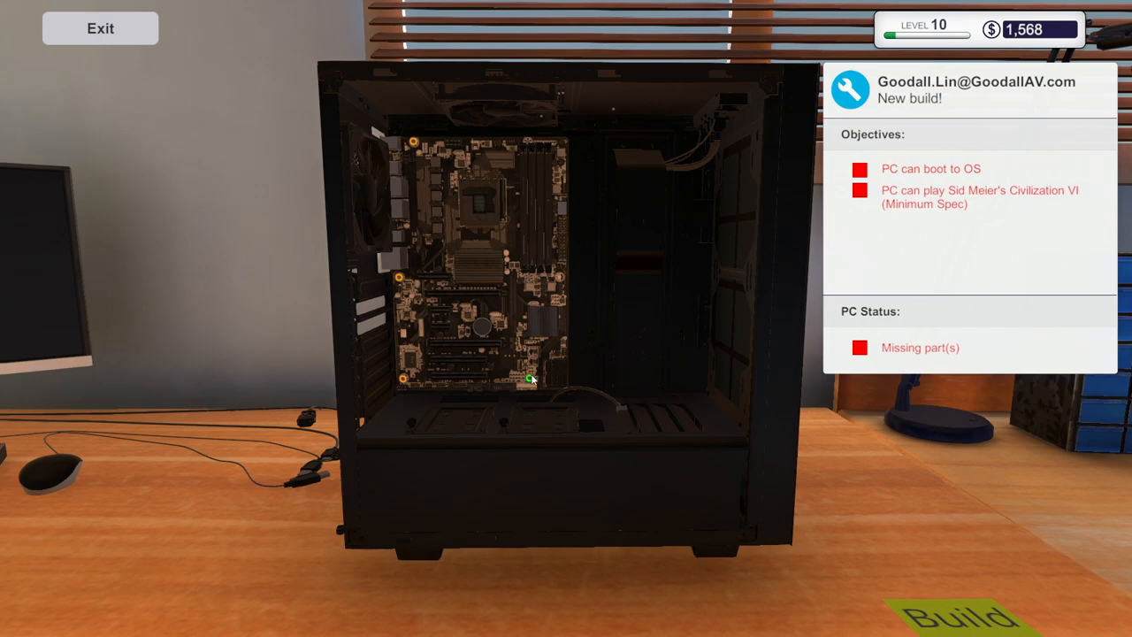
{"action": "mouse_move", "coordinate": [405, 378]}
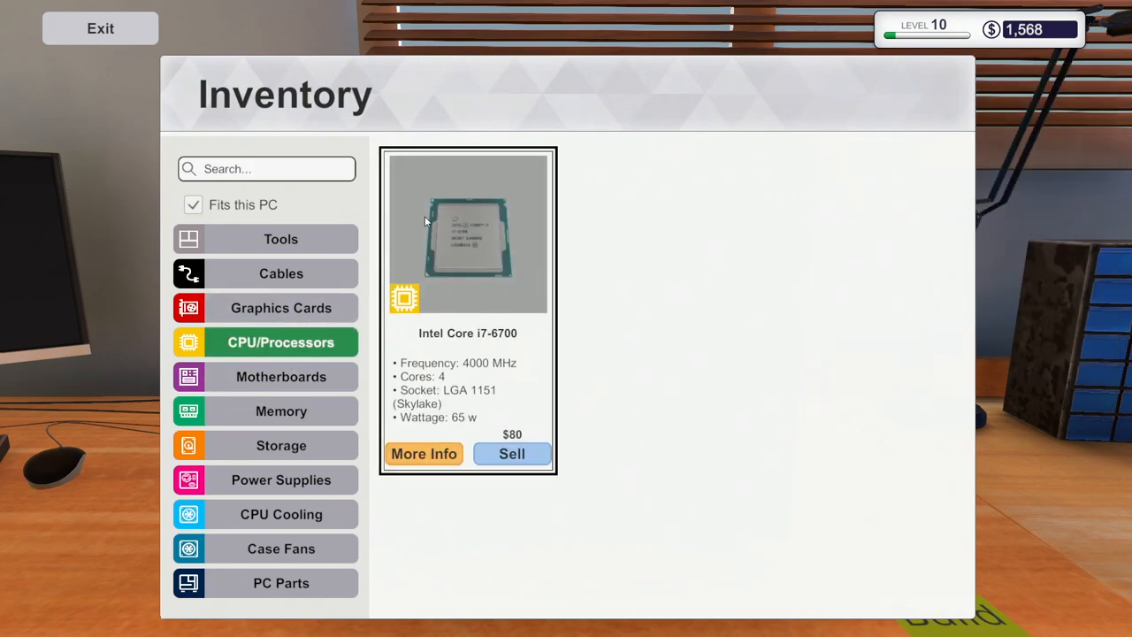
{"action": "left_click", "coordinate": [281, 512]}
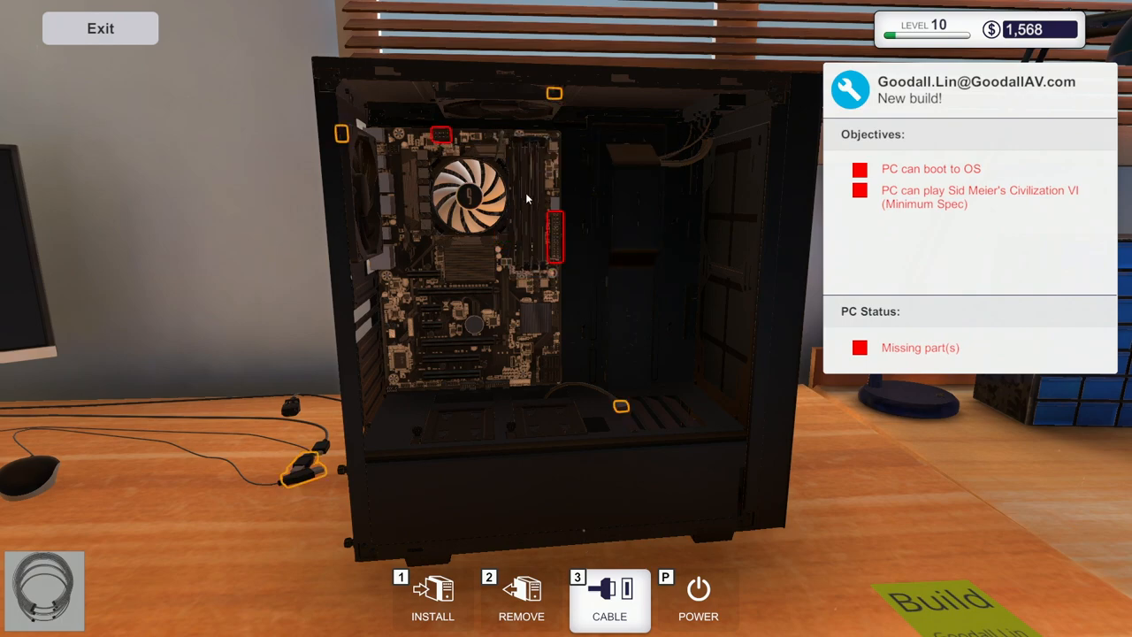
{"action": "mouse_move", "coordinate": [552, 360]}
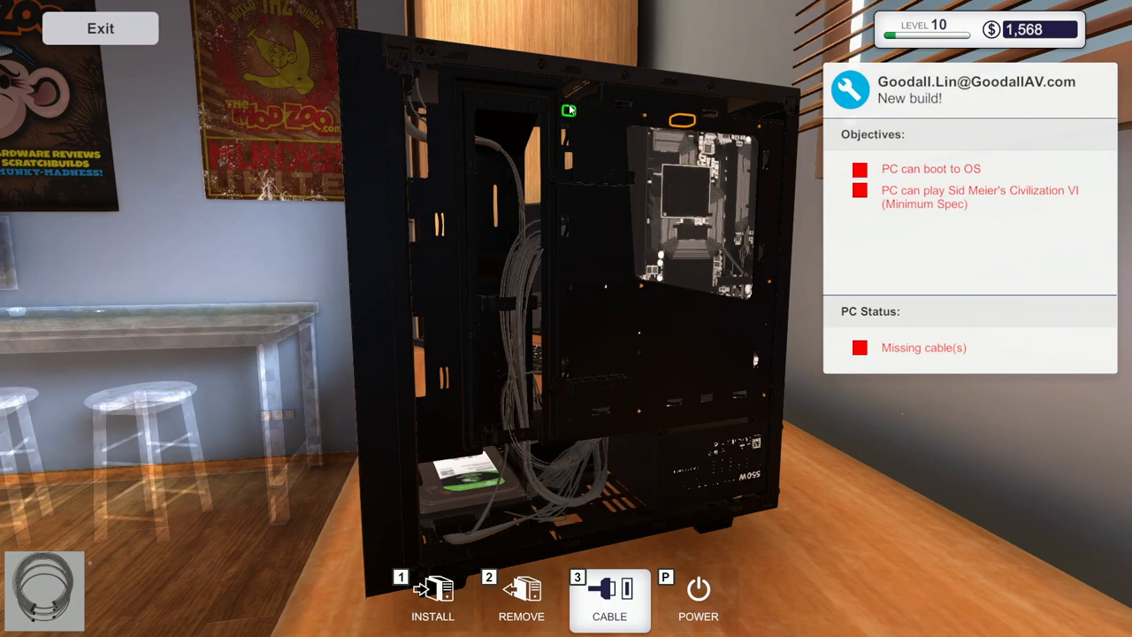
- Connect the last missing cable and refit the PCI lock to the case
{"action": "left_click", "coordinate": [431, 598]}
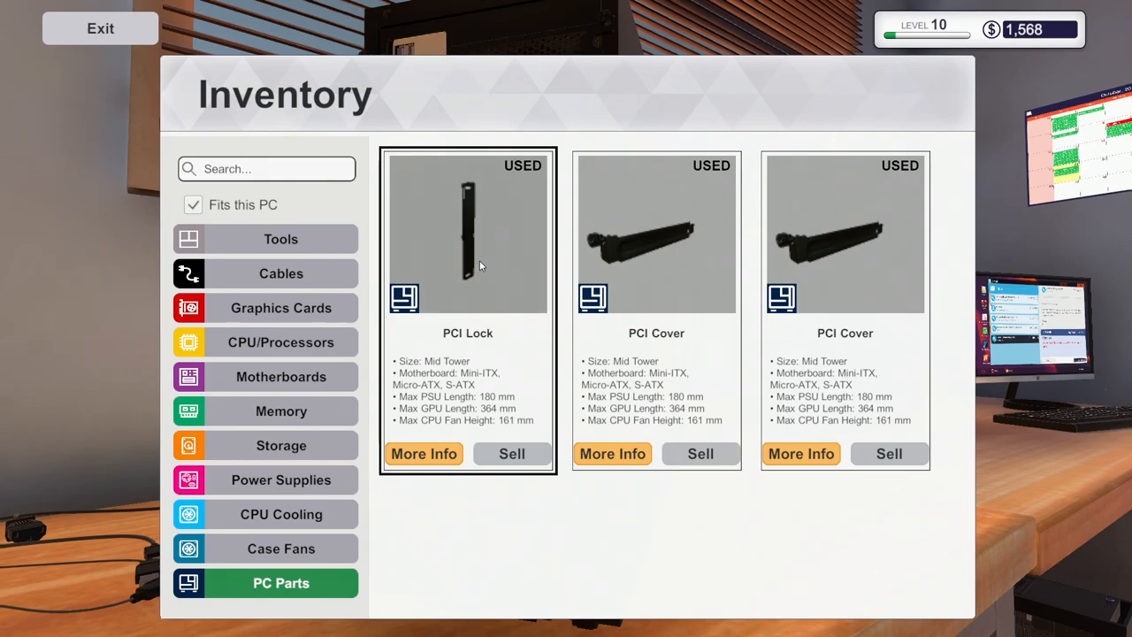
{"action": "left_click", "coordinate": [99, 29]}
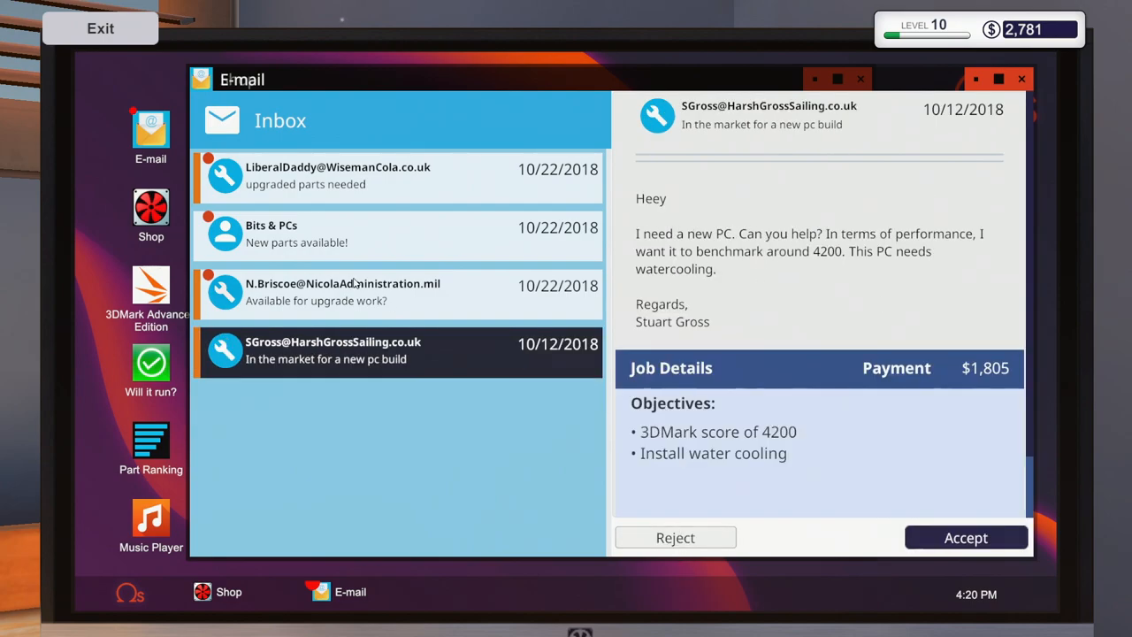
- Read the Bits & PCs 'New parts available!' email in the inbox
{"action": "left_click", "coordinate": [396, 235]}
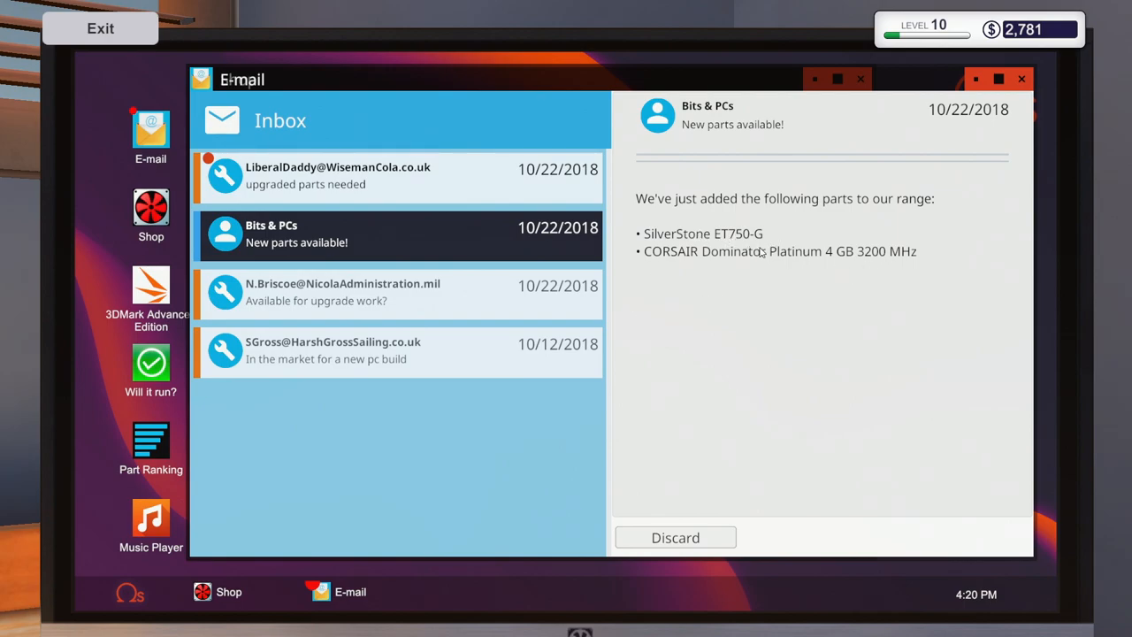
{"action": "mouse_move", "coordinate": [817, 257]}
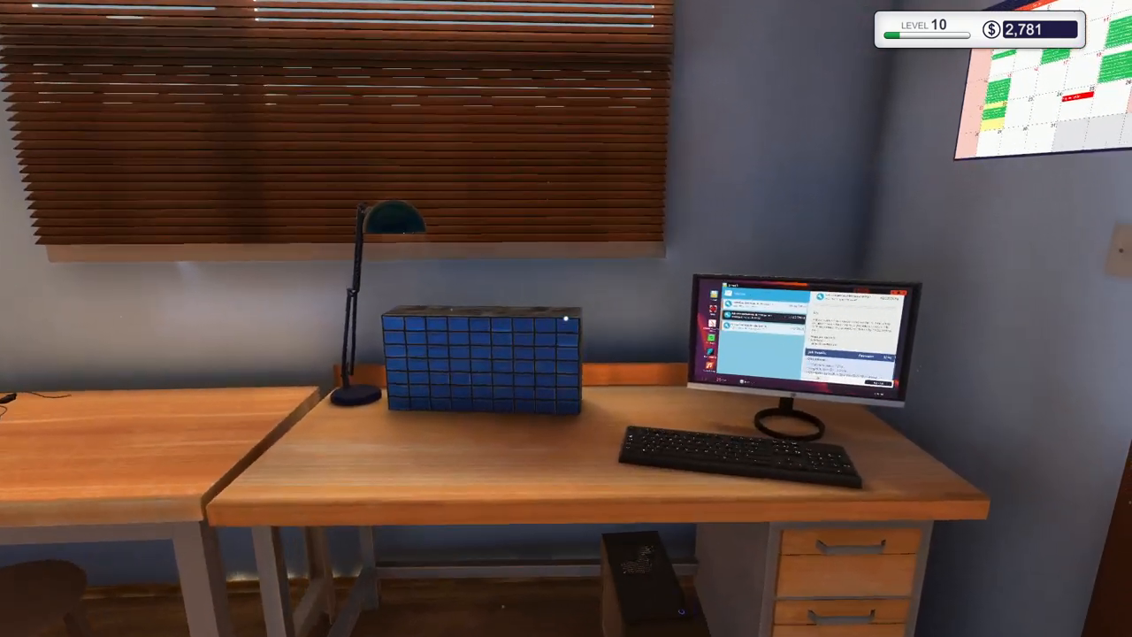
{"action": "mouse_move", "coordinate": [566, 319]}
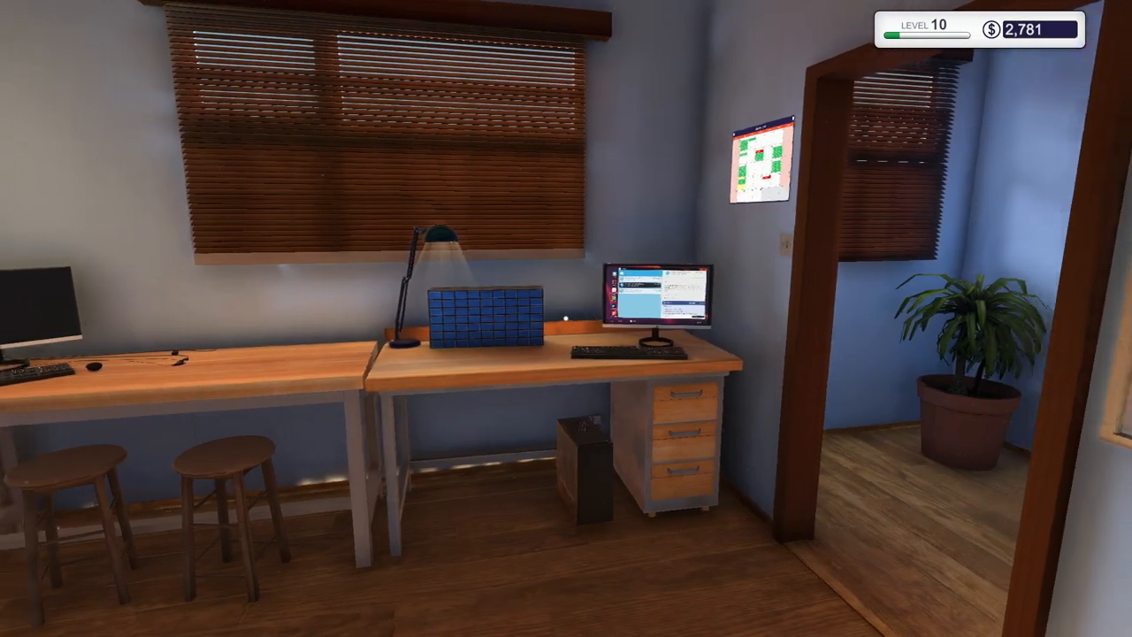